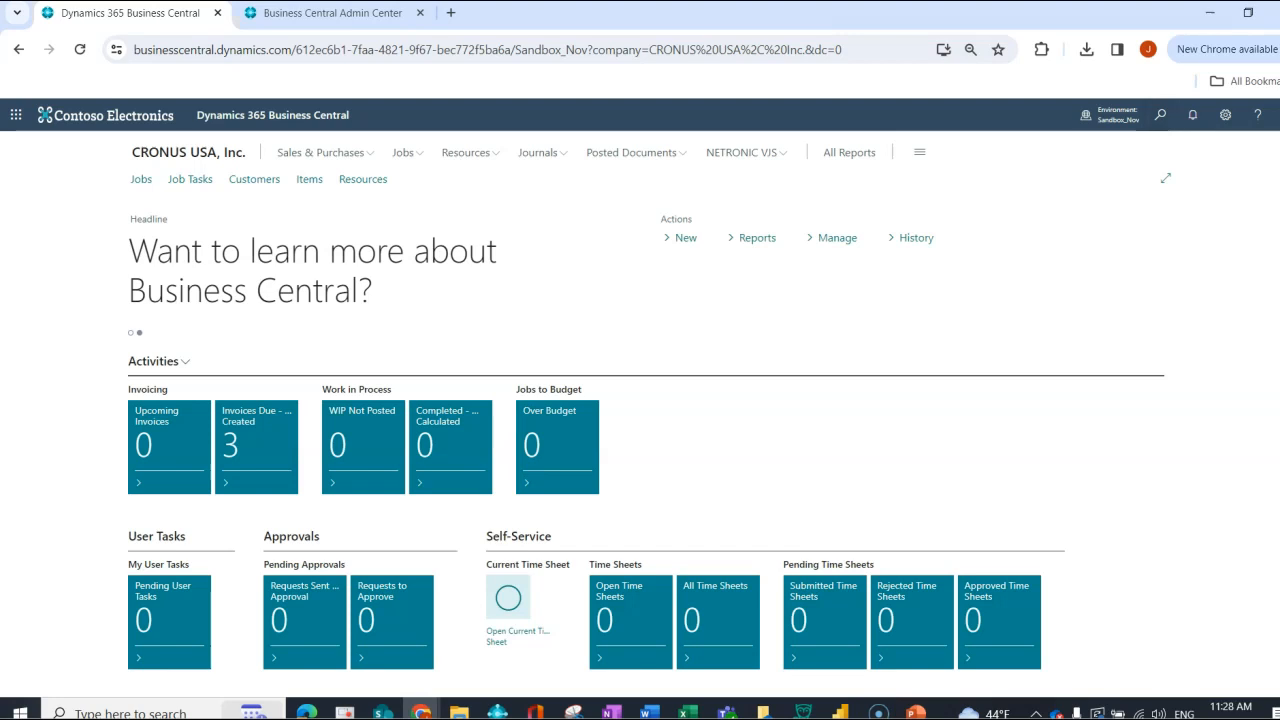
# Find the Configuration Worksheet via Tell Me and select the Customer (table 18) line.
pyautogui.write('confg')
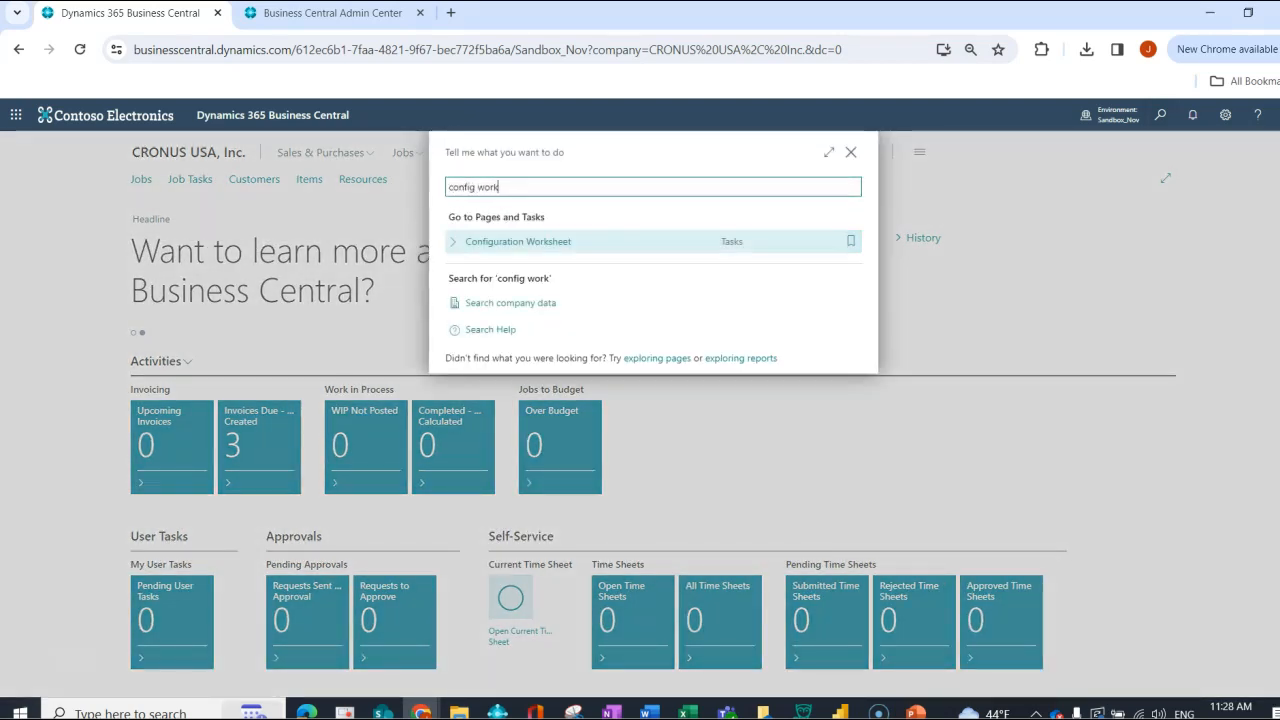
pyautogui.click(516, 240)
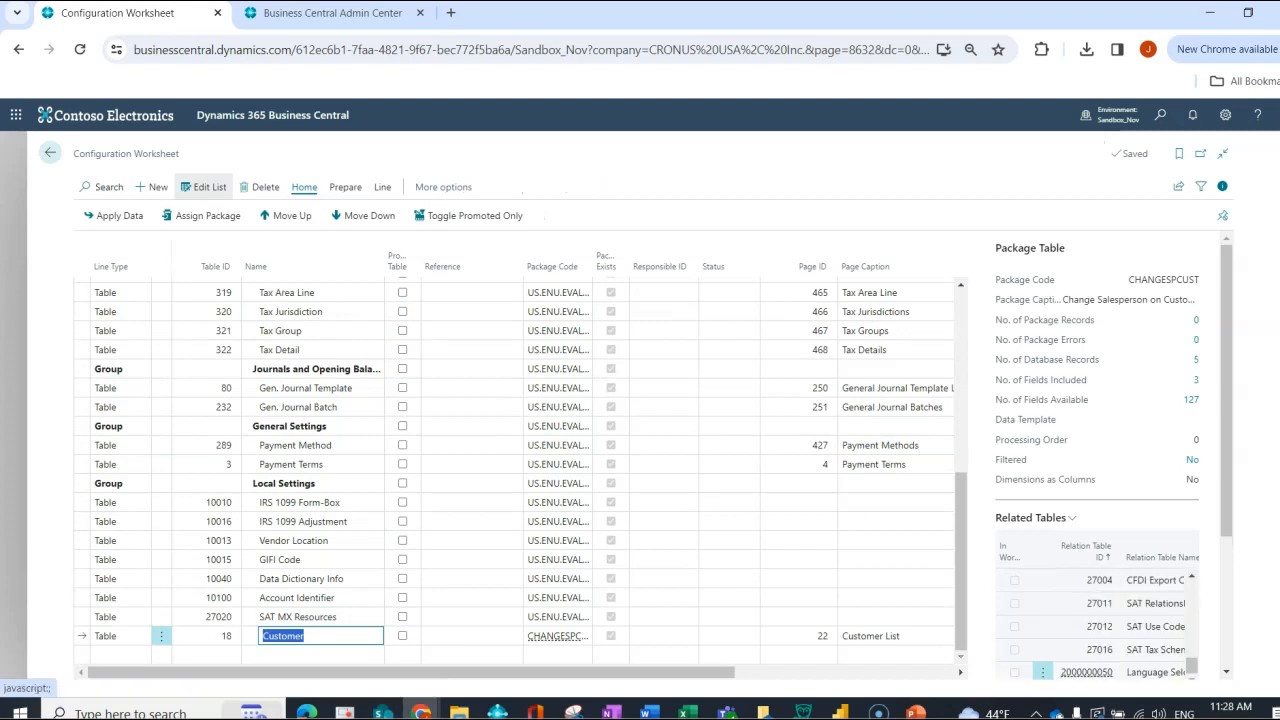
pyautogui.moveTo(558, 636)
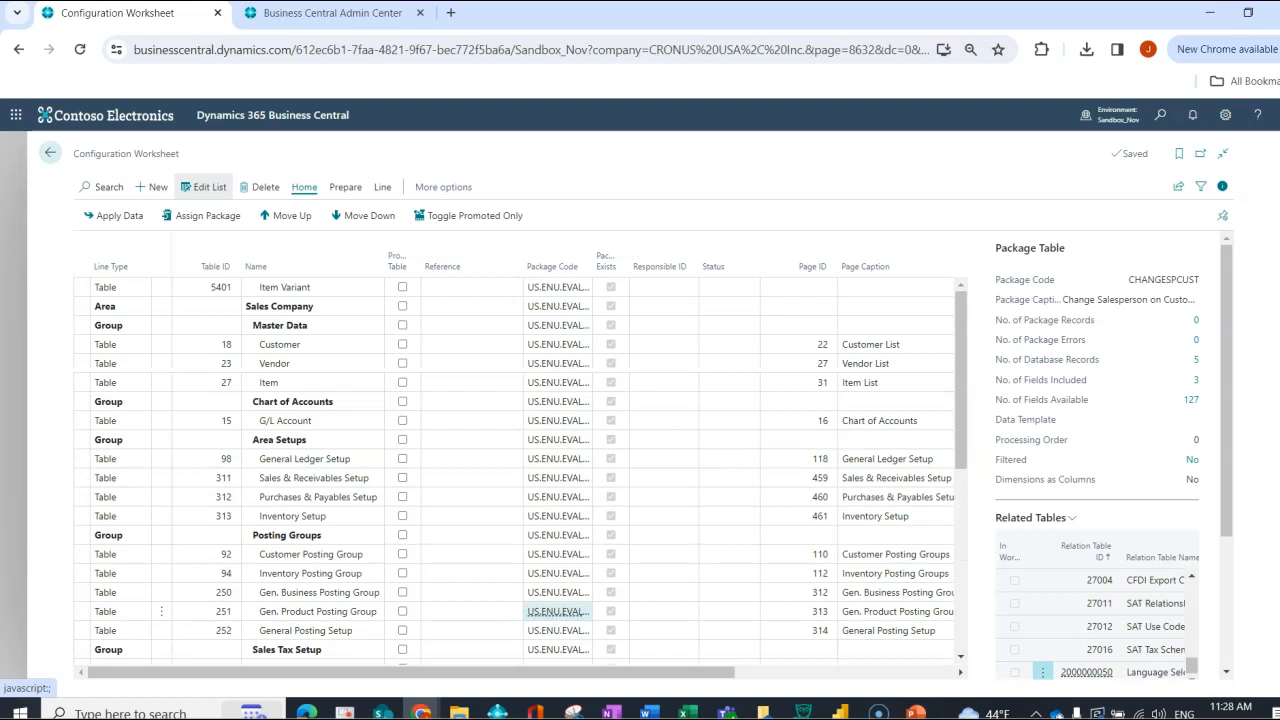
pyautogui.click(280, 344)
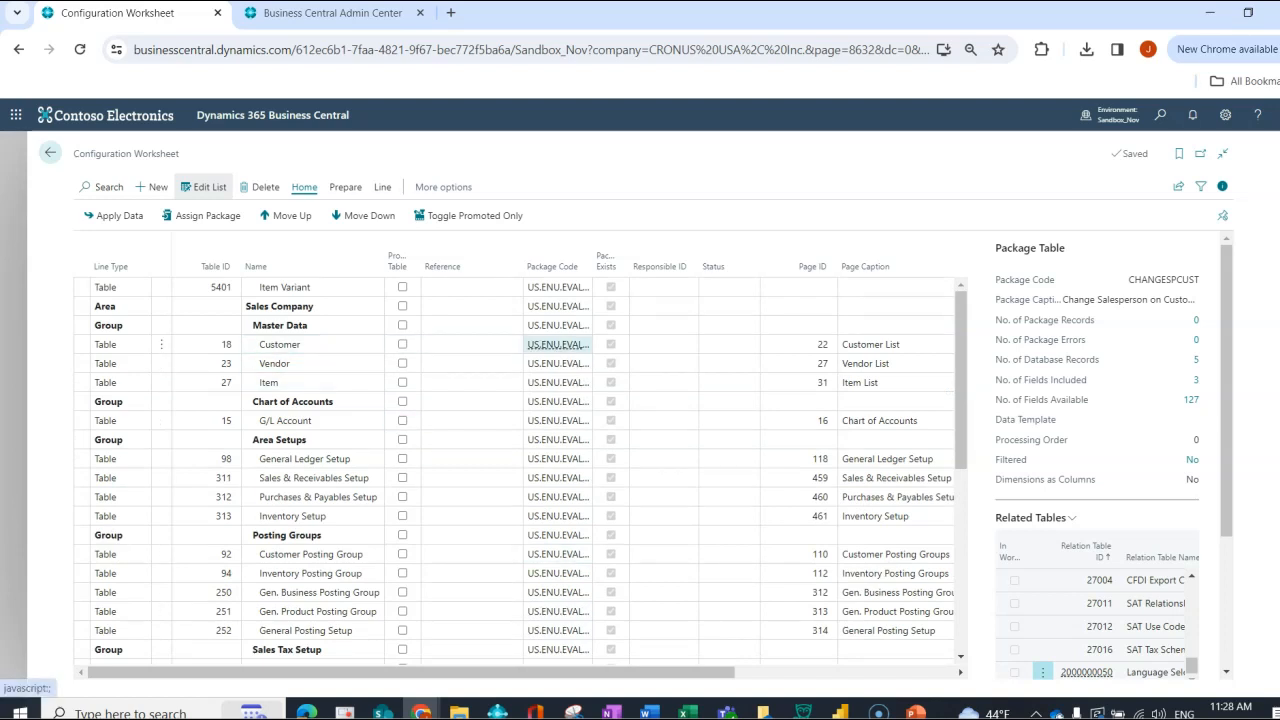
pyautogui.moveTo(556, 344)
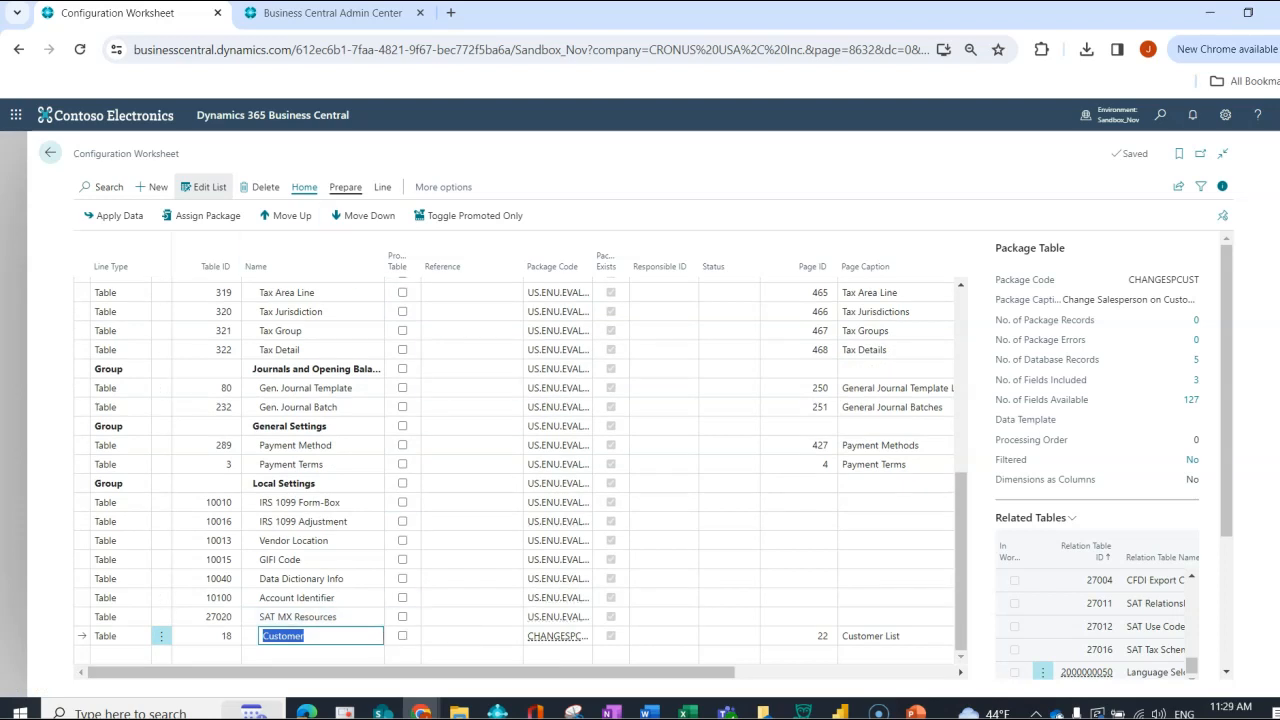
# Start Import from Template under Prepare > Excel, confirm it, and dismiss the file upload error.
pyautogui.click(344, 188)
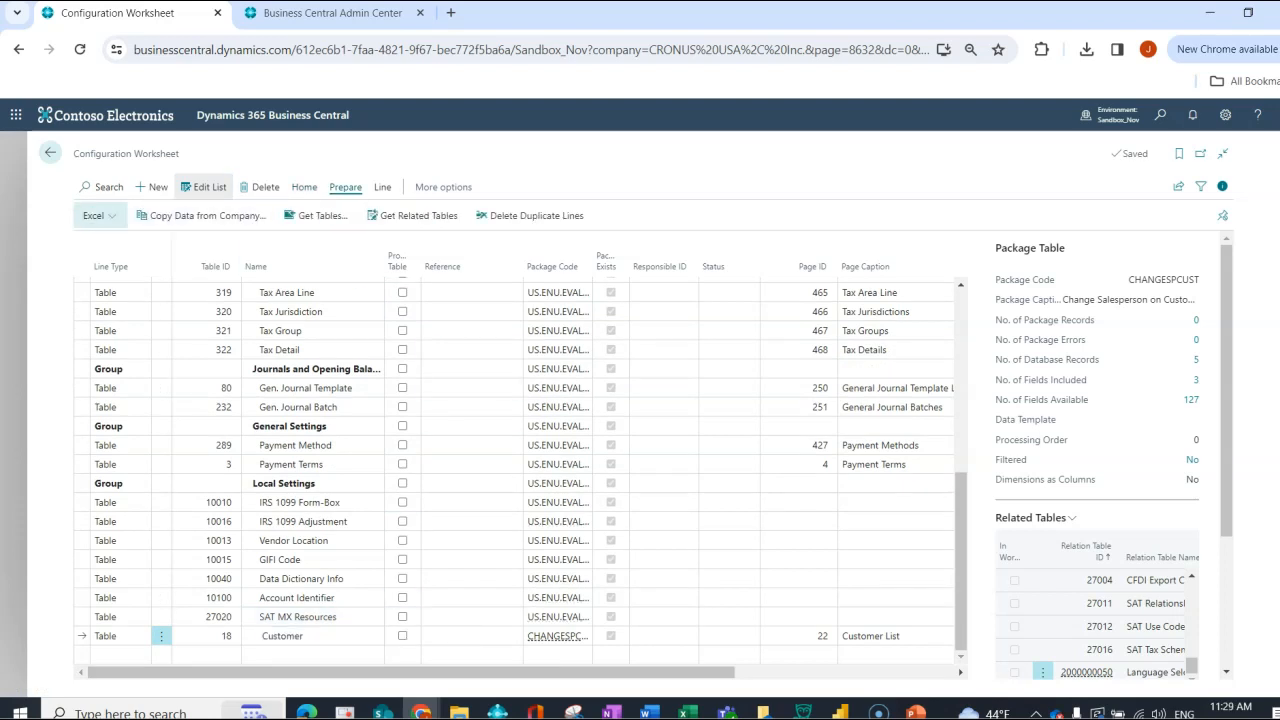
pyautogui.click(92, 216)
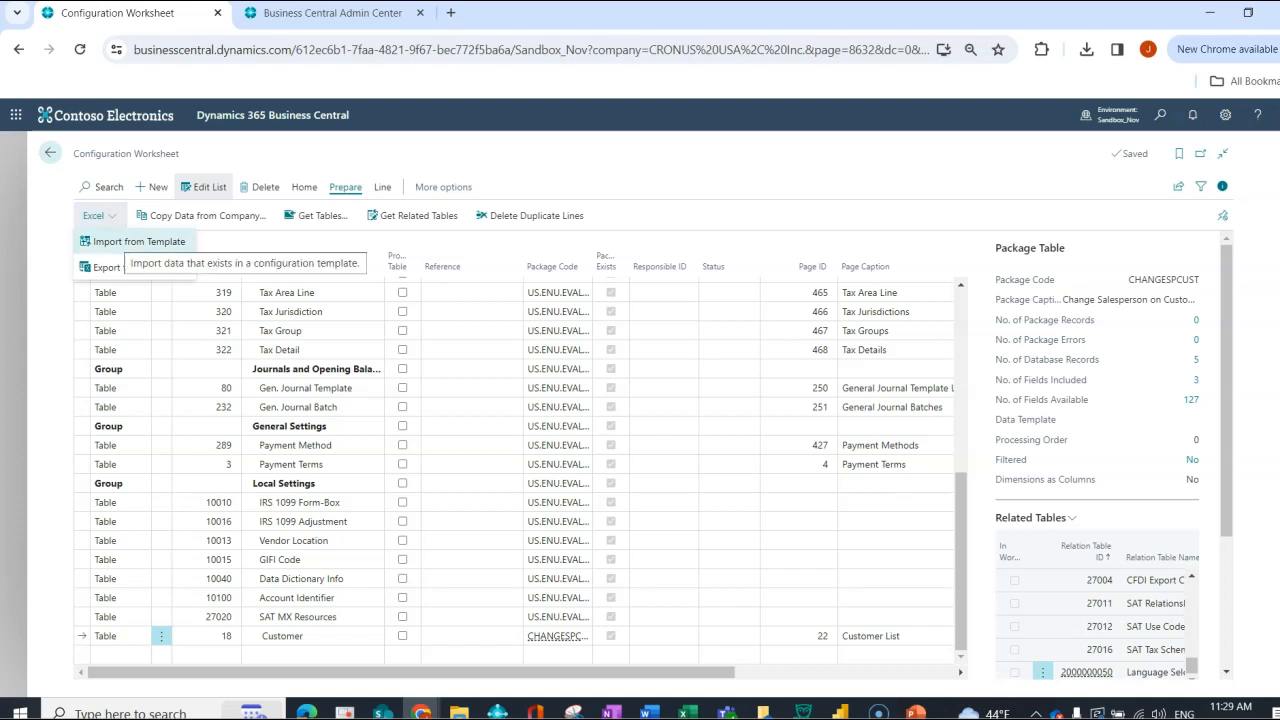
pyautogui.click(140, 240)
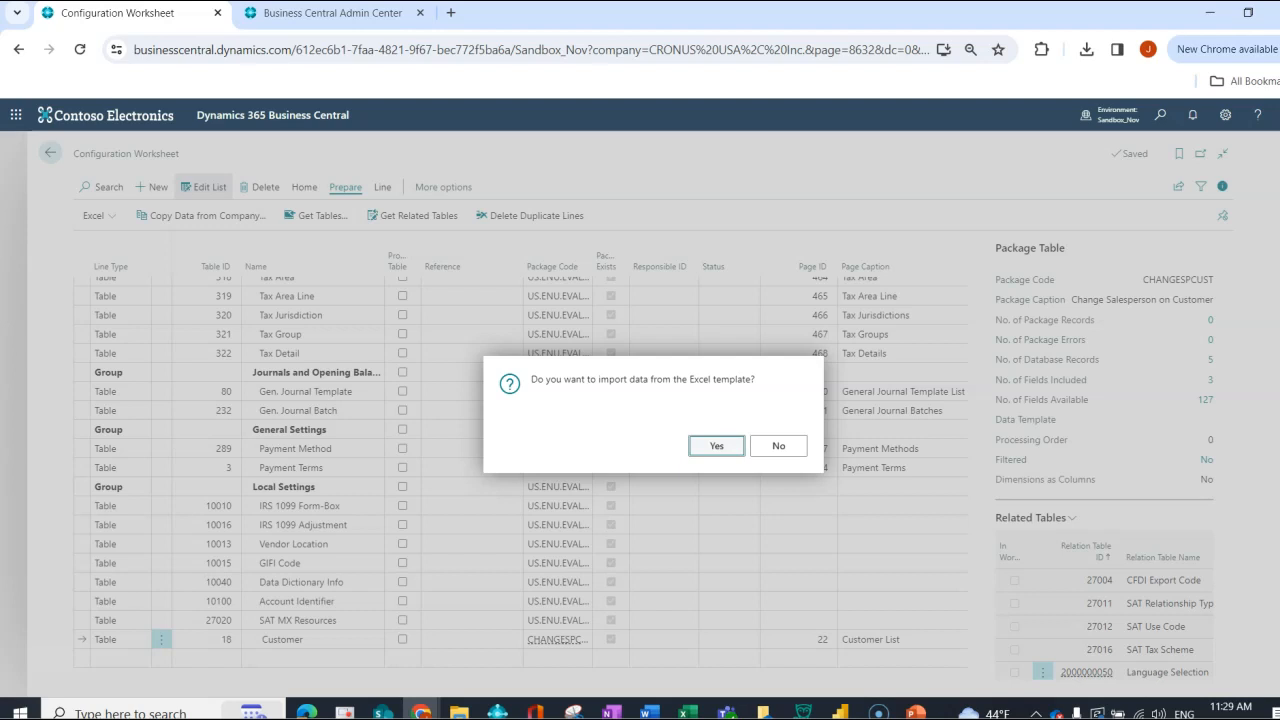
pyautogui.click(716, 444)
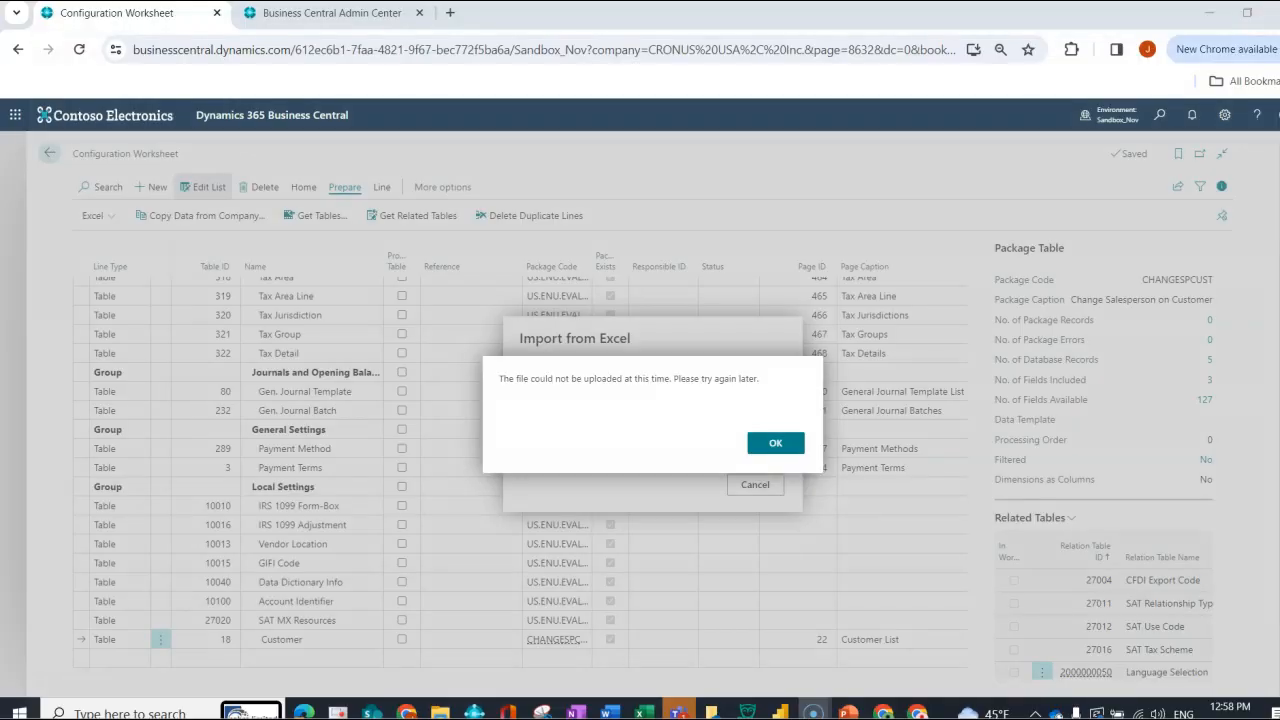
pyautogui.click(776, 444)
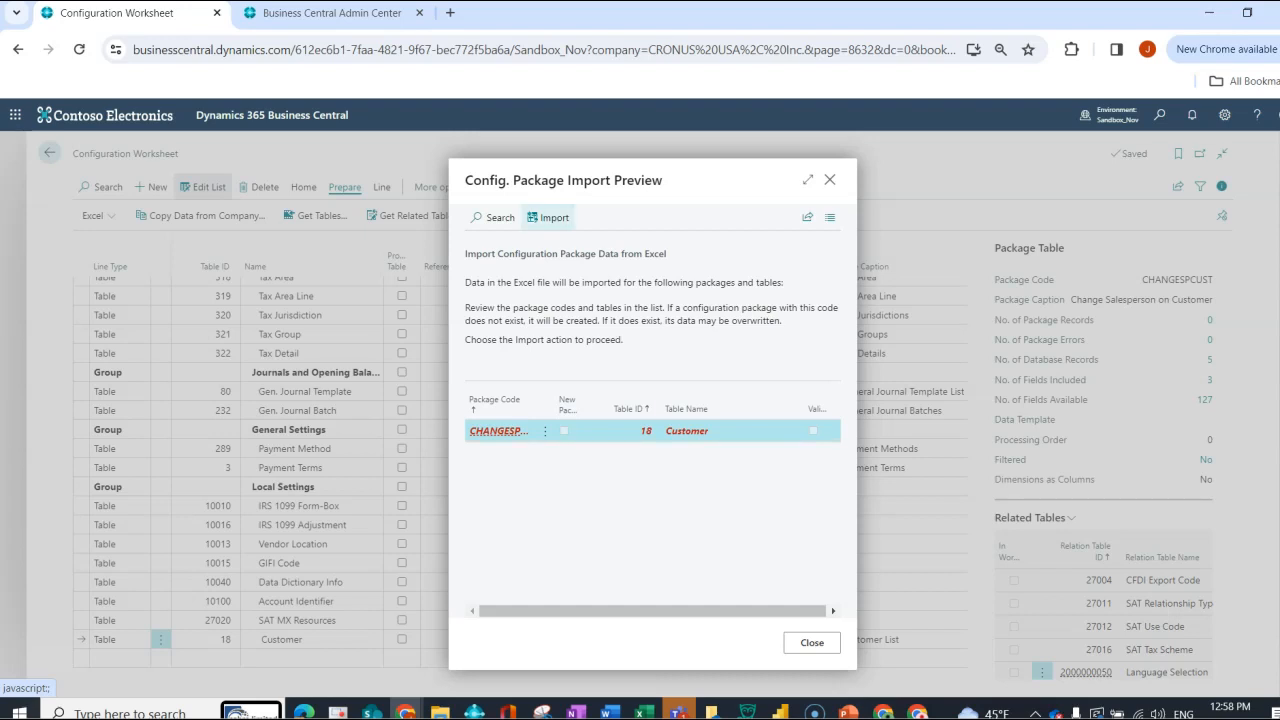
# Import the previewed Customer data into the CHANGESPCUST package, giving it 5 records.
pyautogui.click(548, 216)
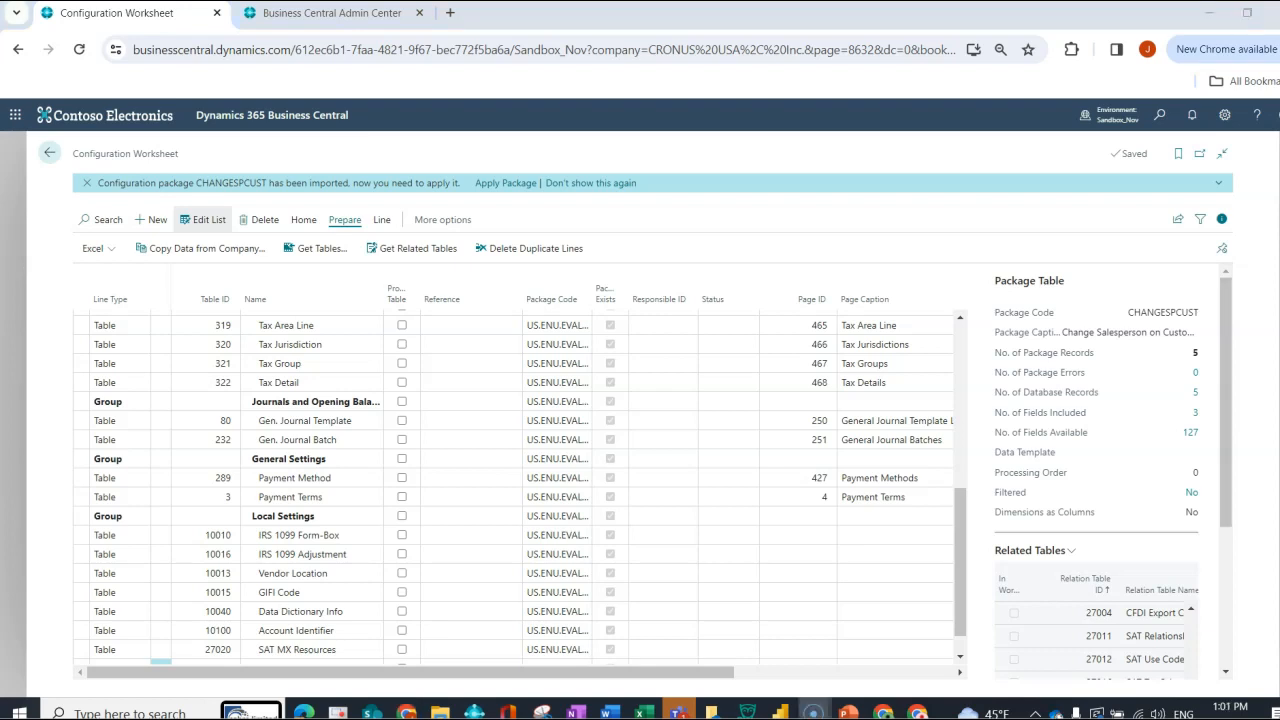
# Apply the CHANGESPCUST package data, modifying 5 customer records, and acknowledge the results.
pyautogui.click(304, 218)
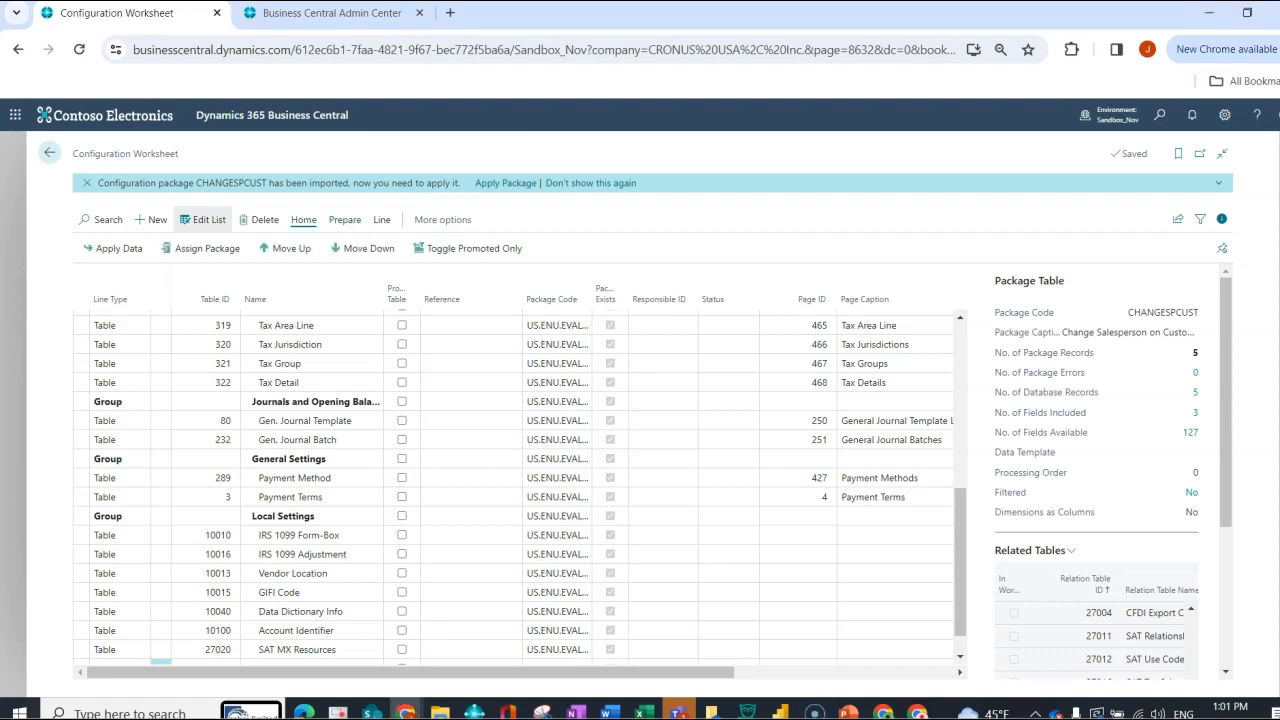
pyautogui.moveTo(120, 248)
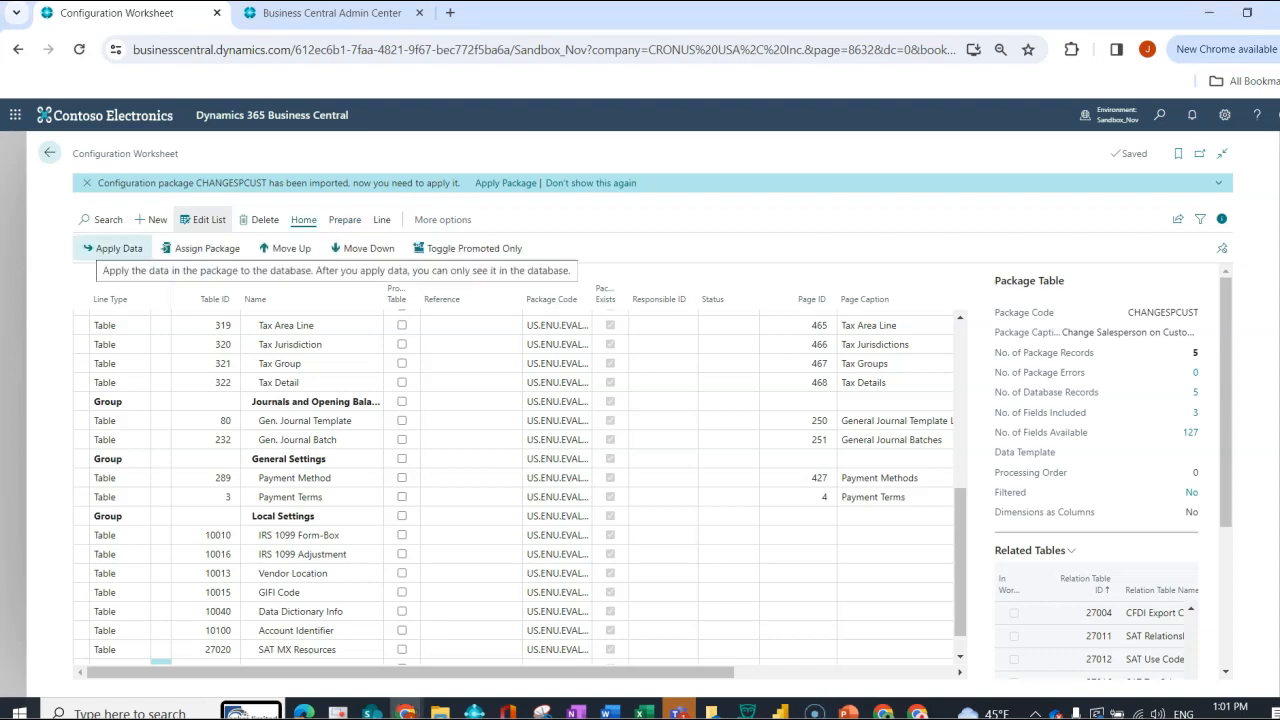
pyautogui.click(118, 248)
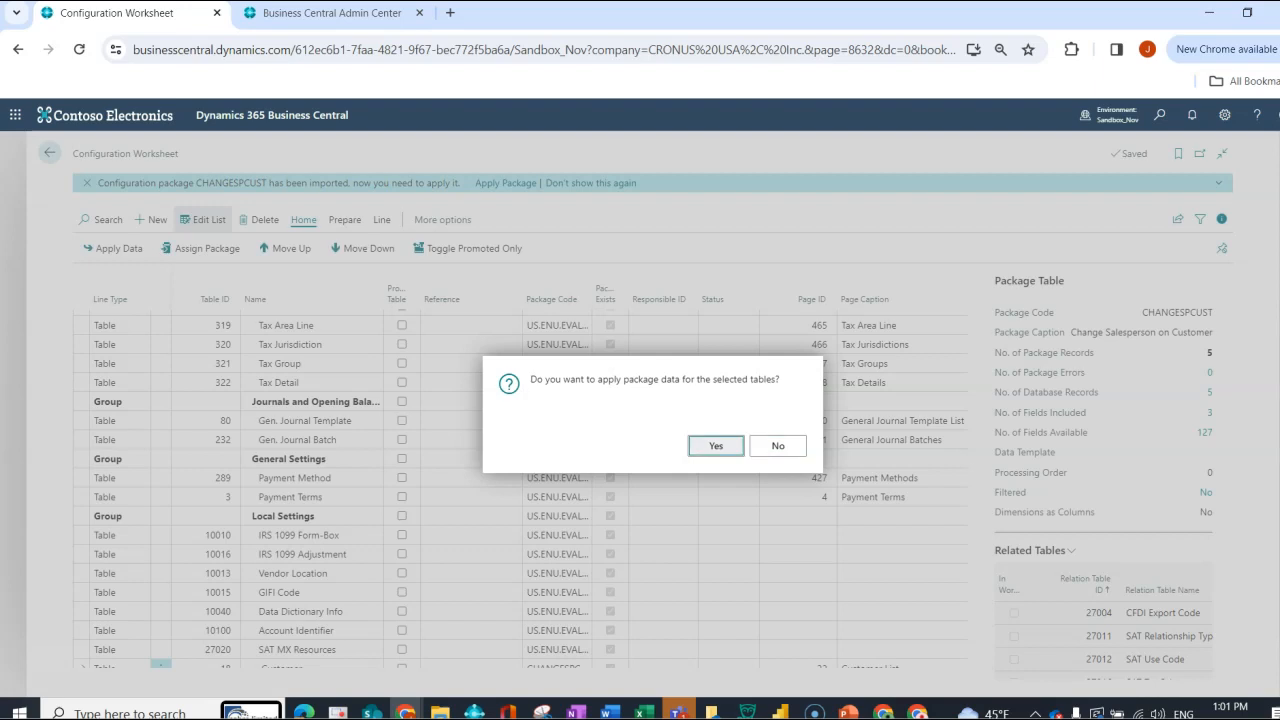
pyautogui.click(716, 444)
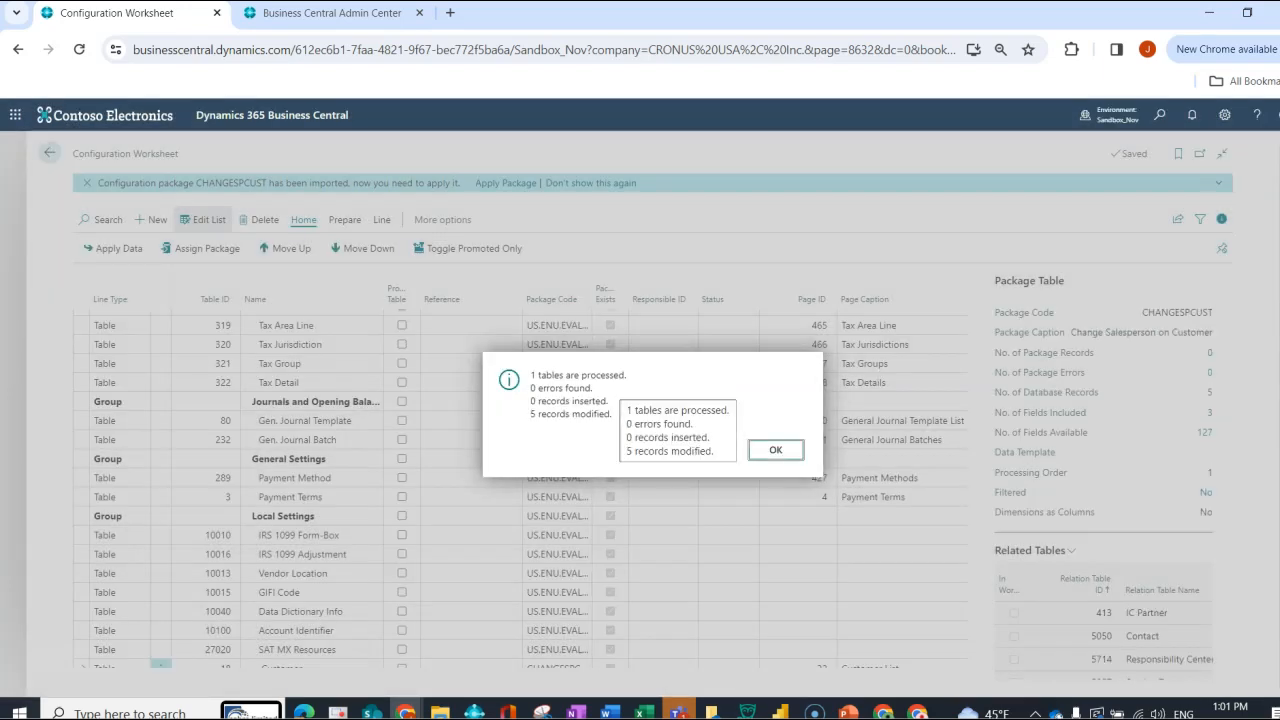
pyautogui.click(776, 450)
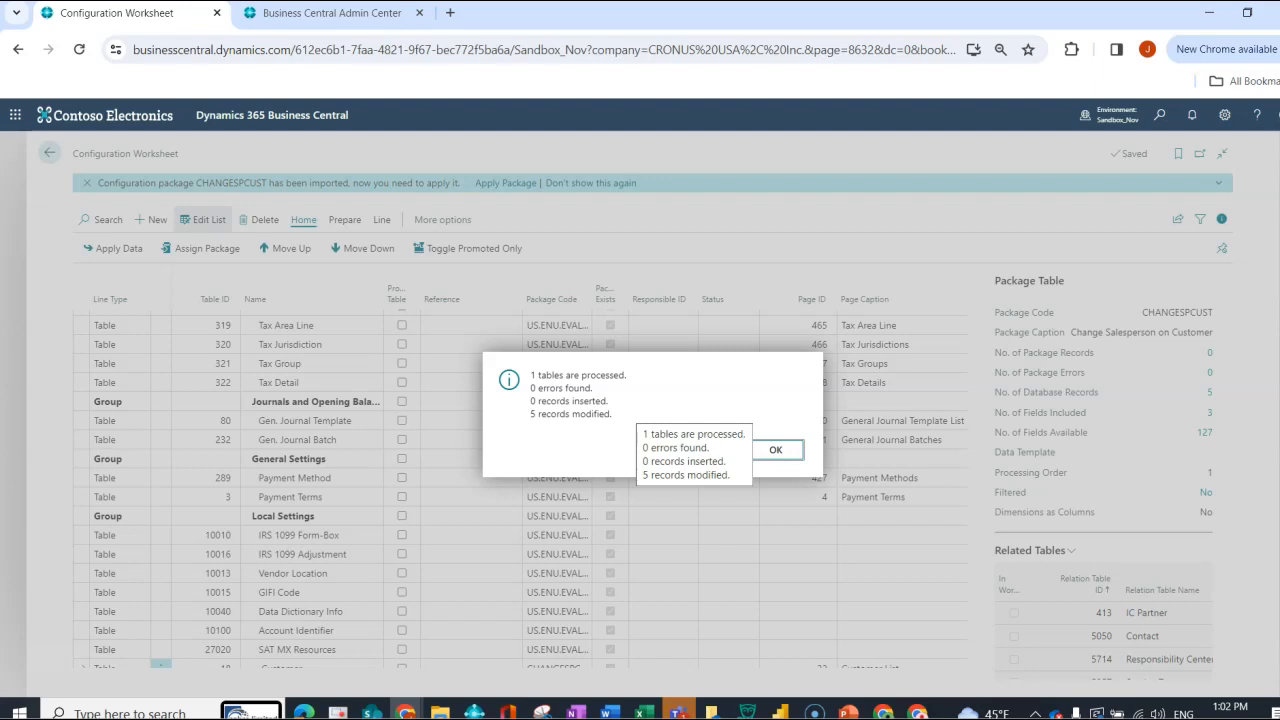
pyautogui.click(778, 450)
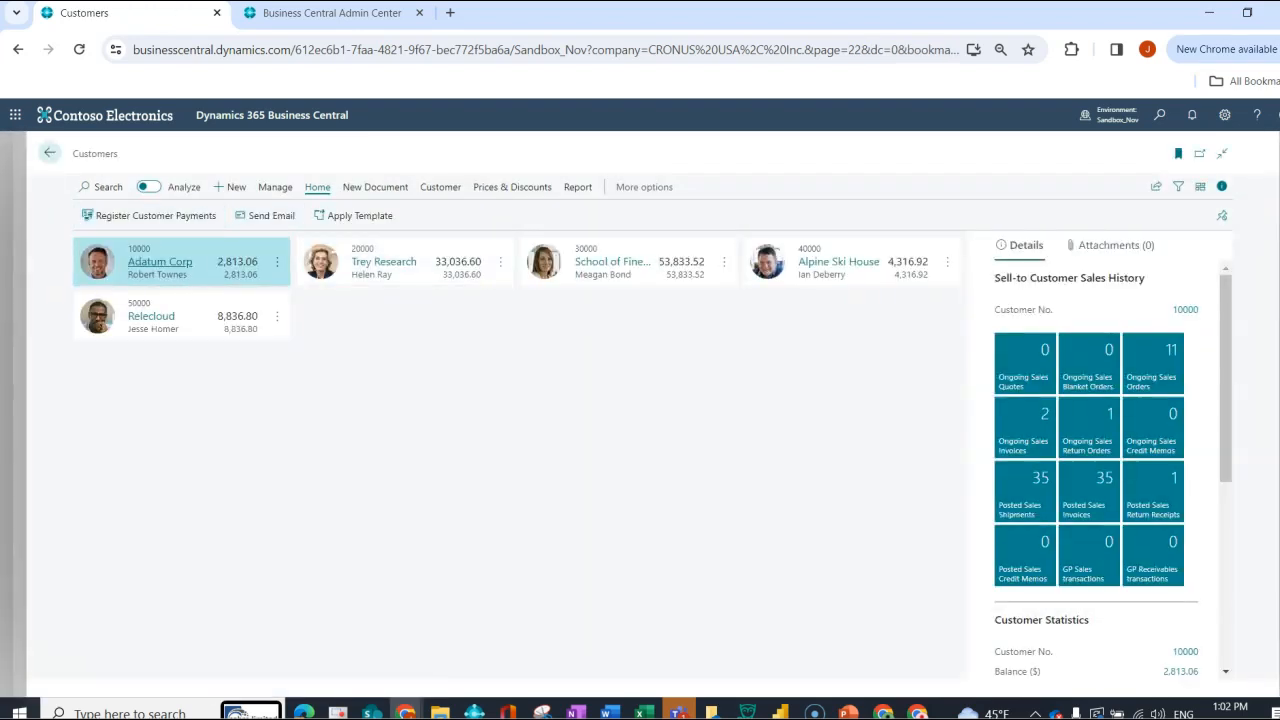
pyautogui.click(160, 260)
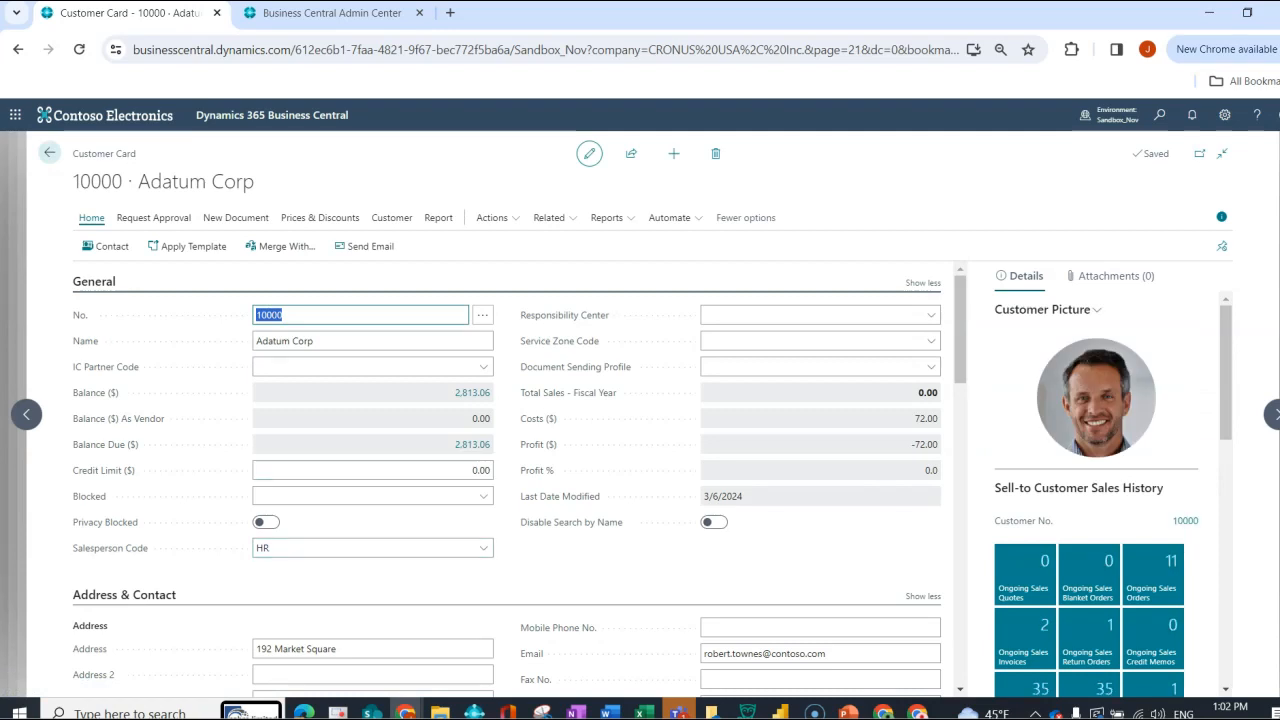
pyautogui.click(52, 152)
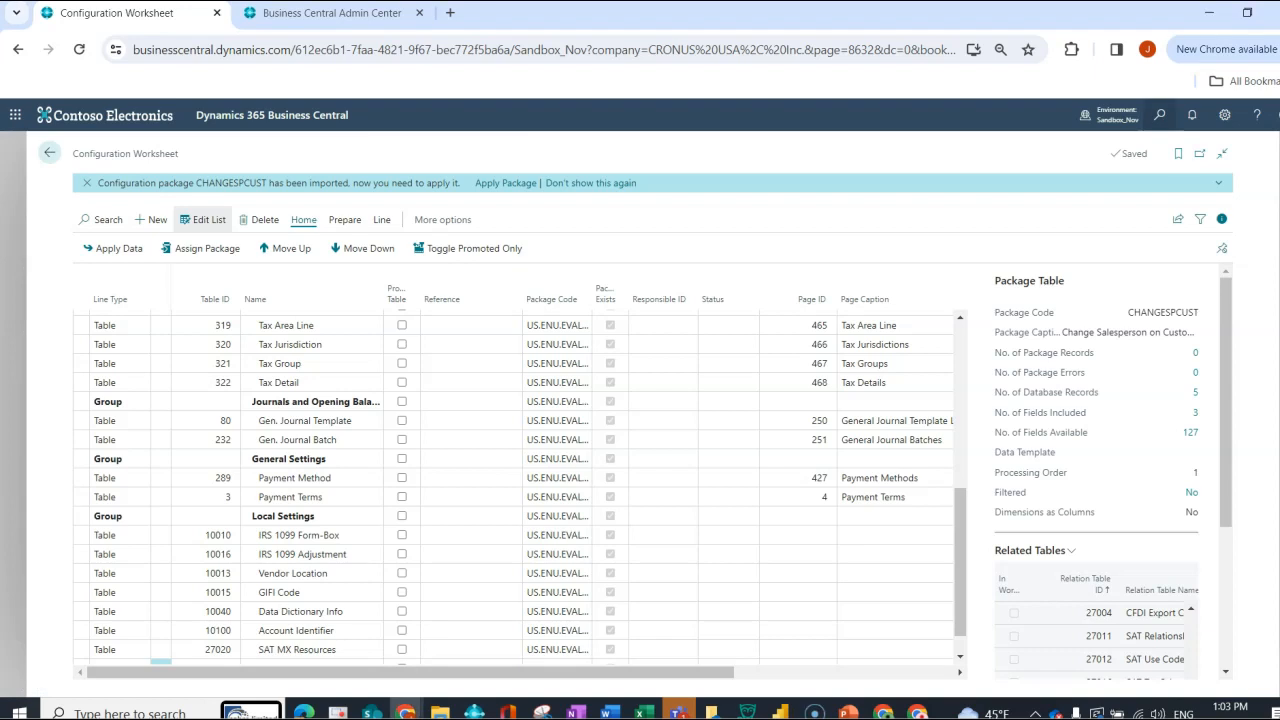
pyautogui.write('custome')
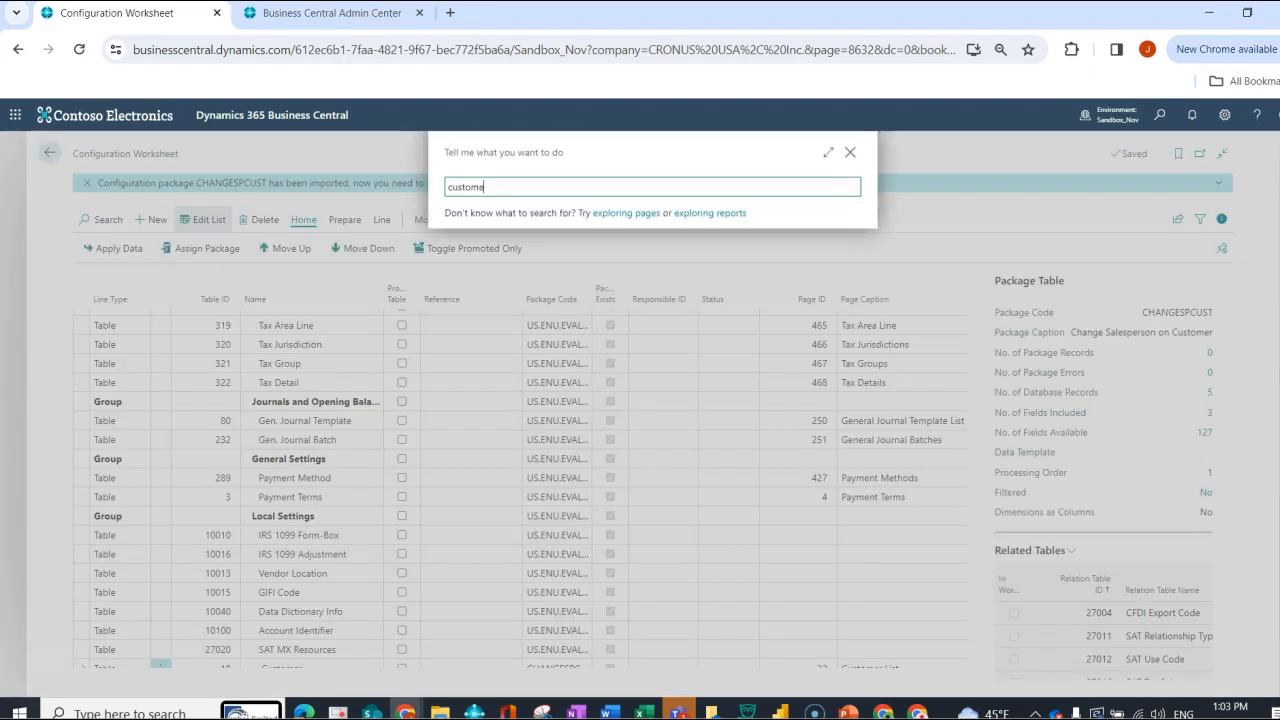
pyautogui.write('r')
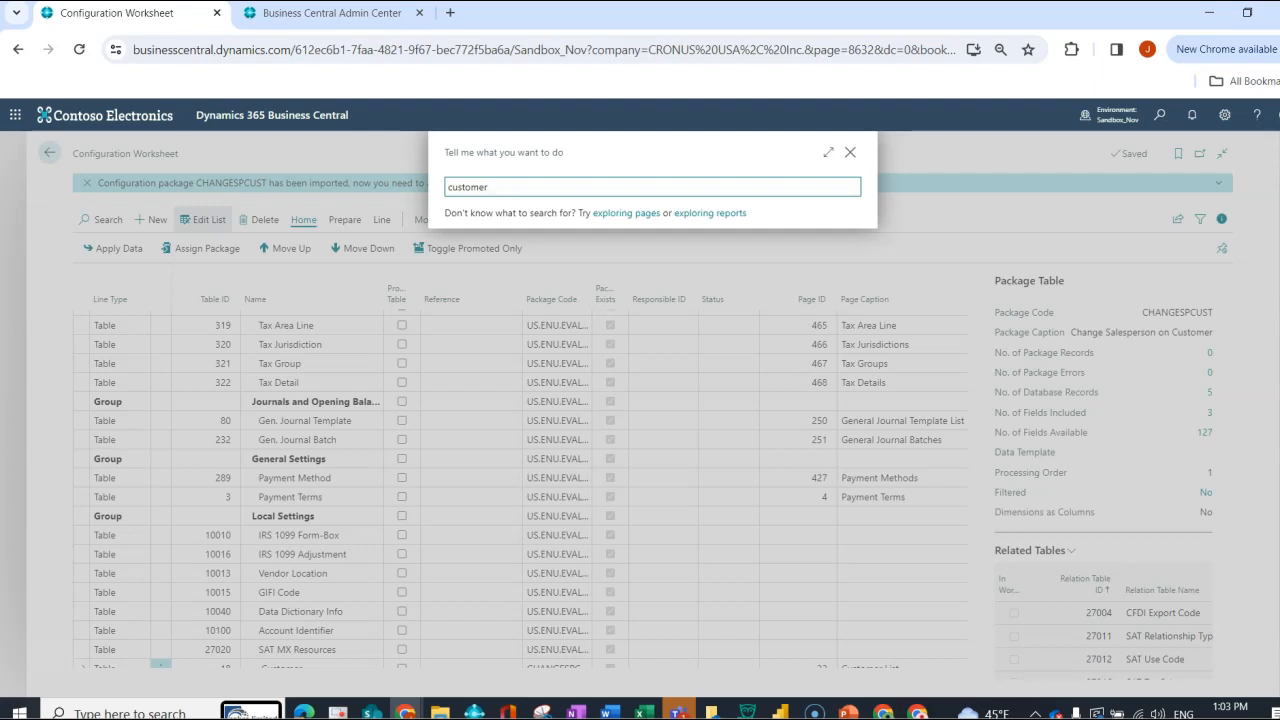
pyautogui.write('customer')
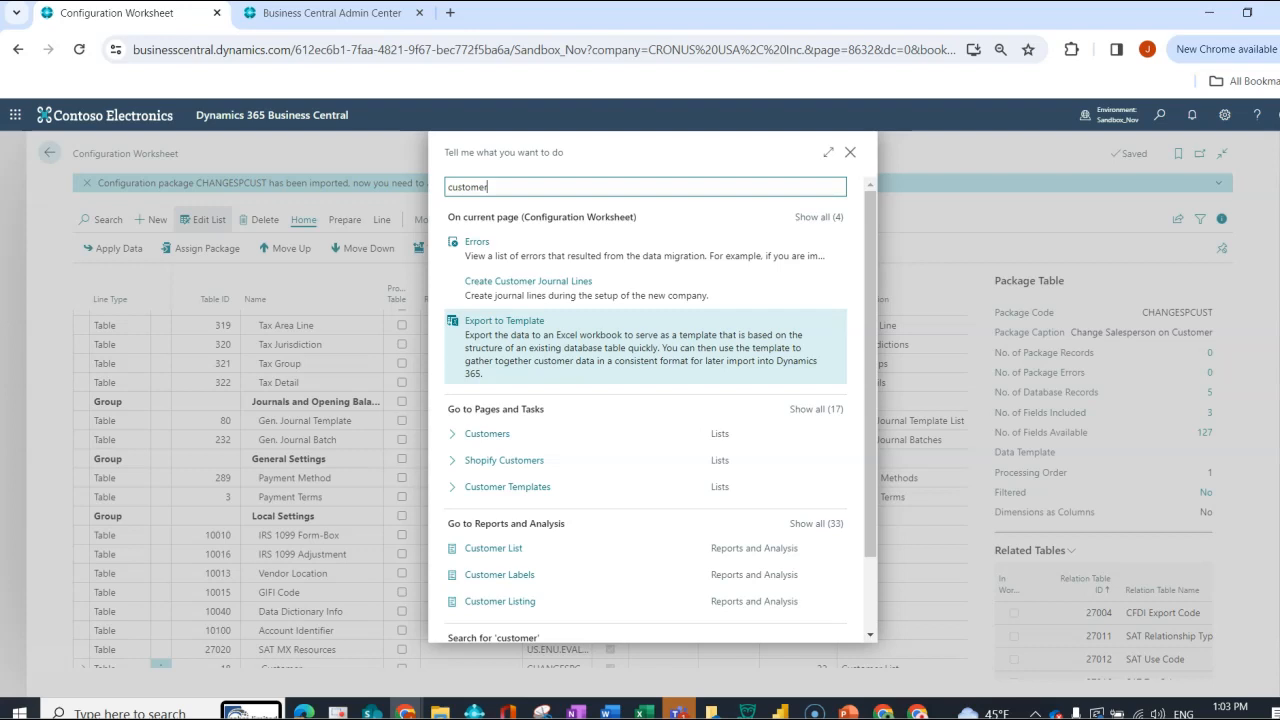
pyautogui.click(488, 432)
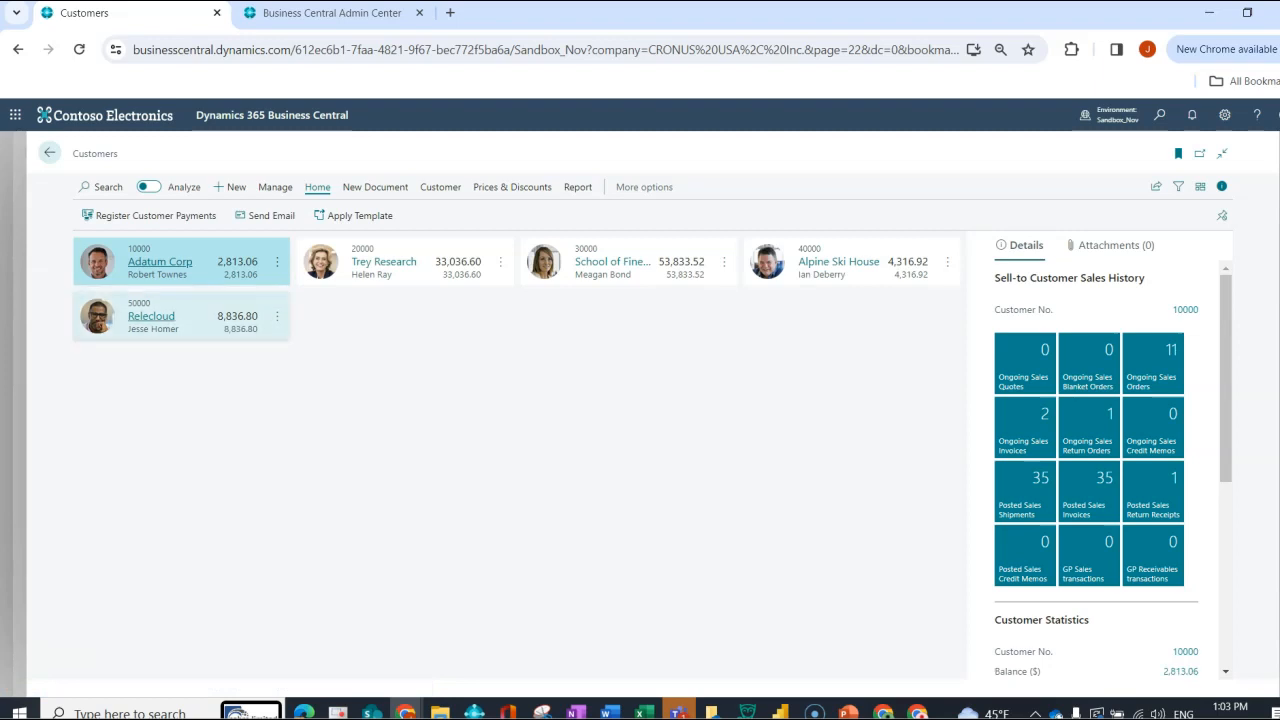
pyautogui.click(152, 316)
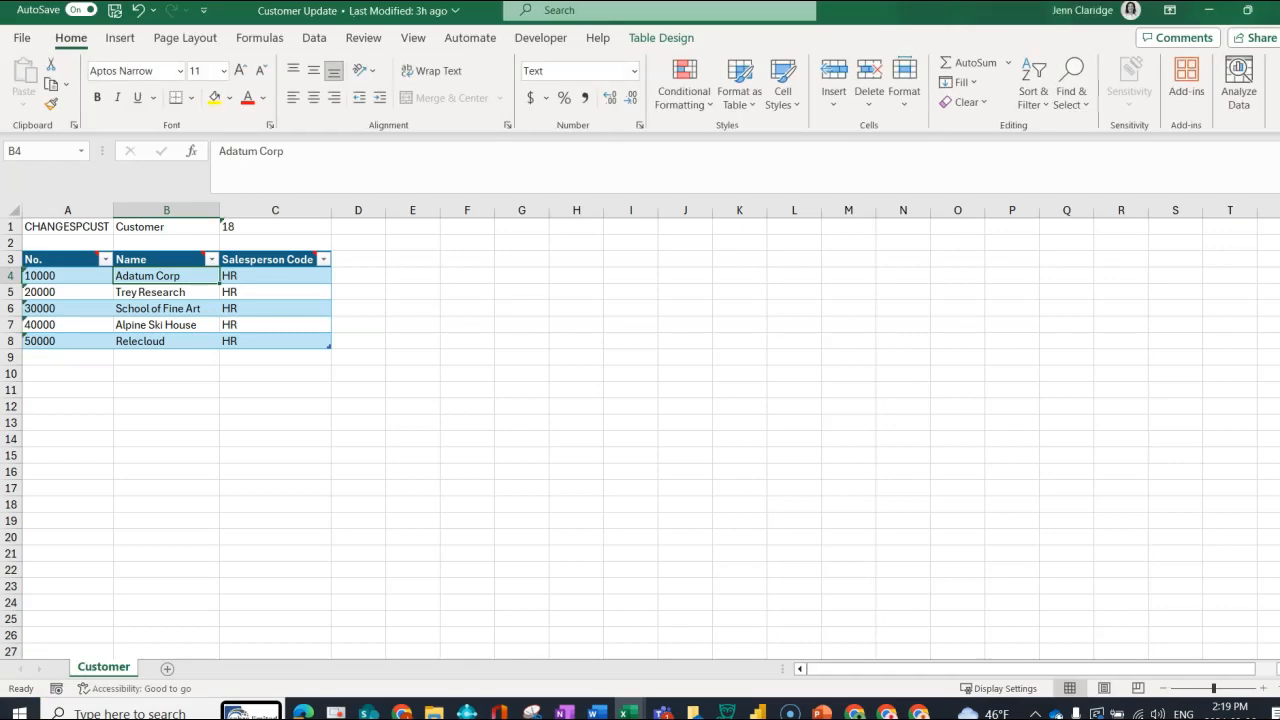
pyautogui.doubleClick(264, 276)
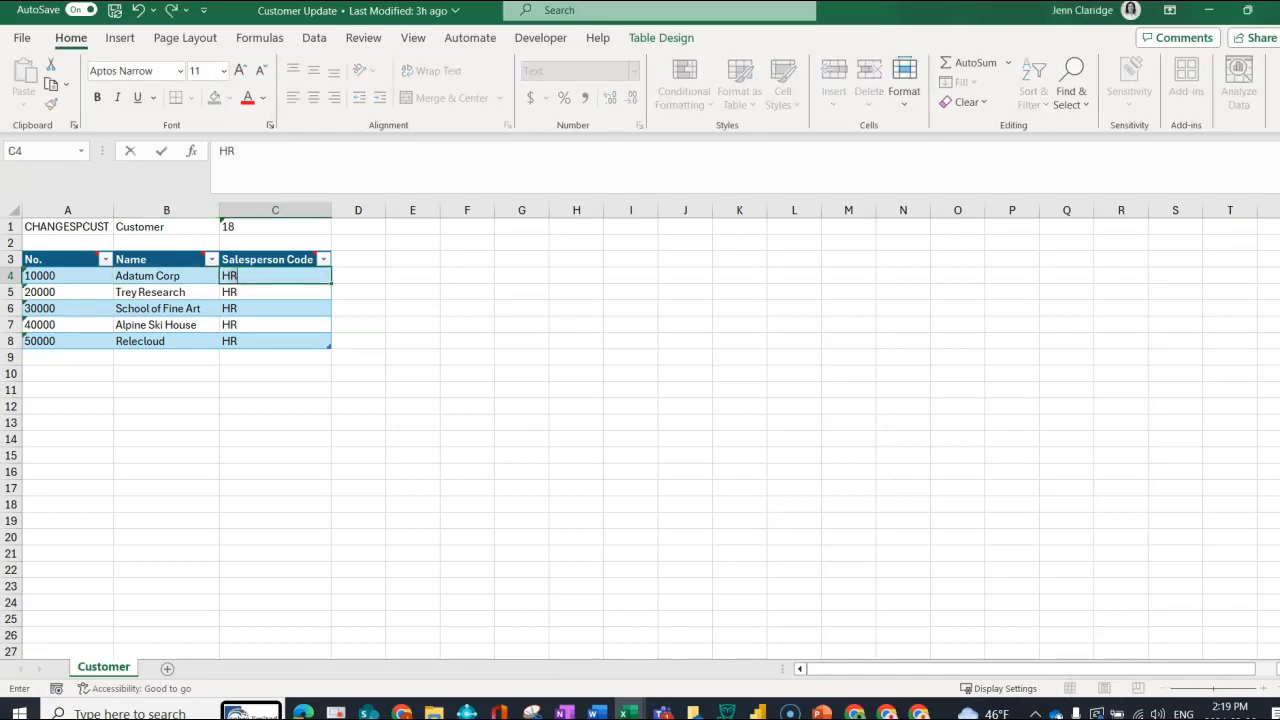
pyautogui.write('Helen Ray')
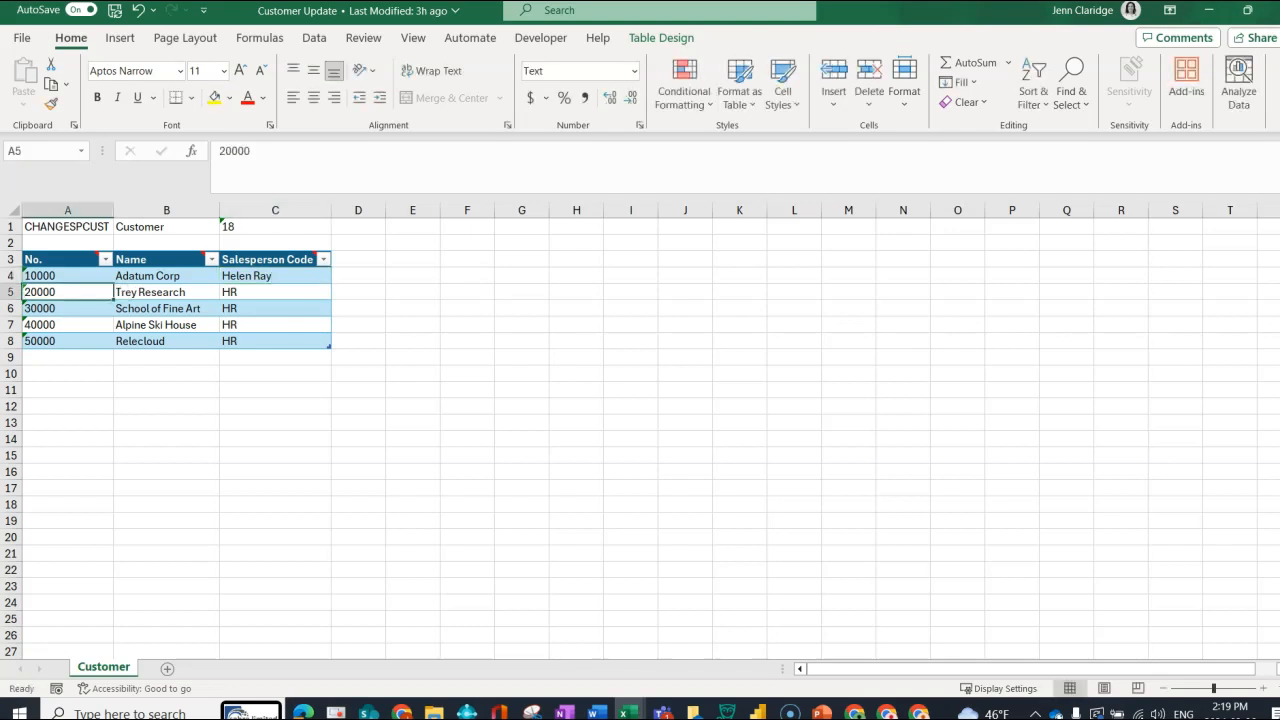
pyautogui.click(276, 292)
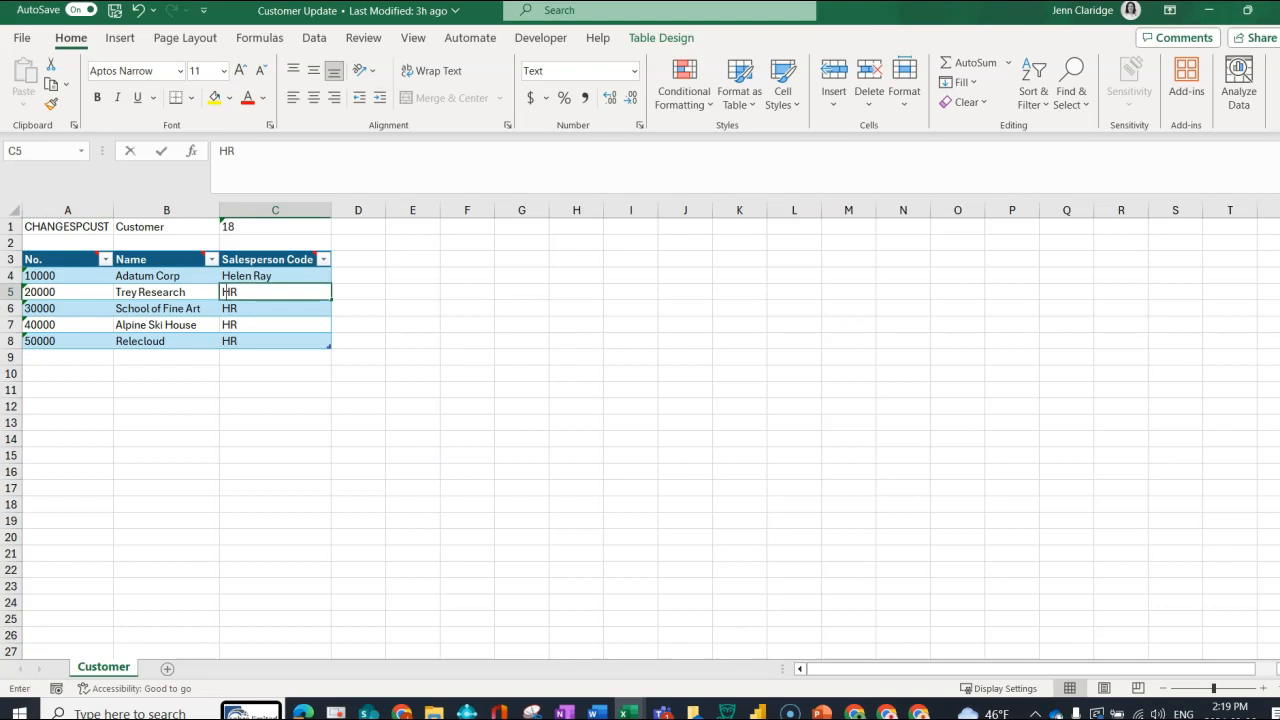
pyautogui.write('Jennifer Resandez')
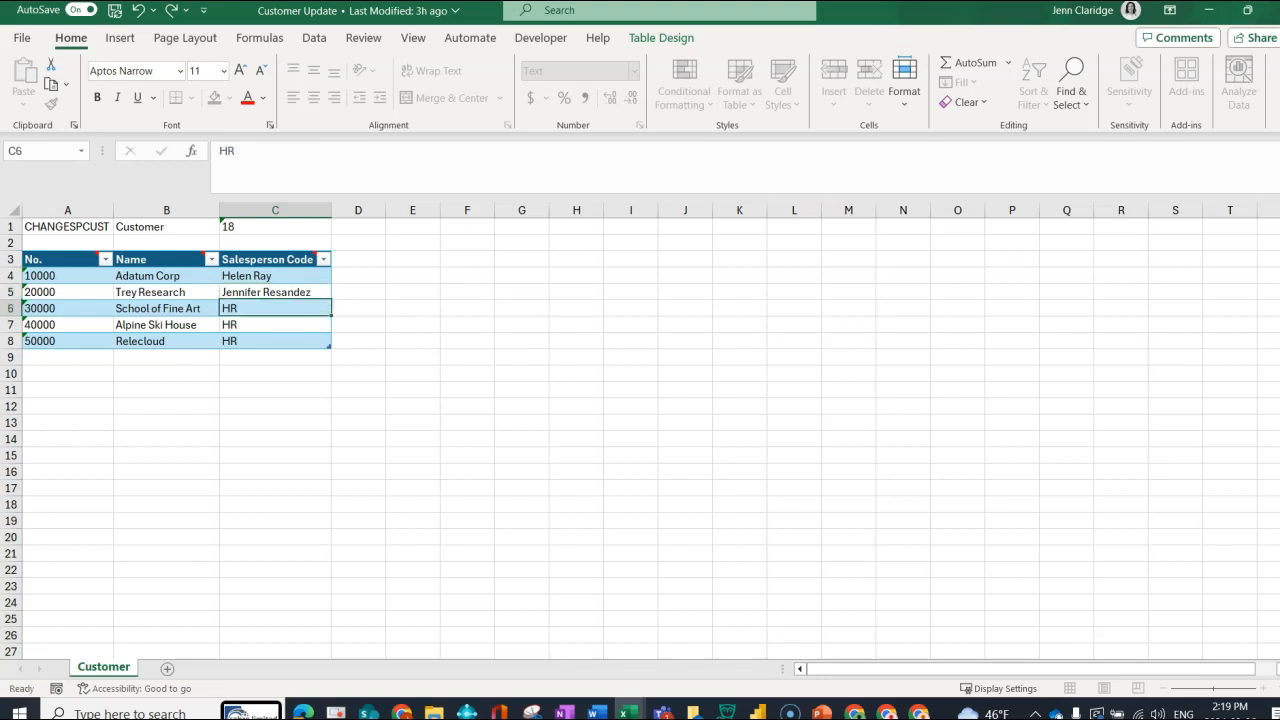
pyautogui.write('Che')
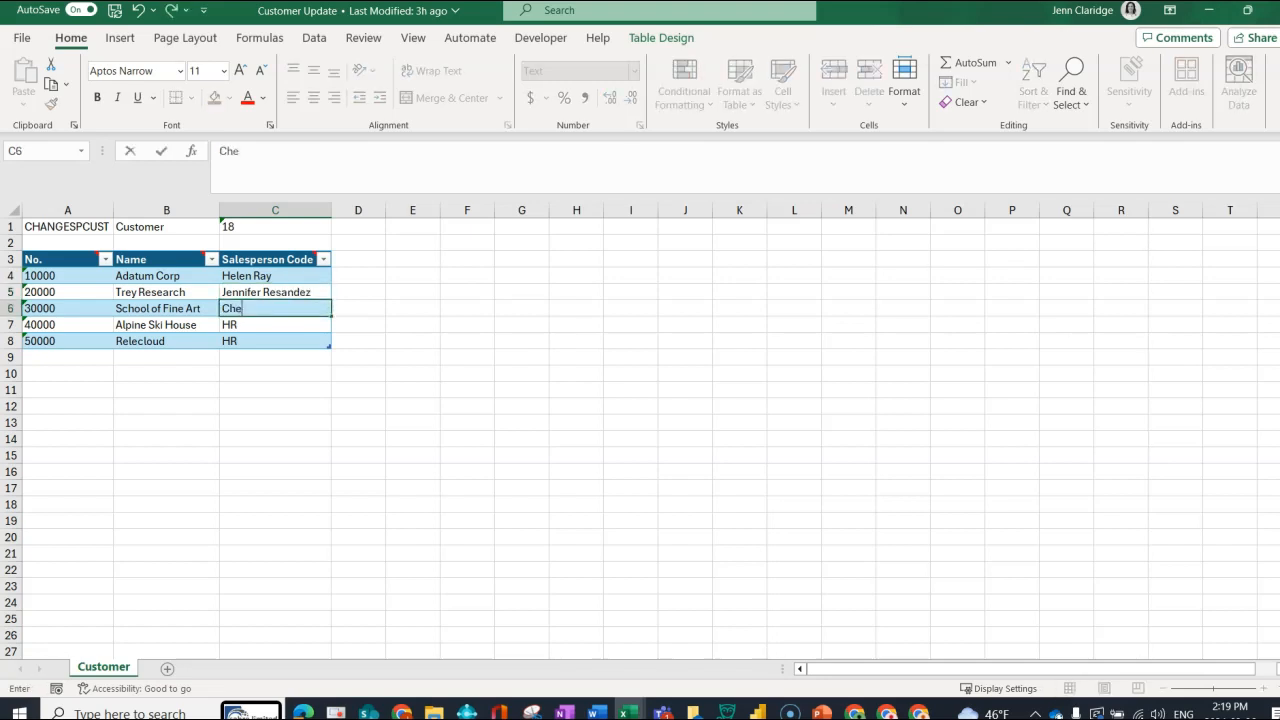
pyautogui.write('ryl Xruz')
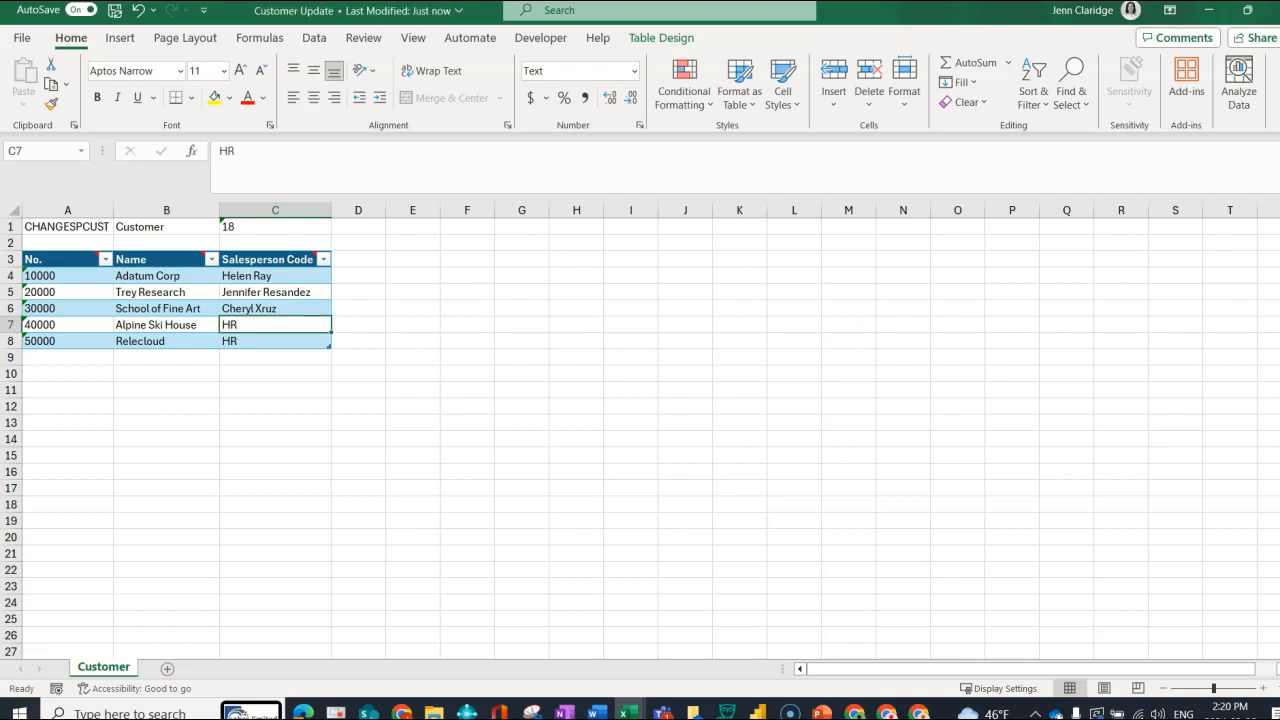
pyautogui.write('65')
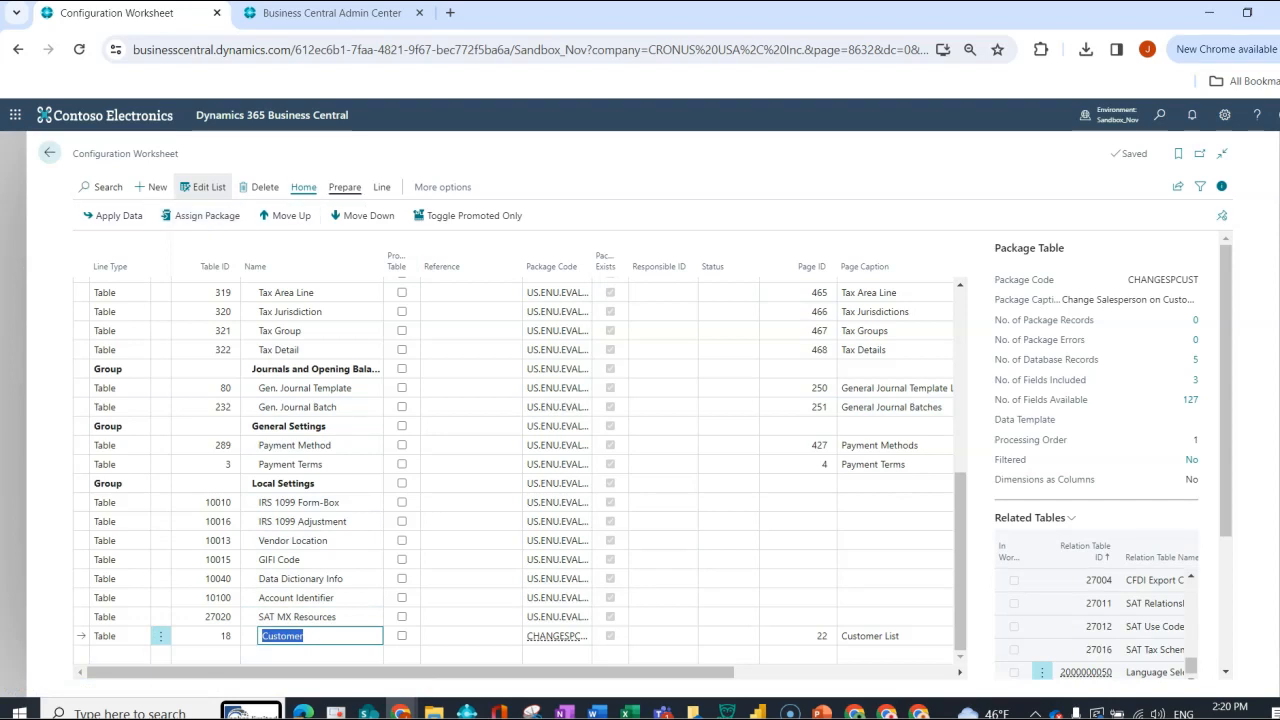
# Start re-importing the customer package via Prepare > Excel > Import from Template.
pyautogui.click(344, 188)
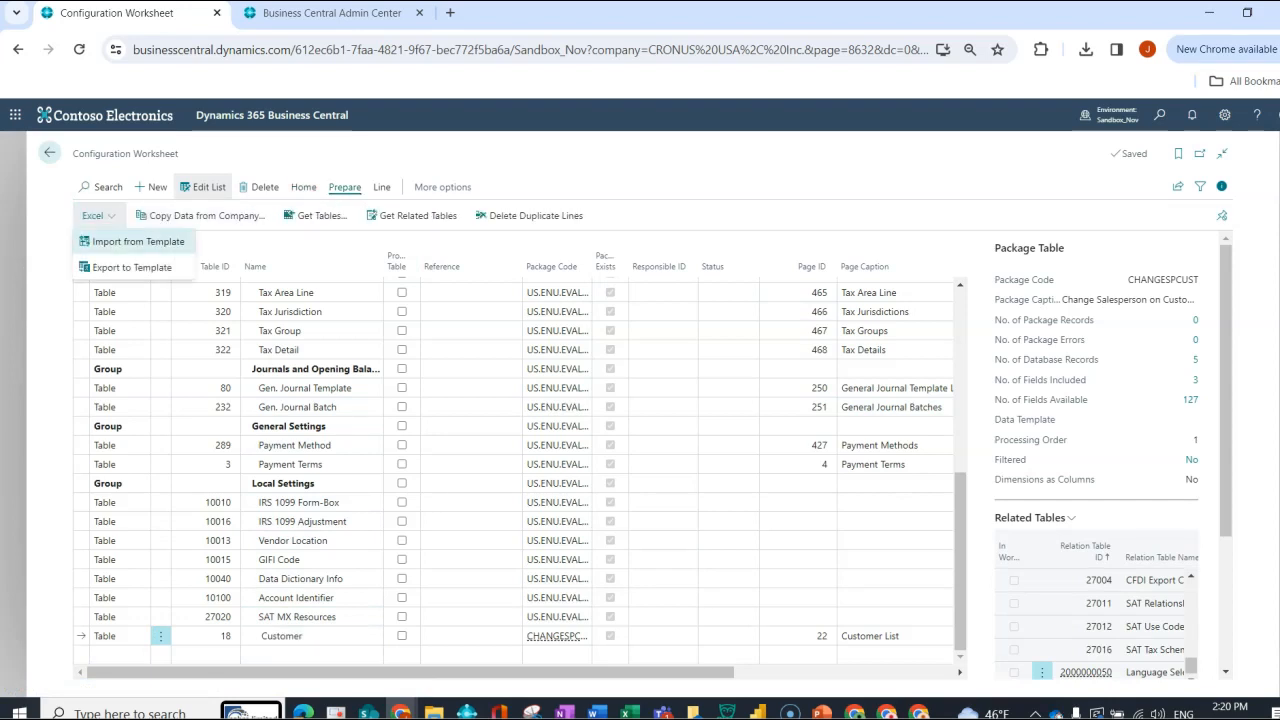
pyautogui.click(132, 240)
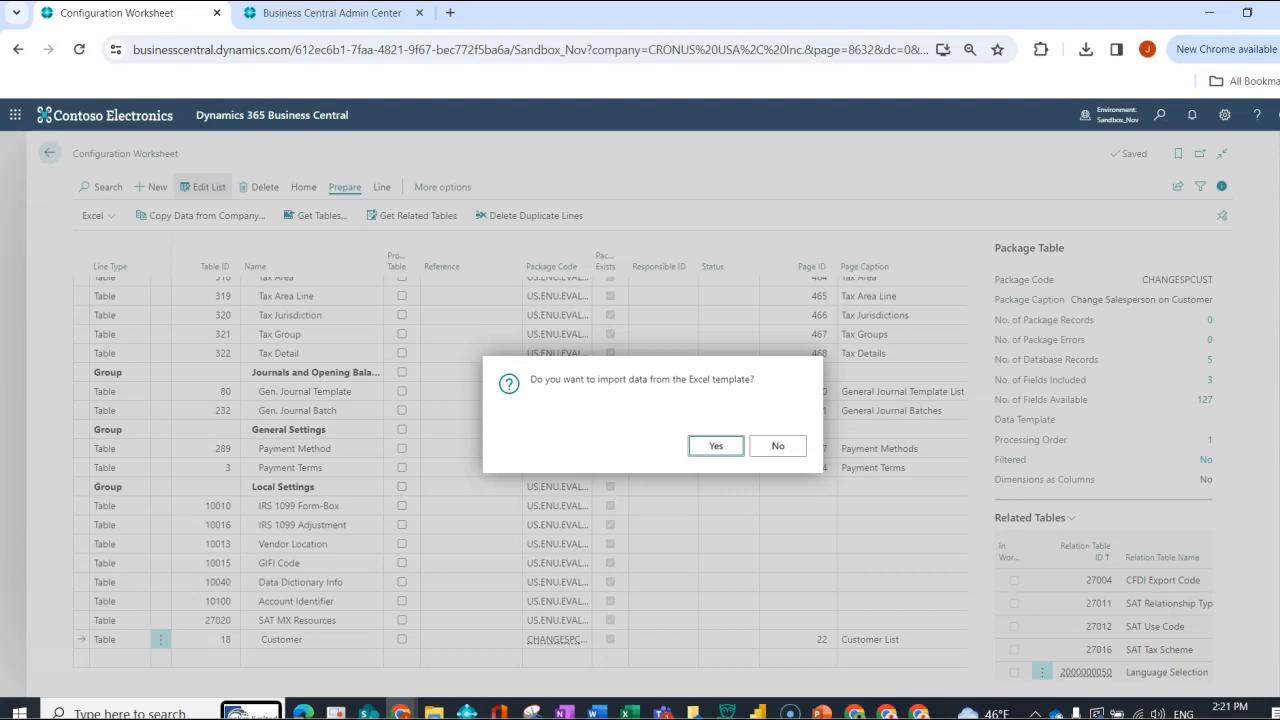
# Confirm importing the edited Excel template data for the Customer table.
pyautogui.click(716, 444)
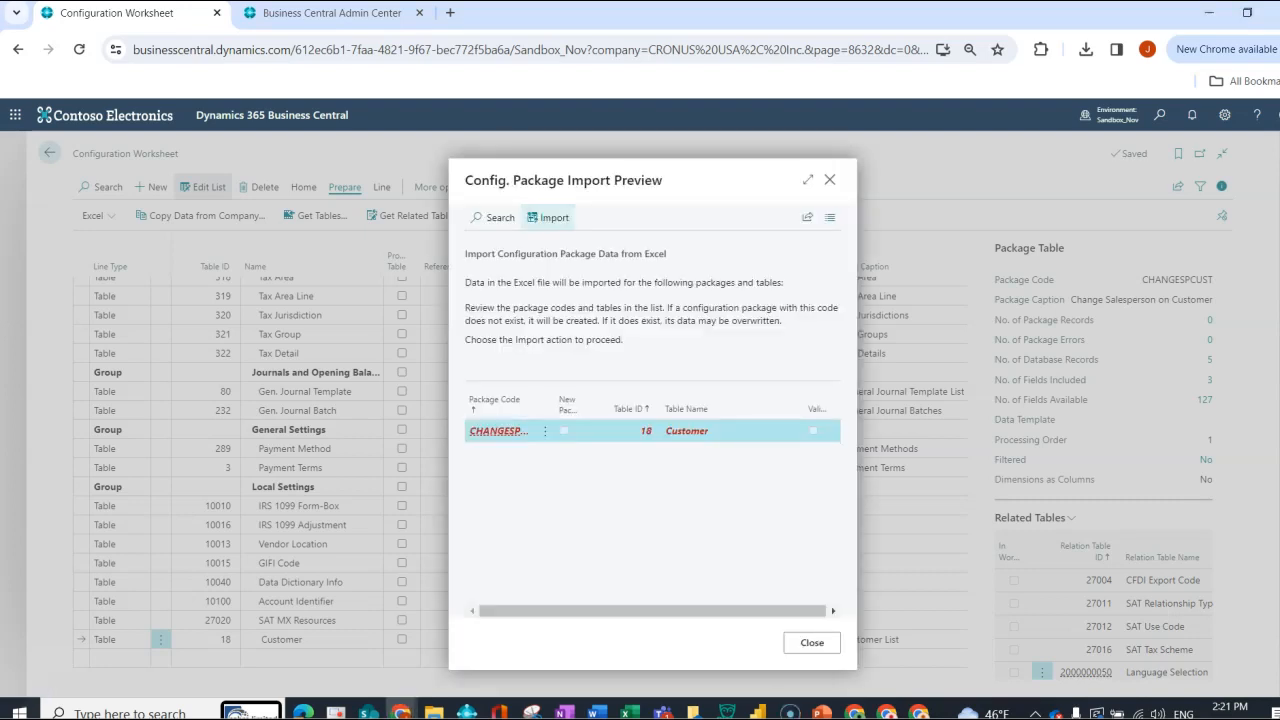
pyautogui.moveTo(548, 216)
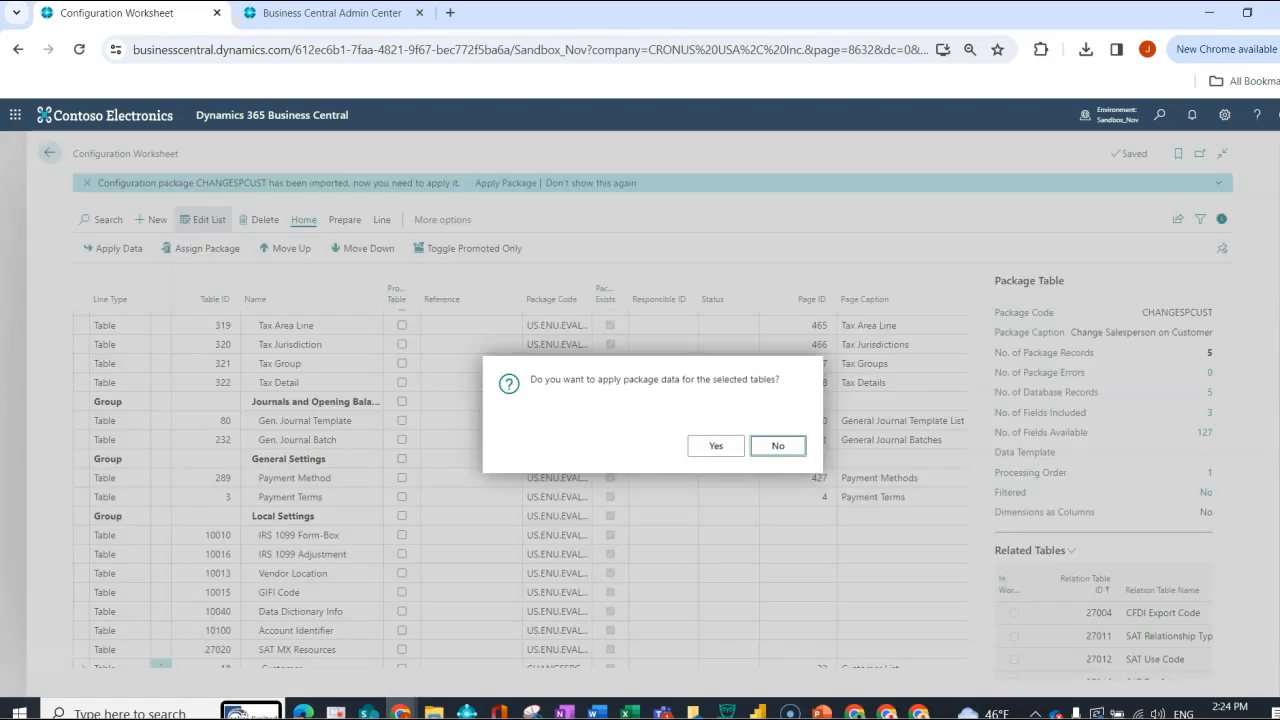
# Apply the re-imported package data and drill into the 3 package errors on the Customer records.
pyautogui.click(716, 444)
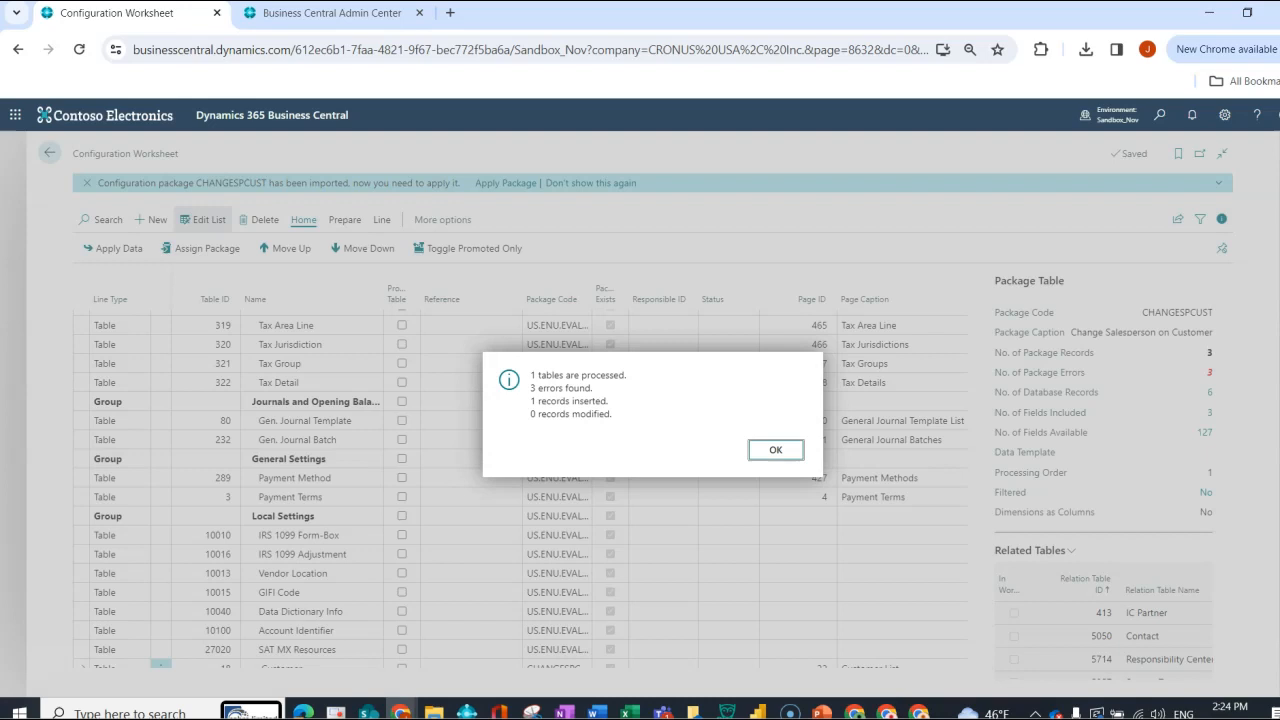
pyautogui.doubleClick(556, 388)
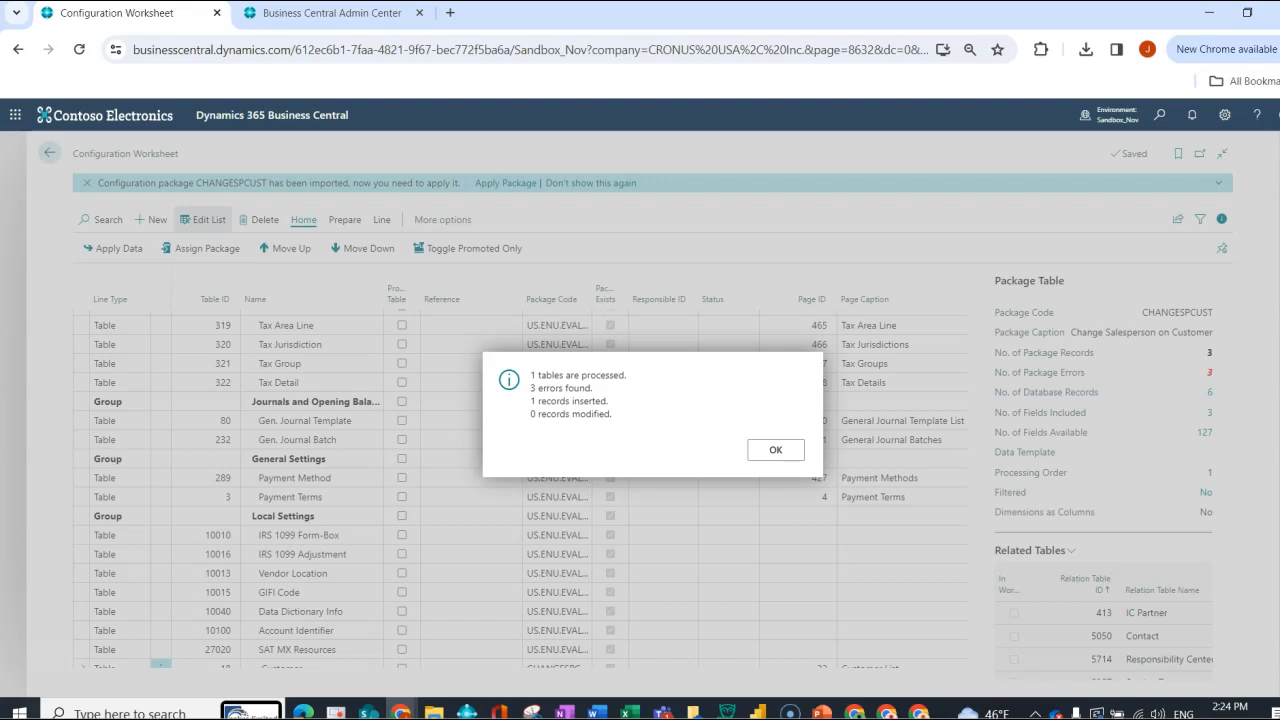
pyautogui.click(776, 448)
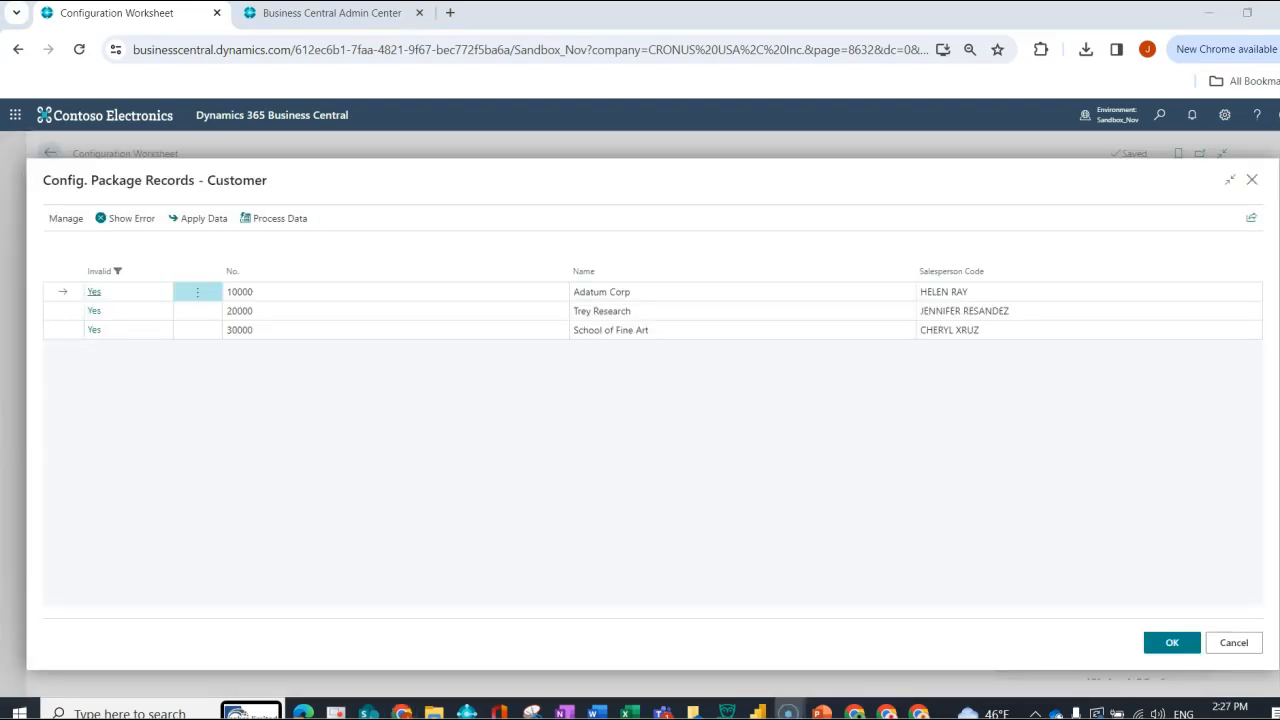
pyautogui.click(610, 330)
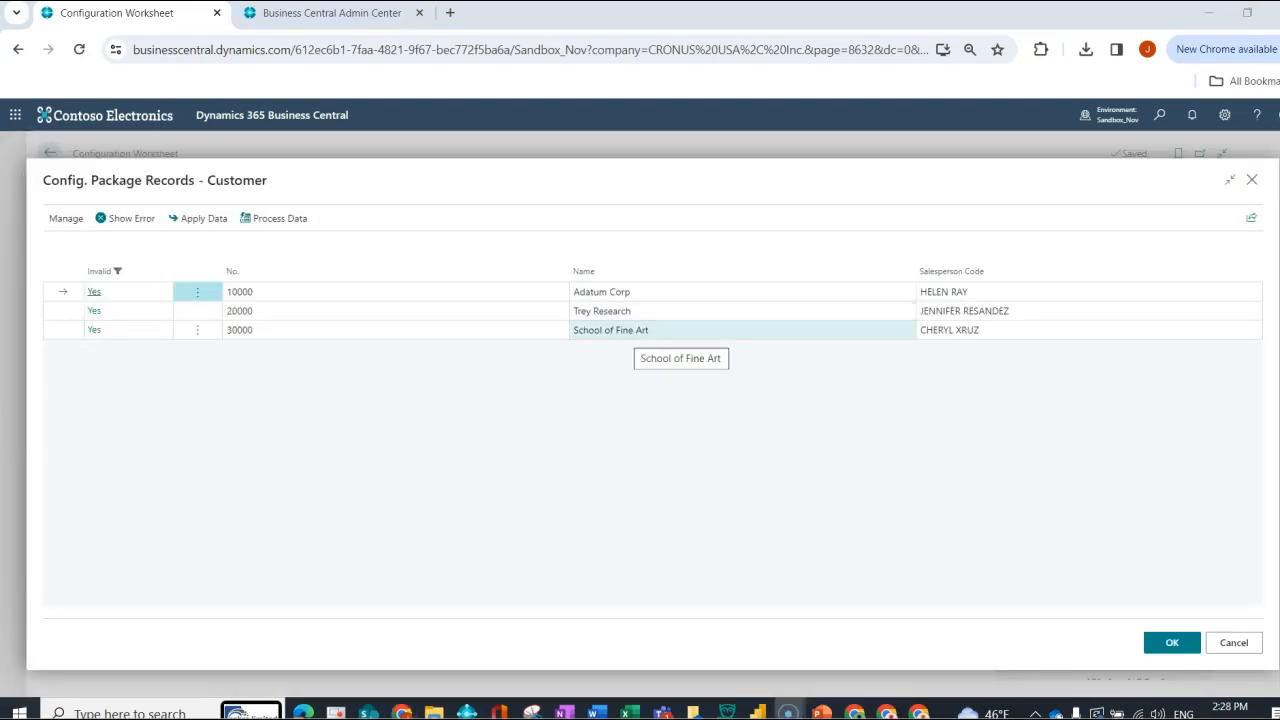
pyautogui.click(132, 218)
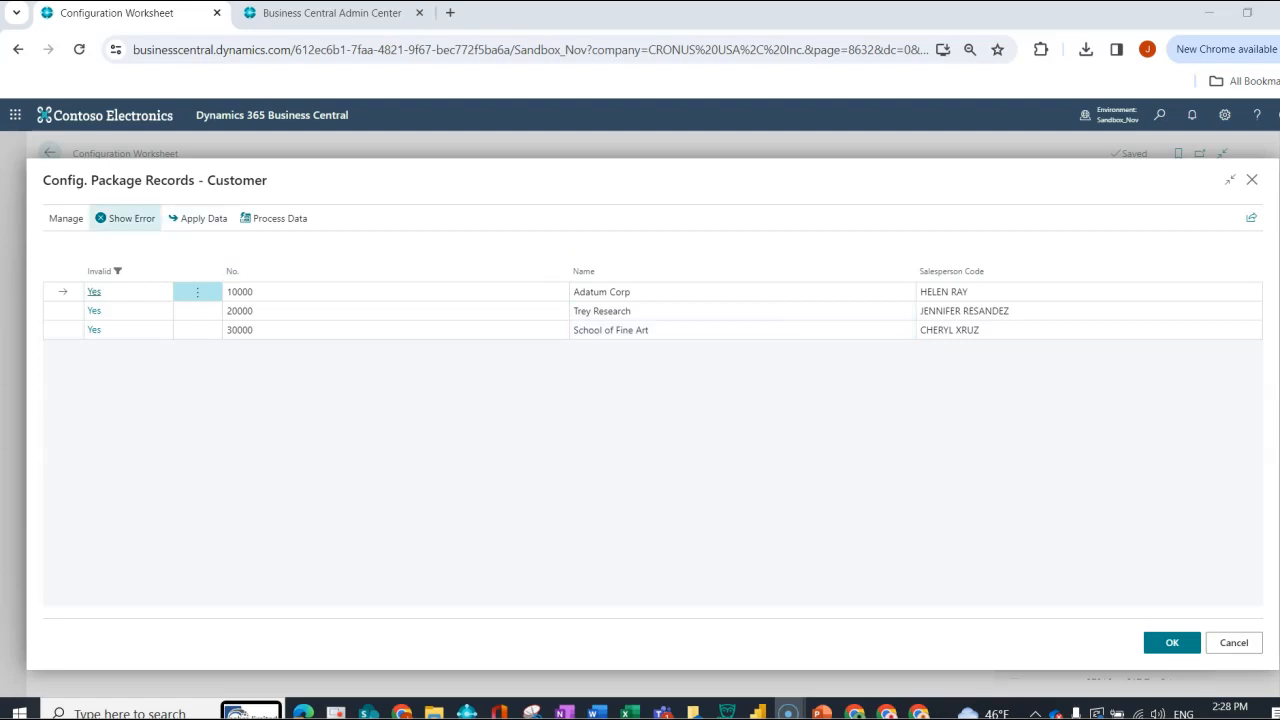
pyautogui.click(124, 218)
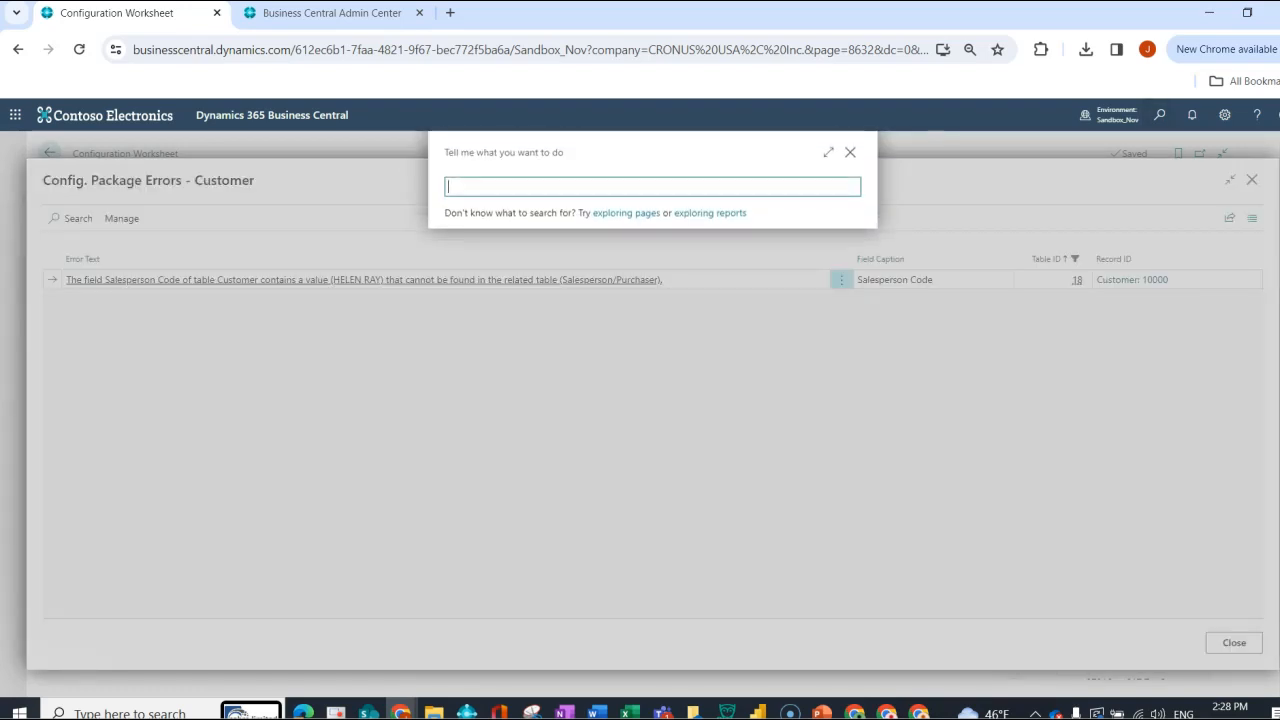
pyautogui.write('salespoepl')
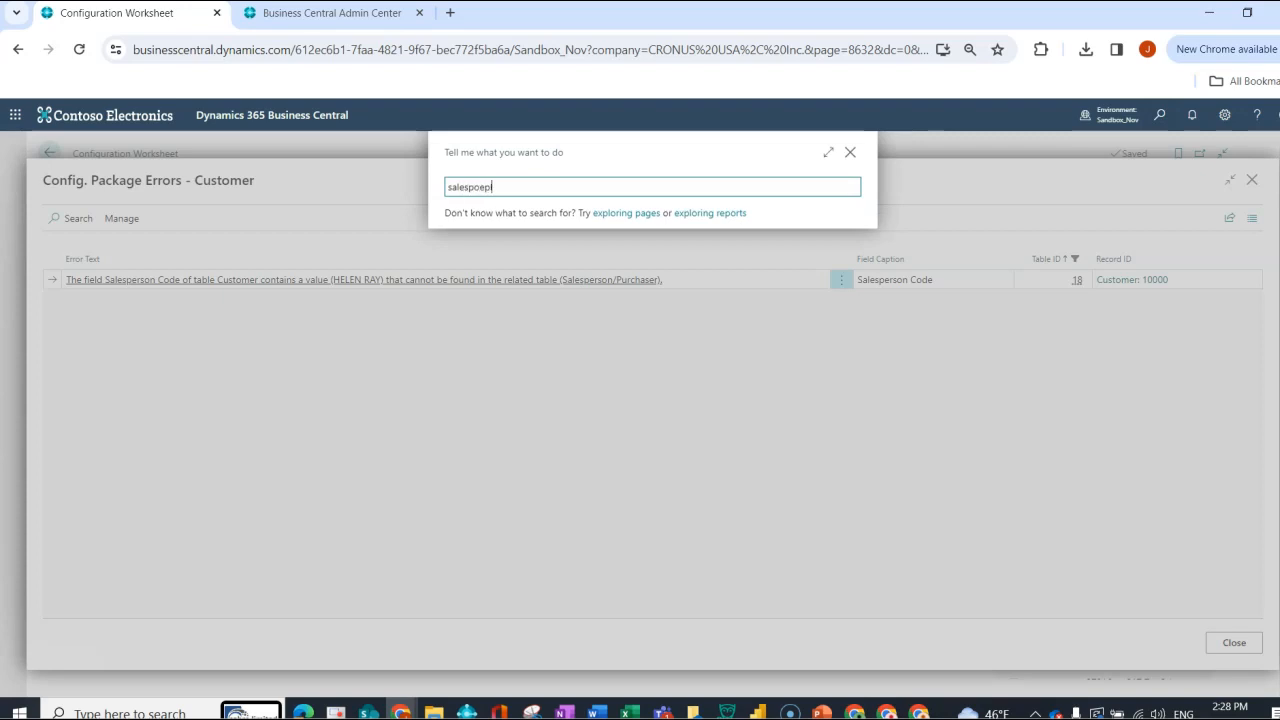
pyautogui.press('Backspace')
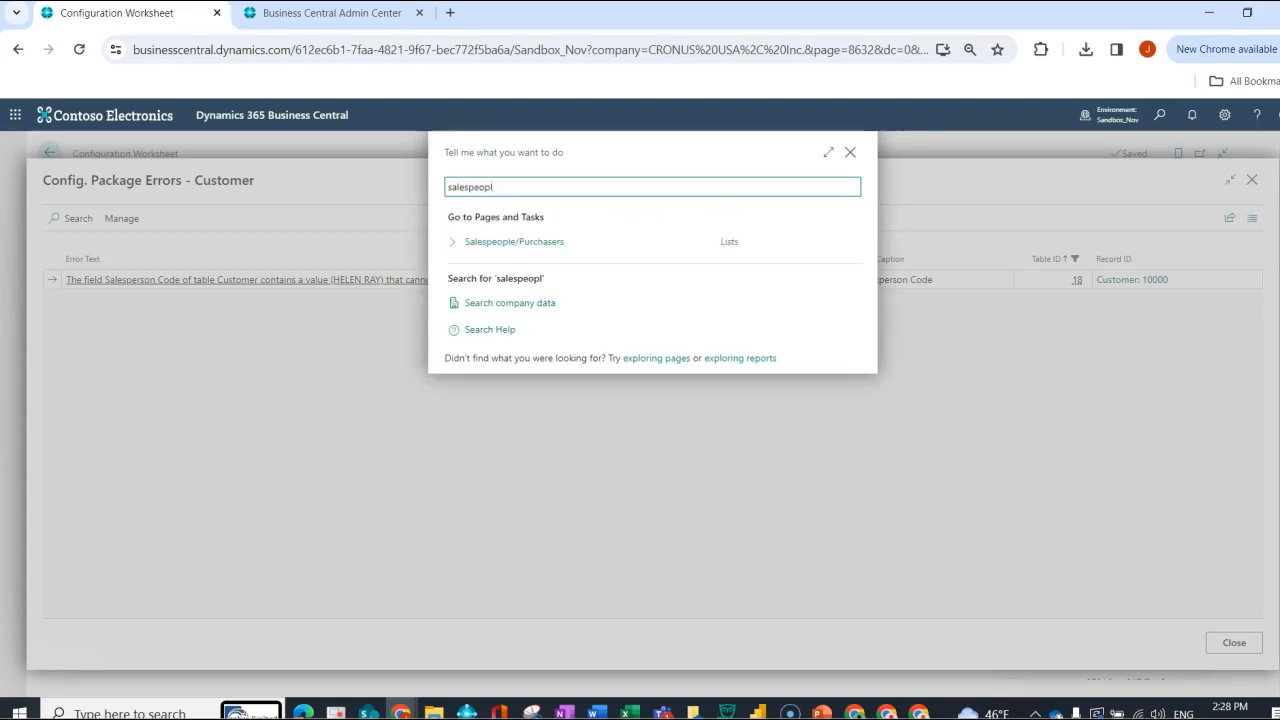
pyautogui.click(512, 240)
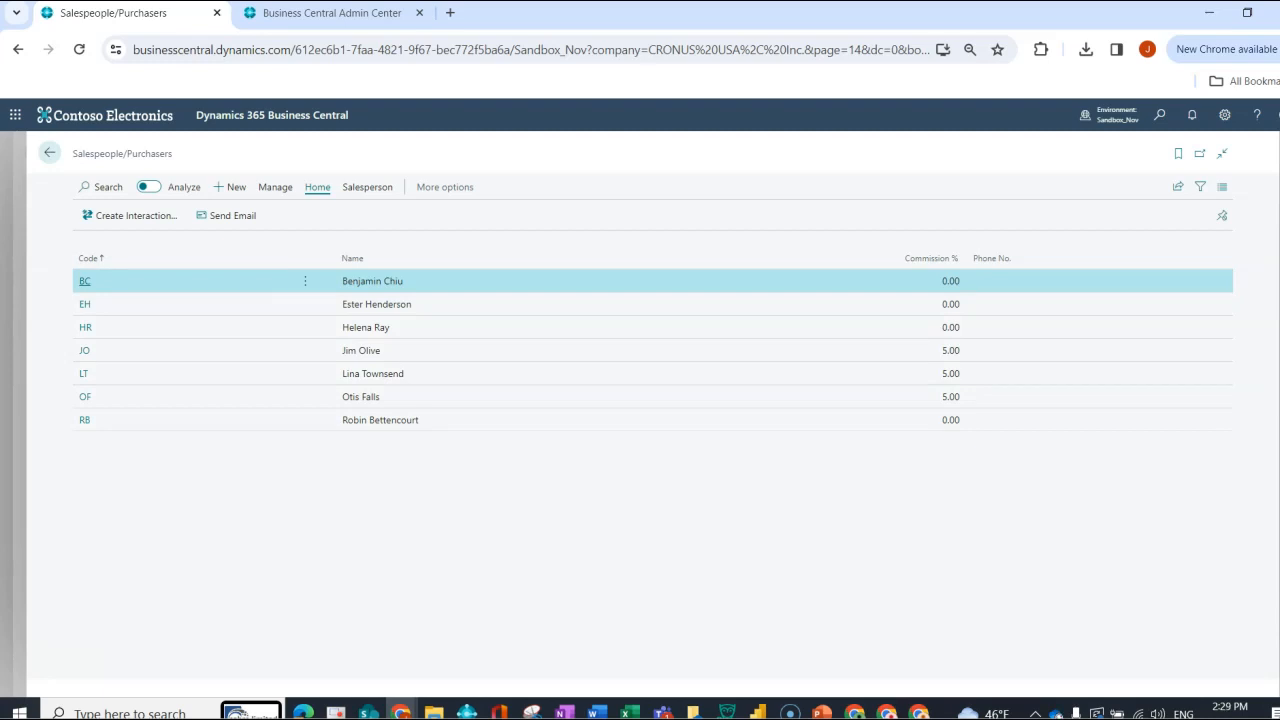
pyautogui.moveTo(380, 420)
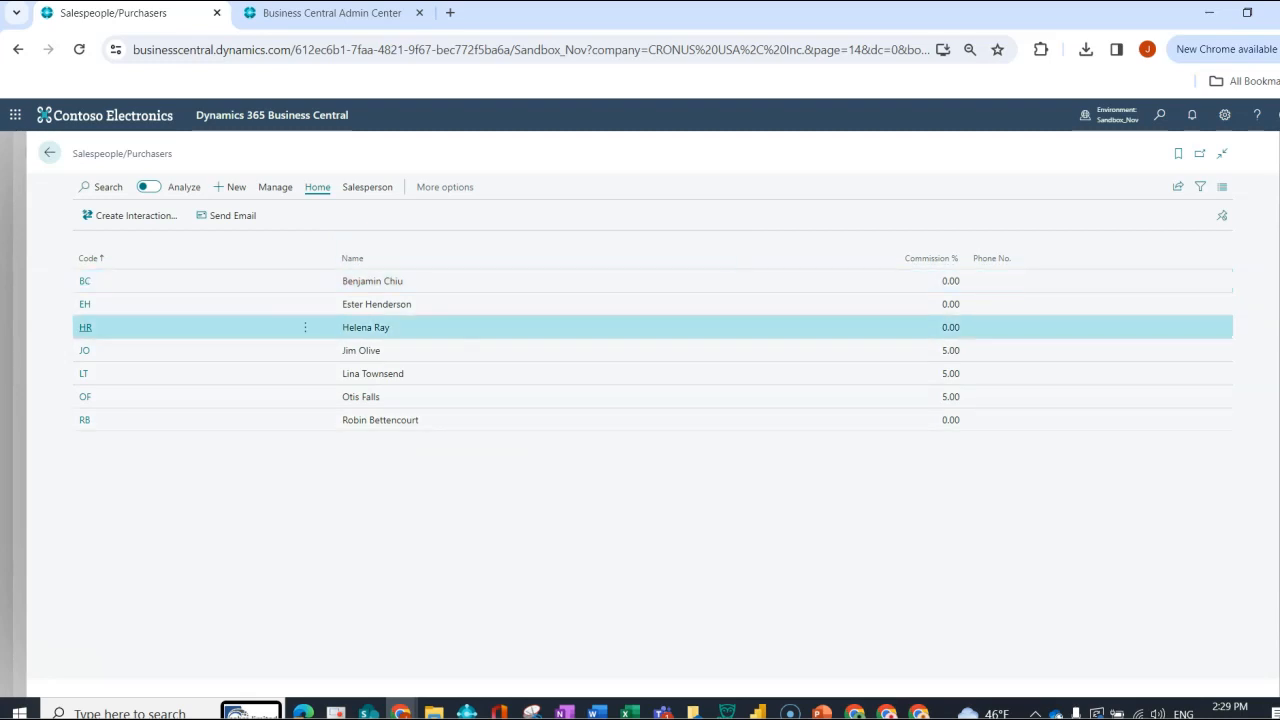
pyautogui.moveTo(352, 258)
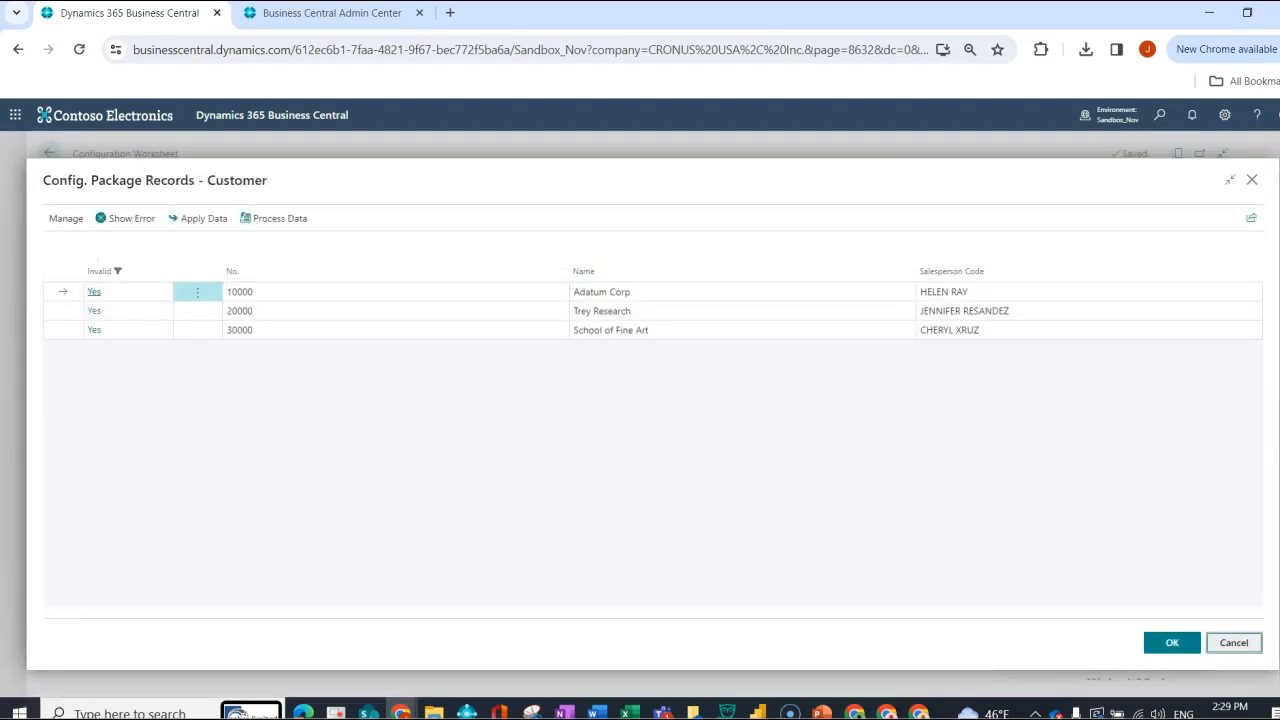
# Back in the workbook, copy an HR code cell into C4 so Adatum Corp reads HR.
pyautogui.click(1172, 642)
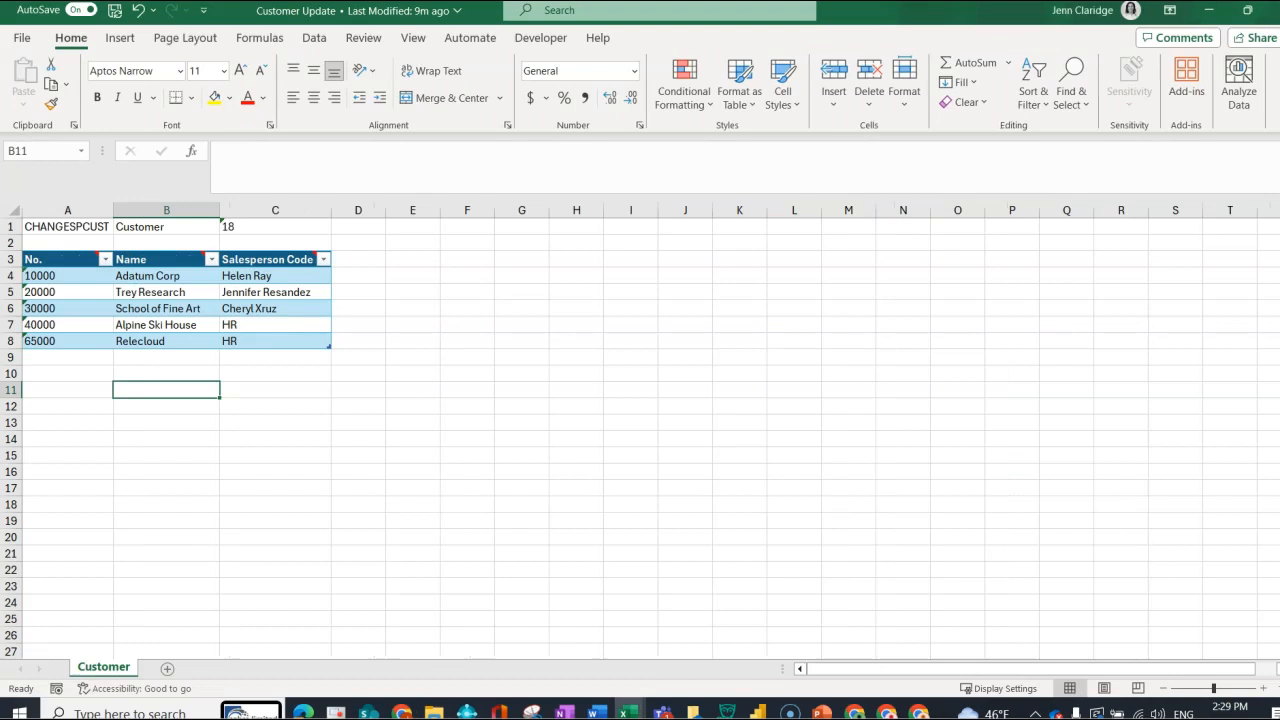
pyautogui.click(276, 324)
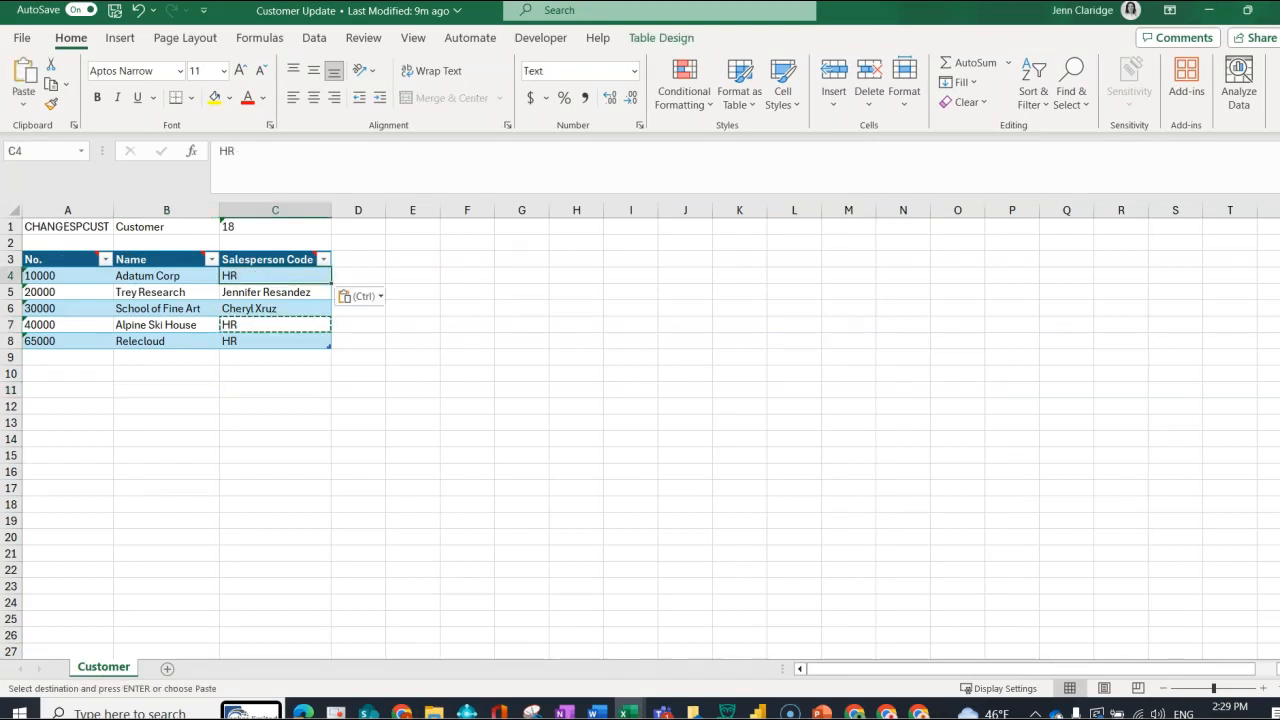
pyautogui.click(468, 340)
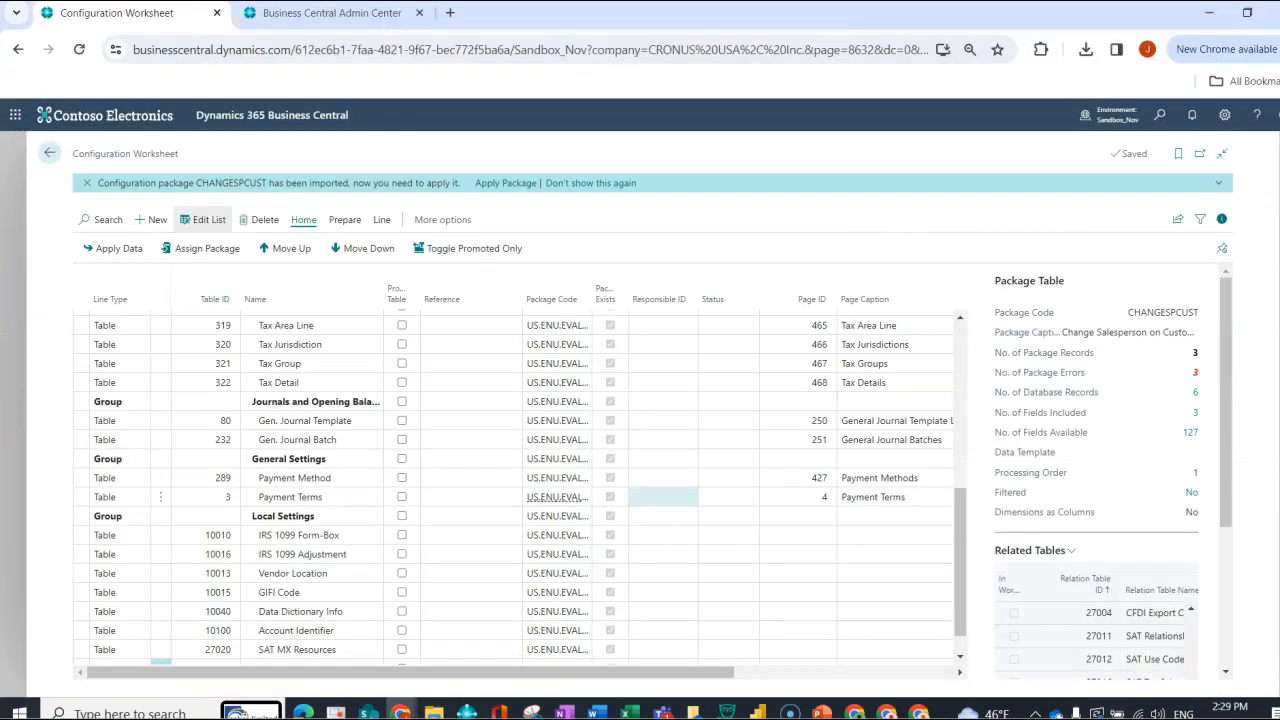
# Import the CHANGESPCUST Excel template, overwriting the 5 existing Customer records, and review the rows.
pyautogui.scroll(-3)
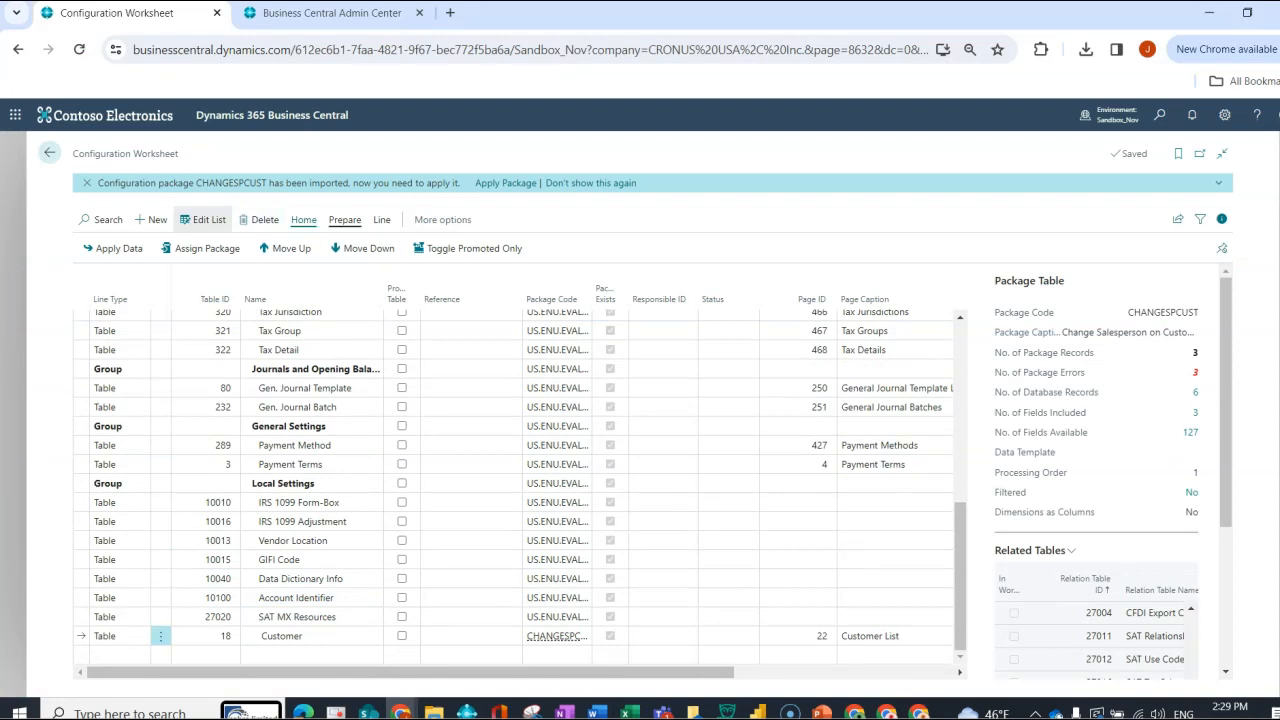
pyautogui.click(344, 218)
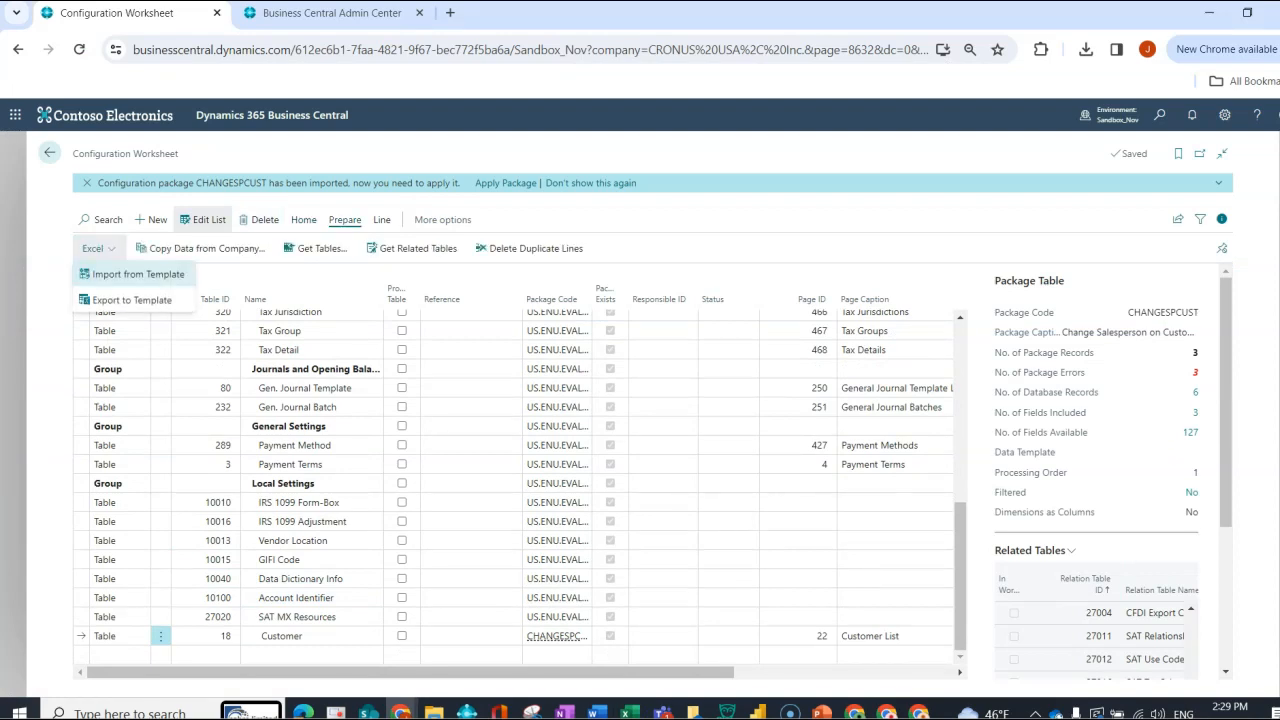
pyautogui.click(134, 272)
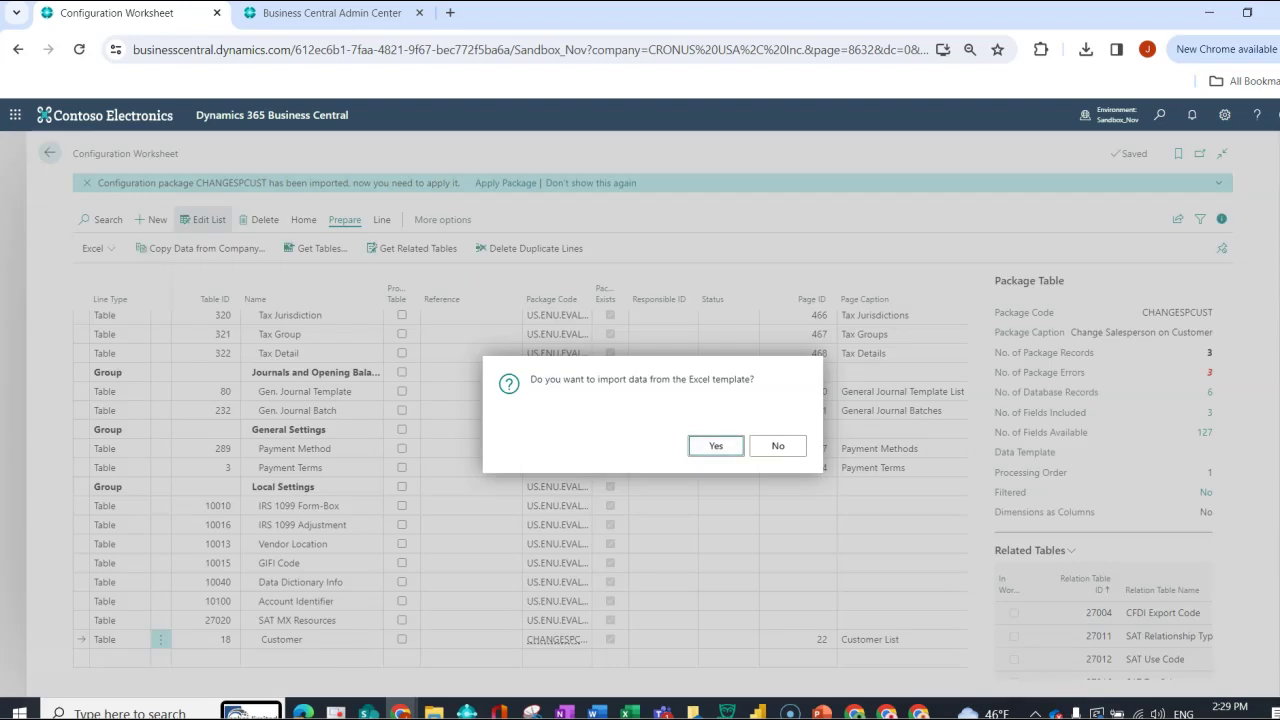
pyautogui.click(716, 444)
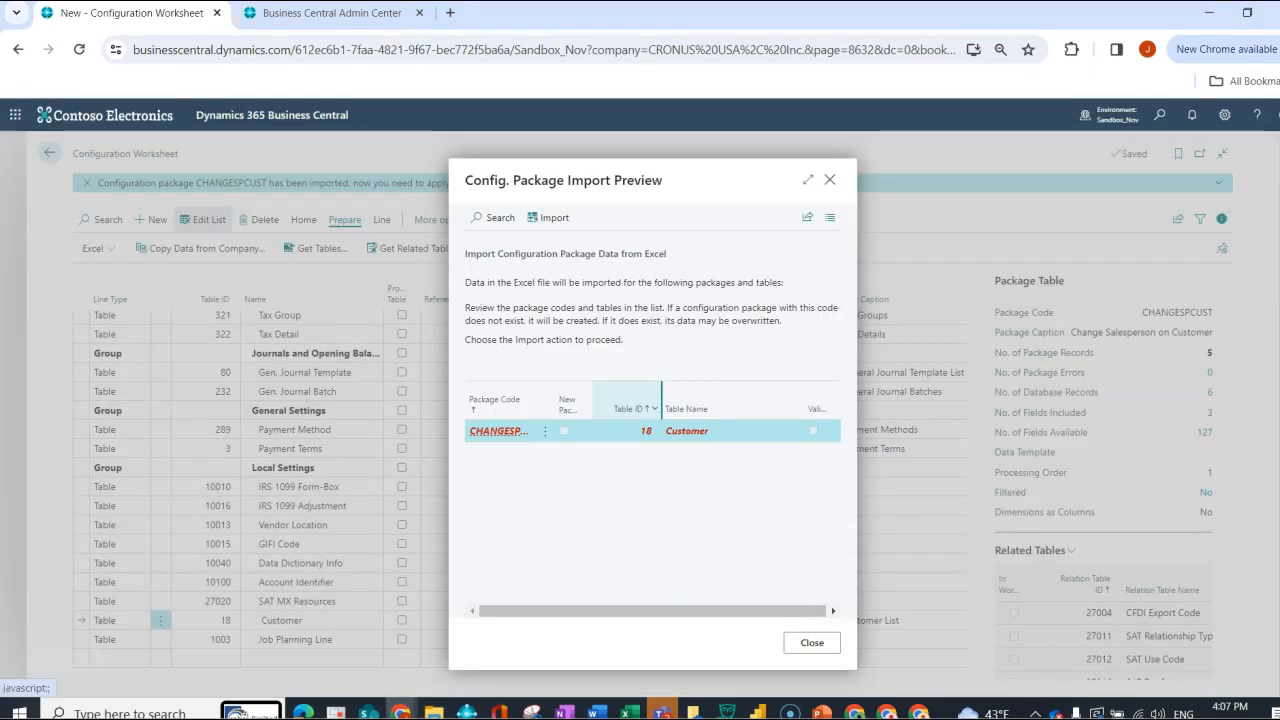
pyautogui.click(548, 216)
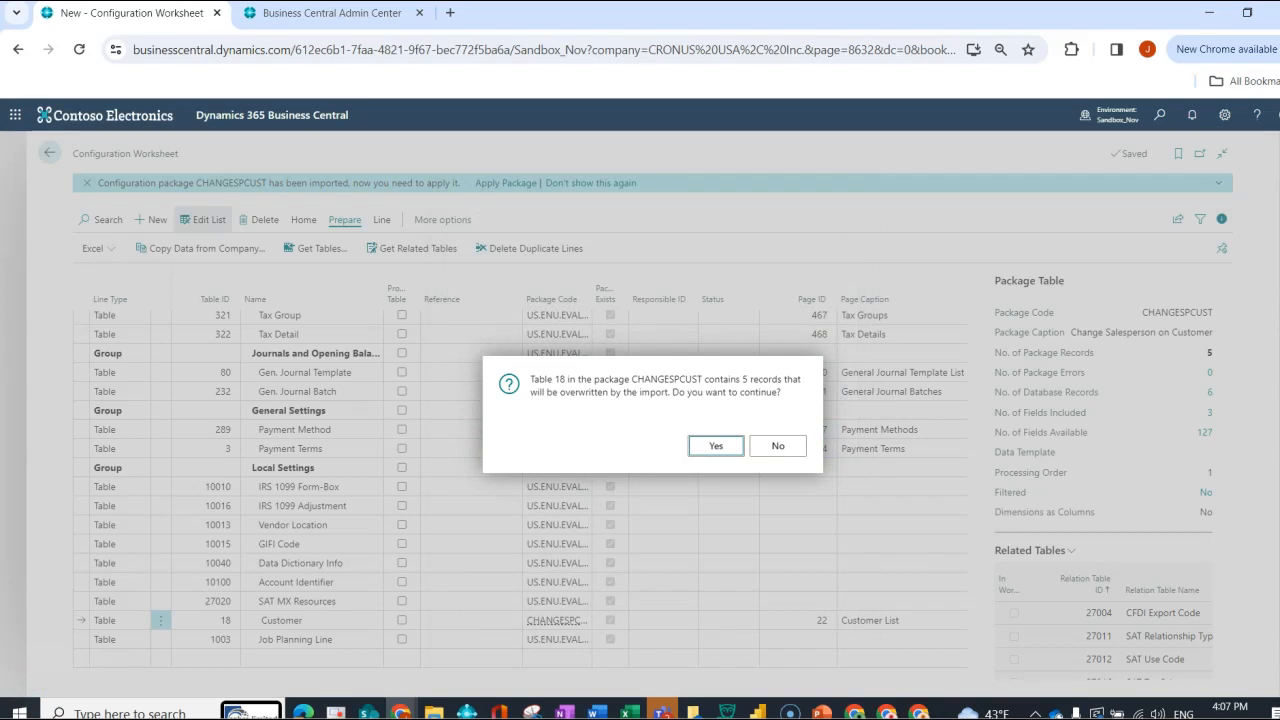
pyautogui.click(716, 444)
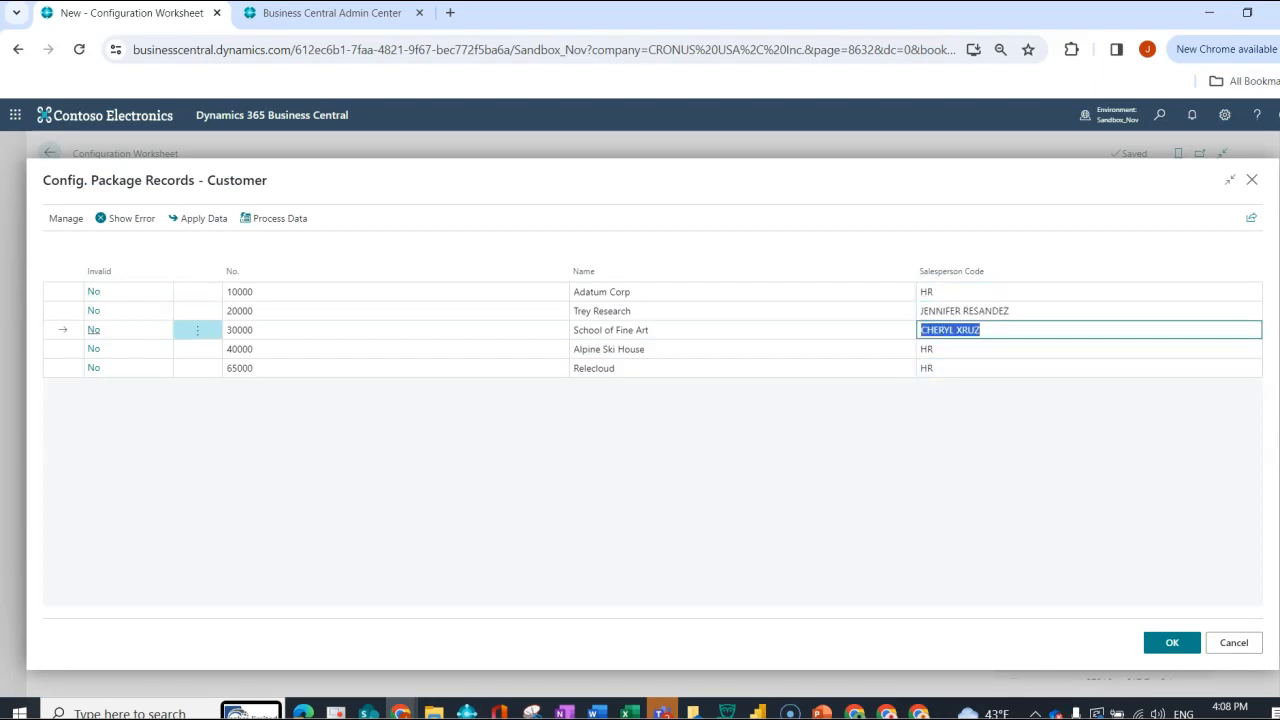
pyautogui.click(1172, 642)
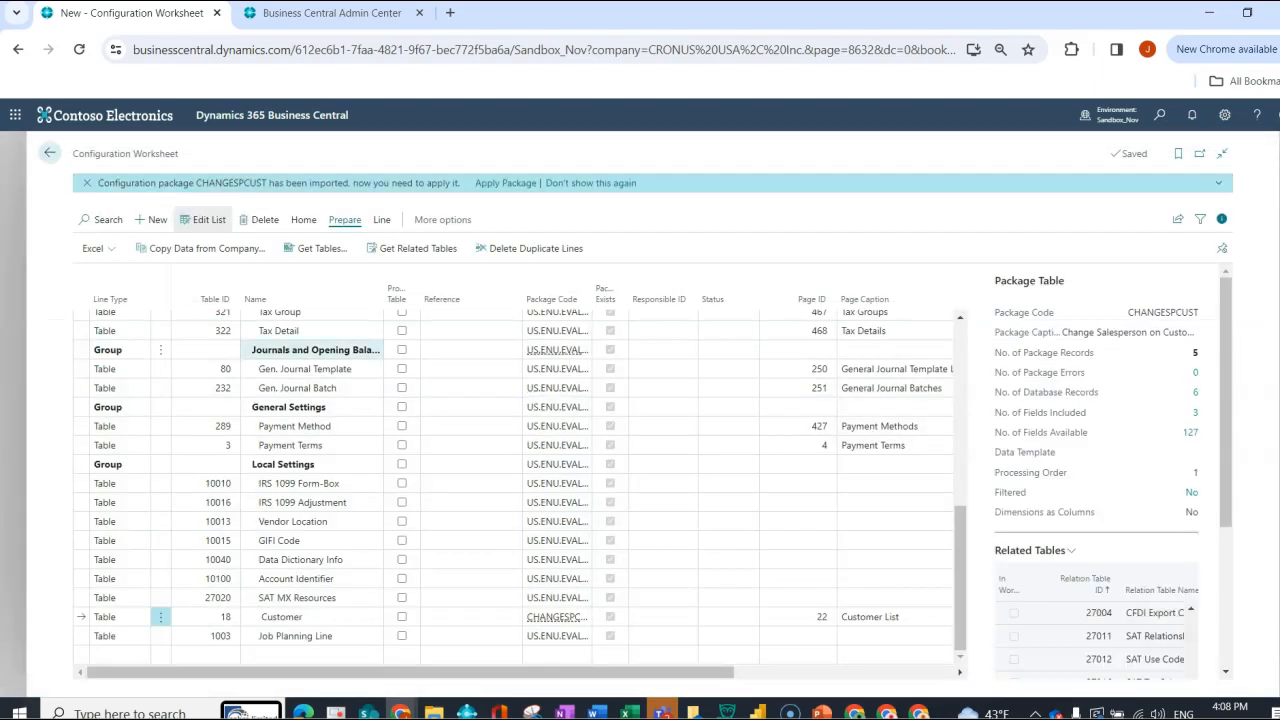
# Apply the package data: 3 customer records modified, 2 errors acknowledged.
pyautogui.click(304, 218)
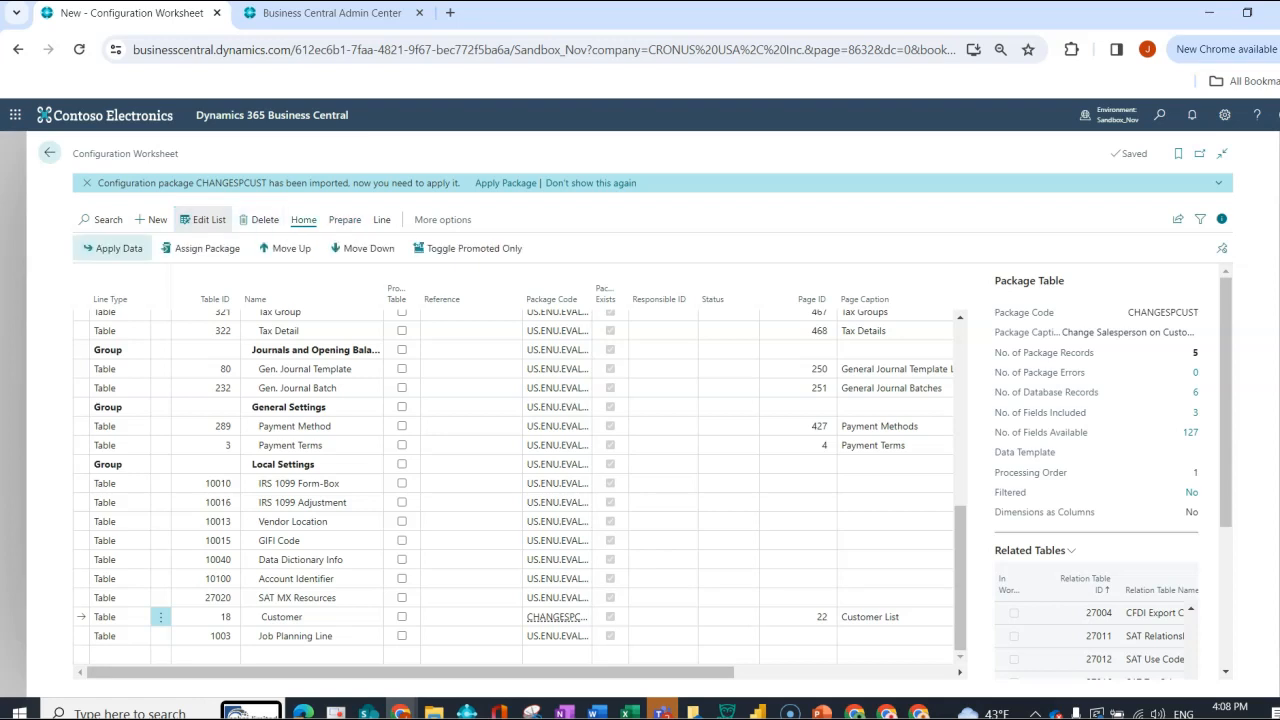
pyautogui.click(118, 248)
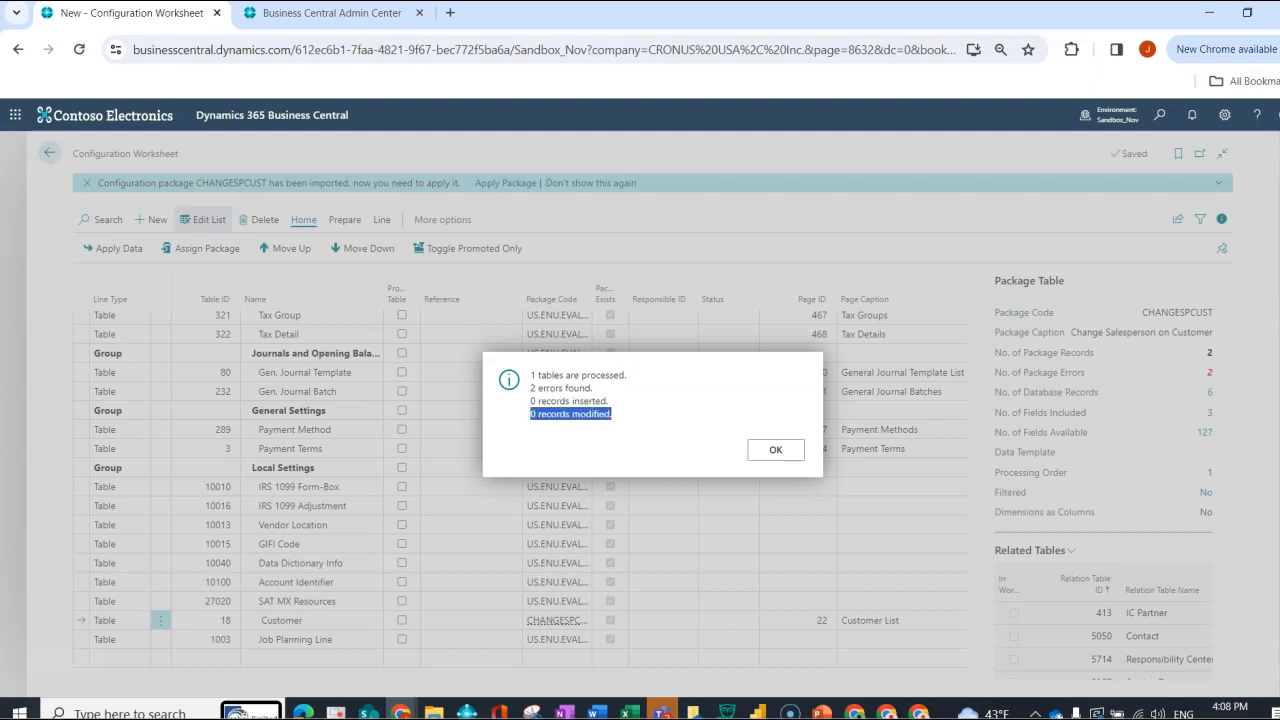
pyautogui.click(776, 448)
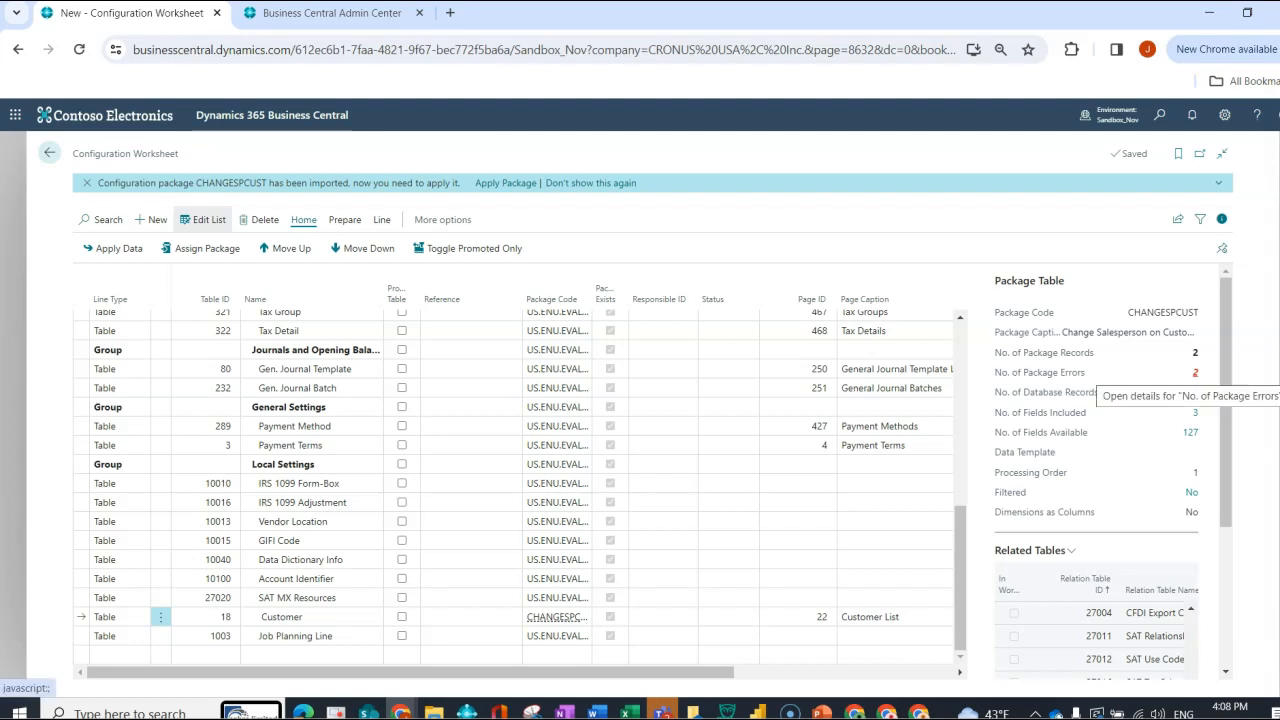
# In the package errors, set Trey Research's Salesperson Code to HR and reapply the data.
pyautogui.click(1192, 352)
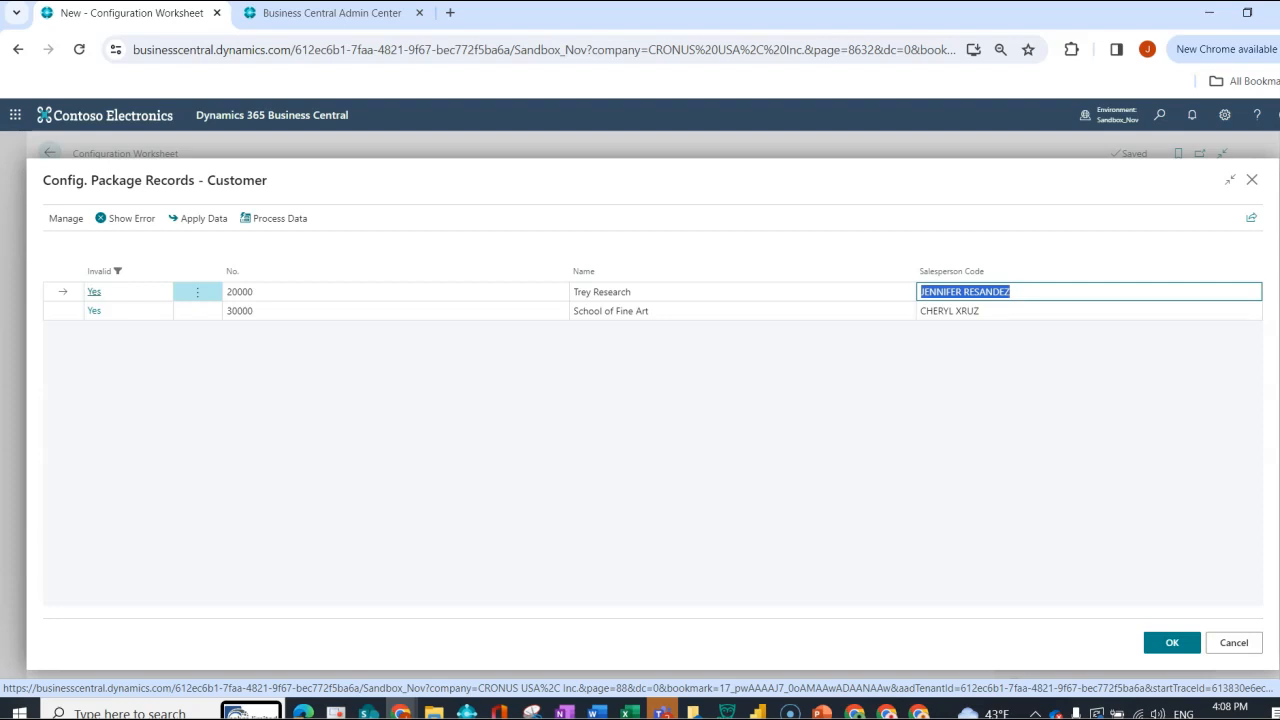
pyautogui.write('HR')
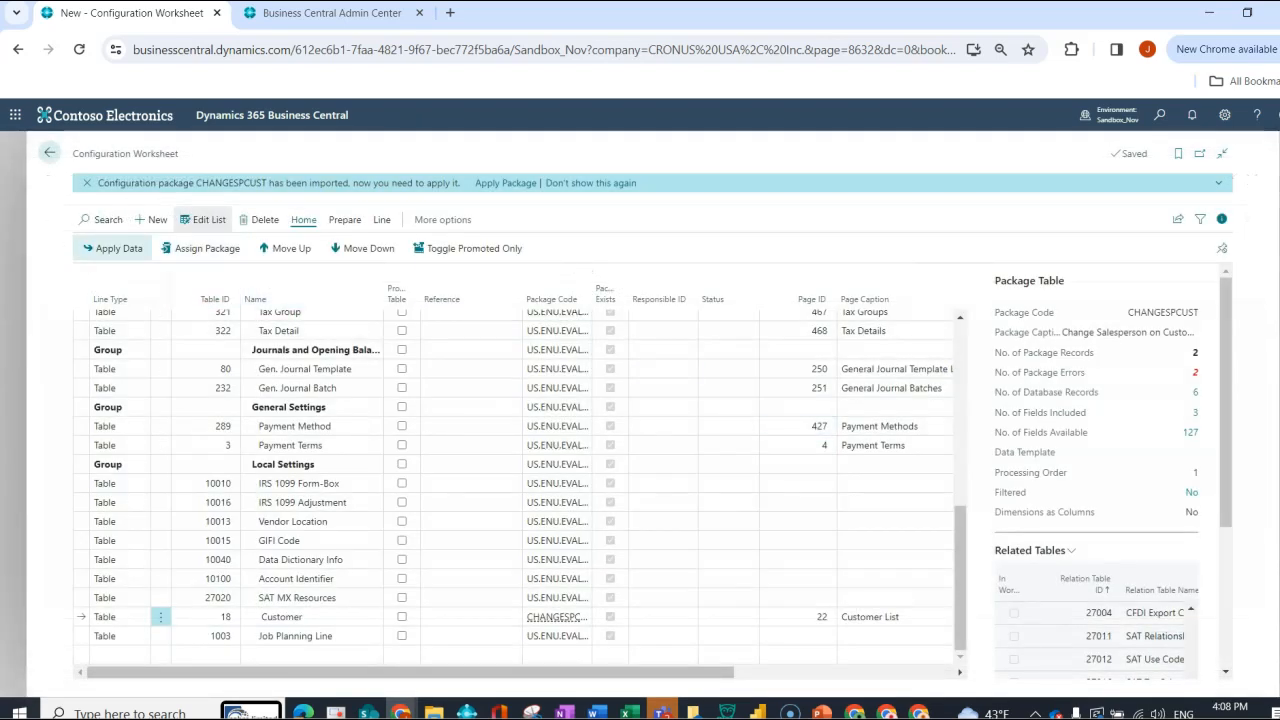
pyautogui.click(112, 248)
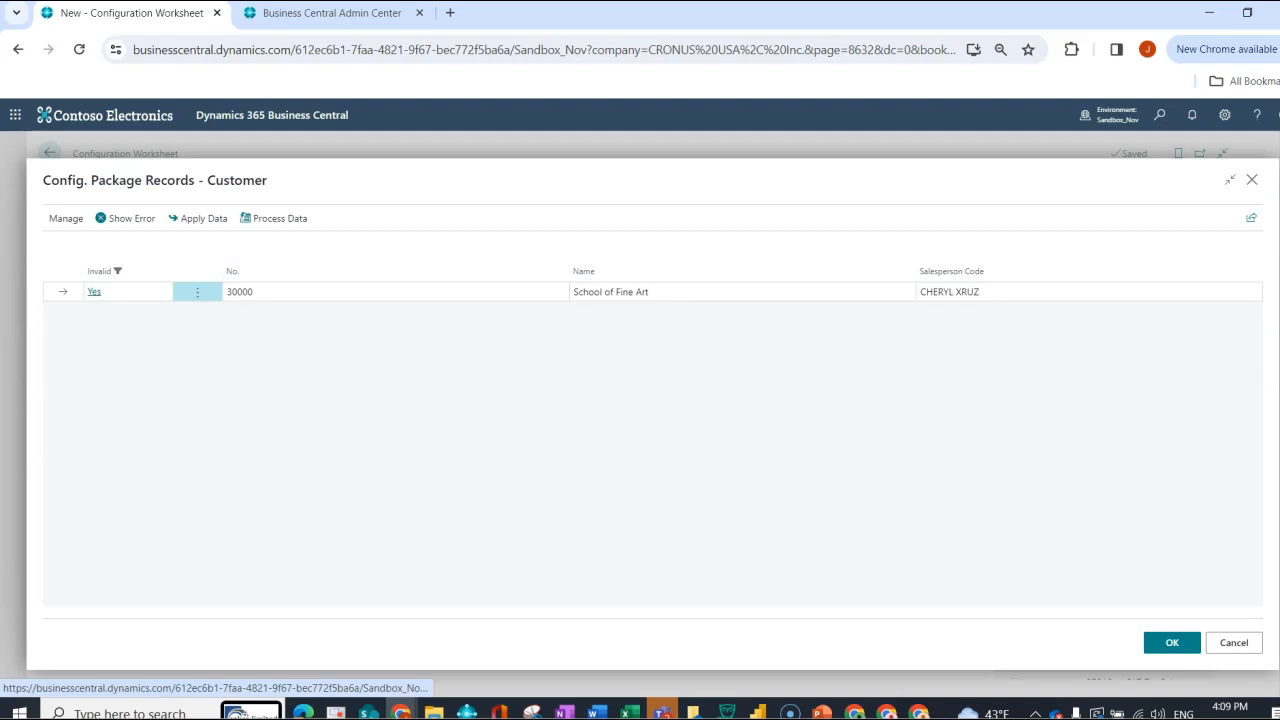
pyautogui.doubleClick(950, 292)
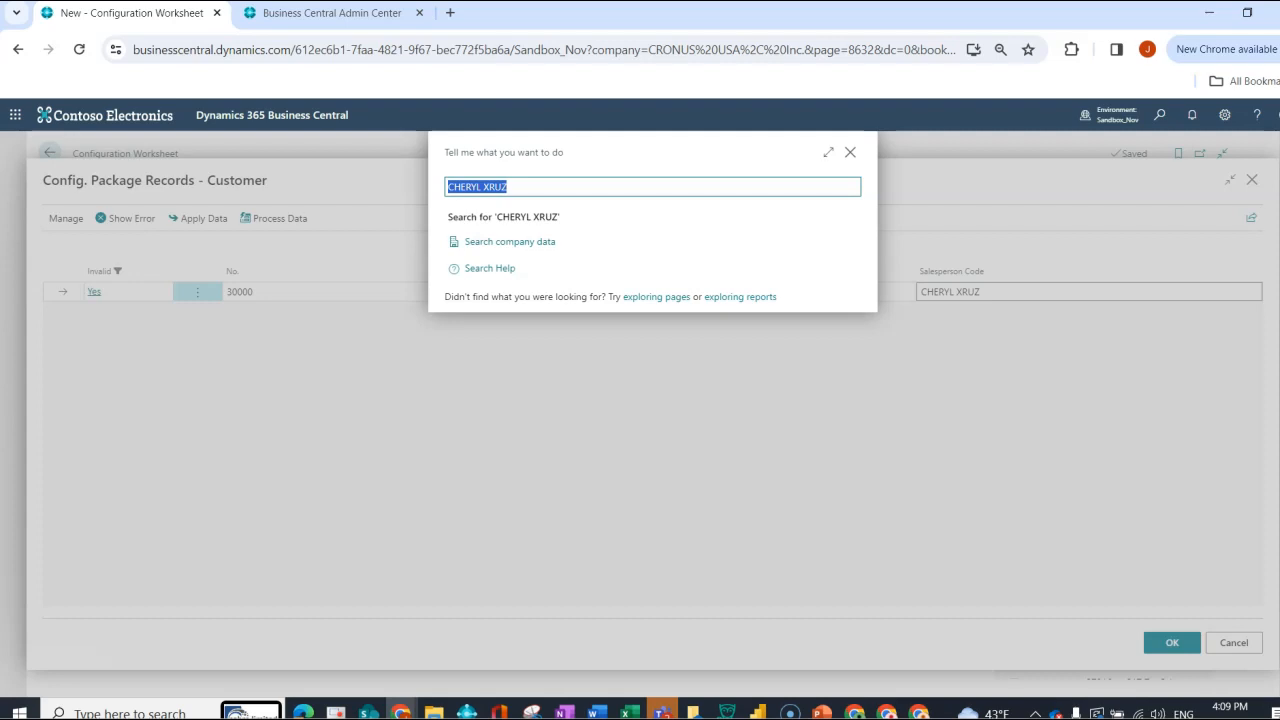
pyautogui.write('salespeop')
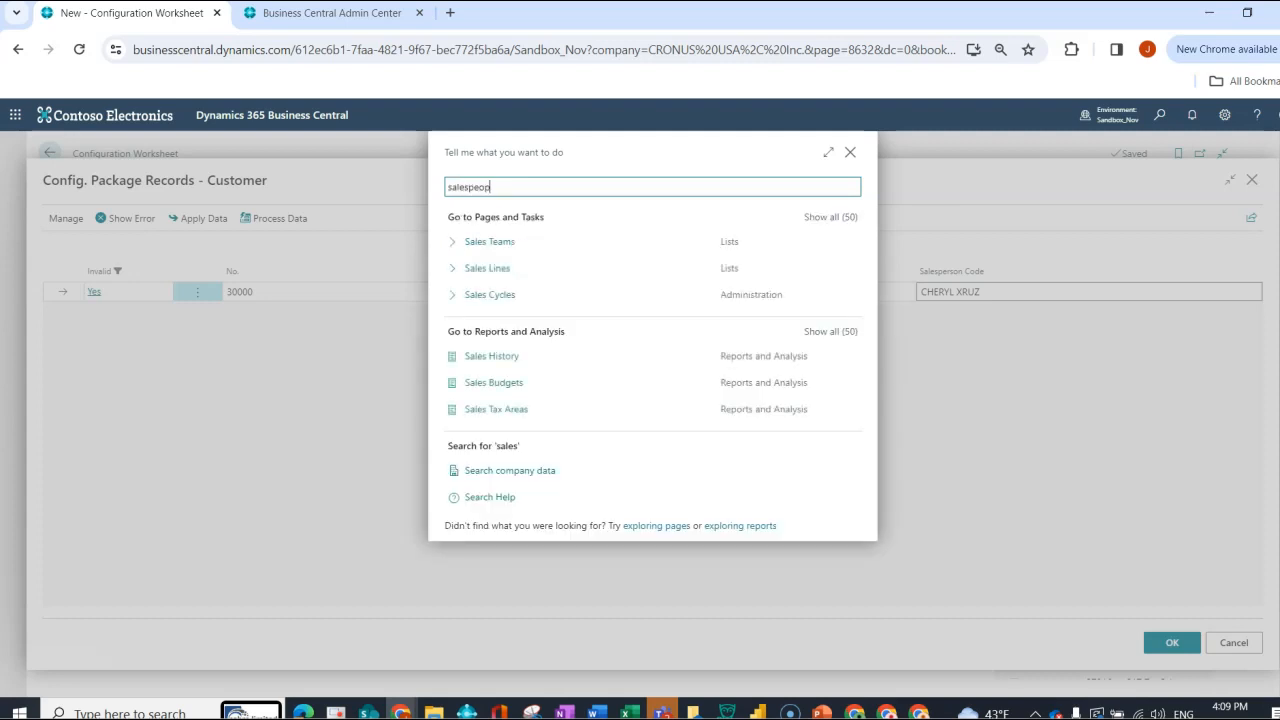
pyautogui.click(488, 240)
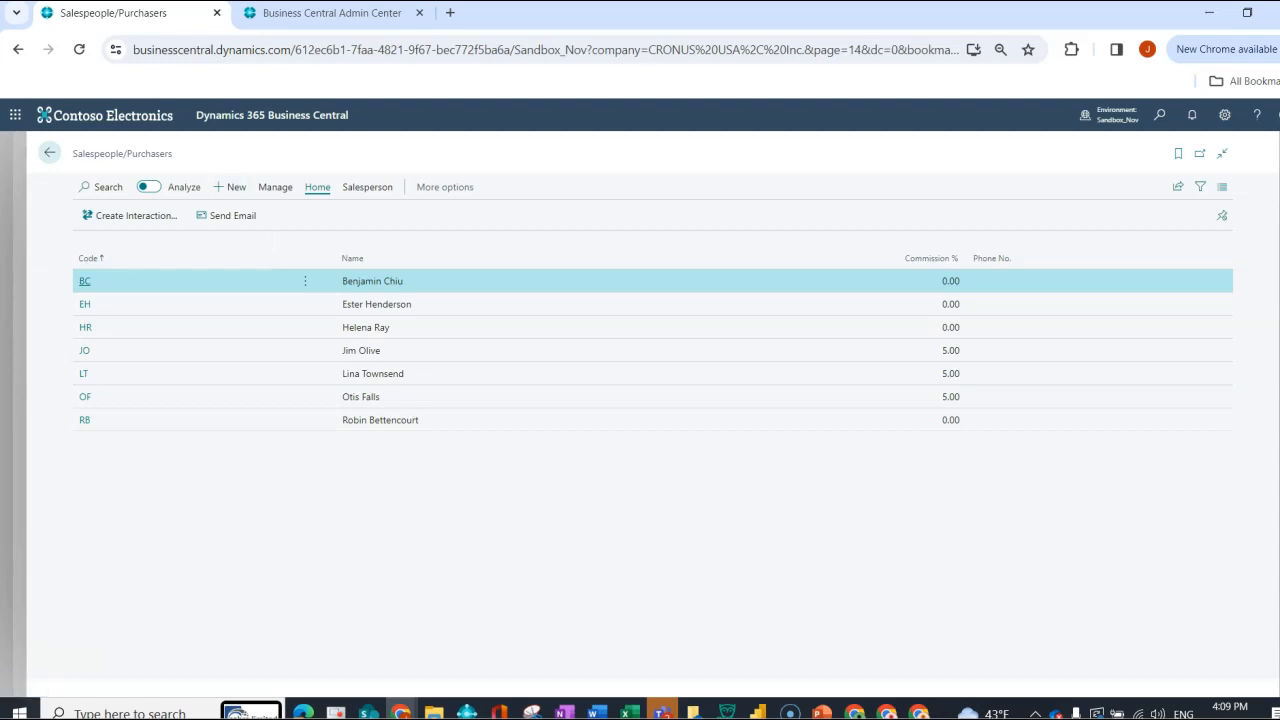
pyautogui.click(236, 188)
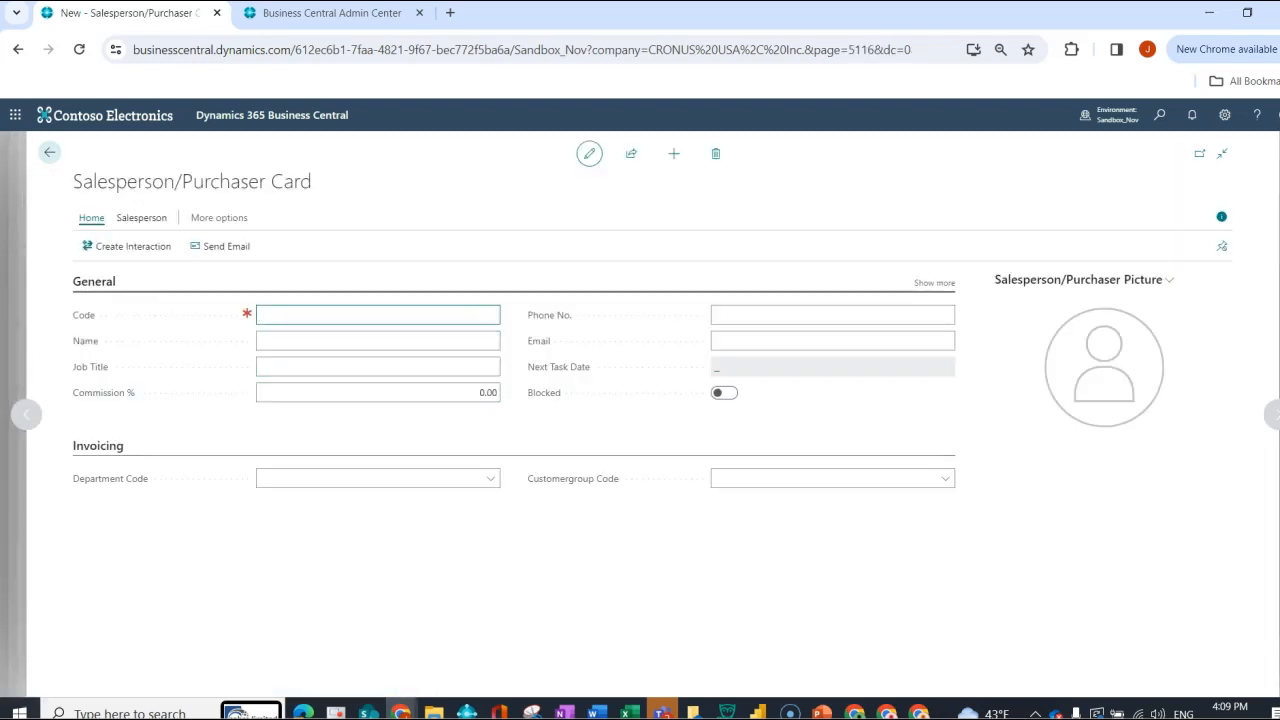
pyautogui.write('CX')
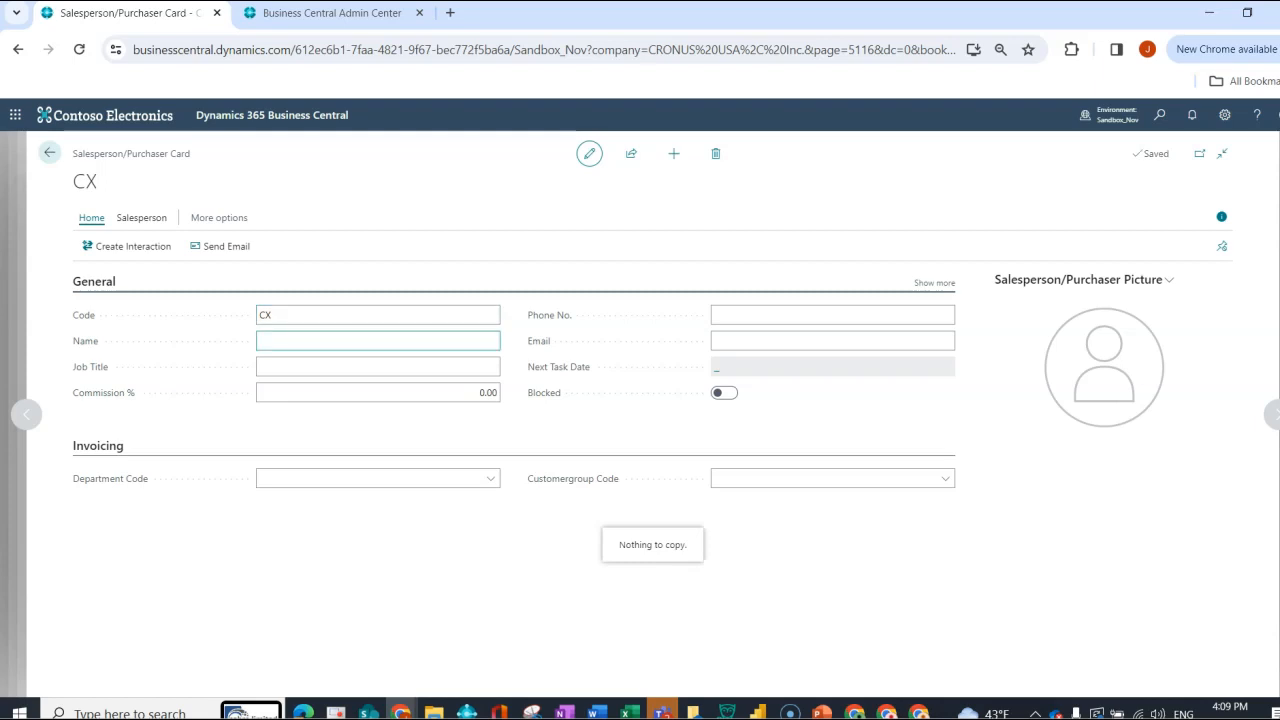
pyautogui.write('Cheryl')
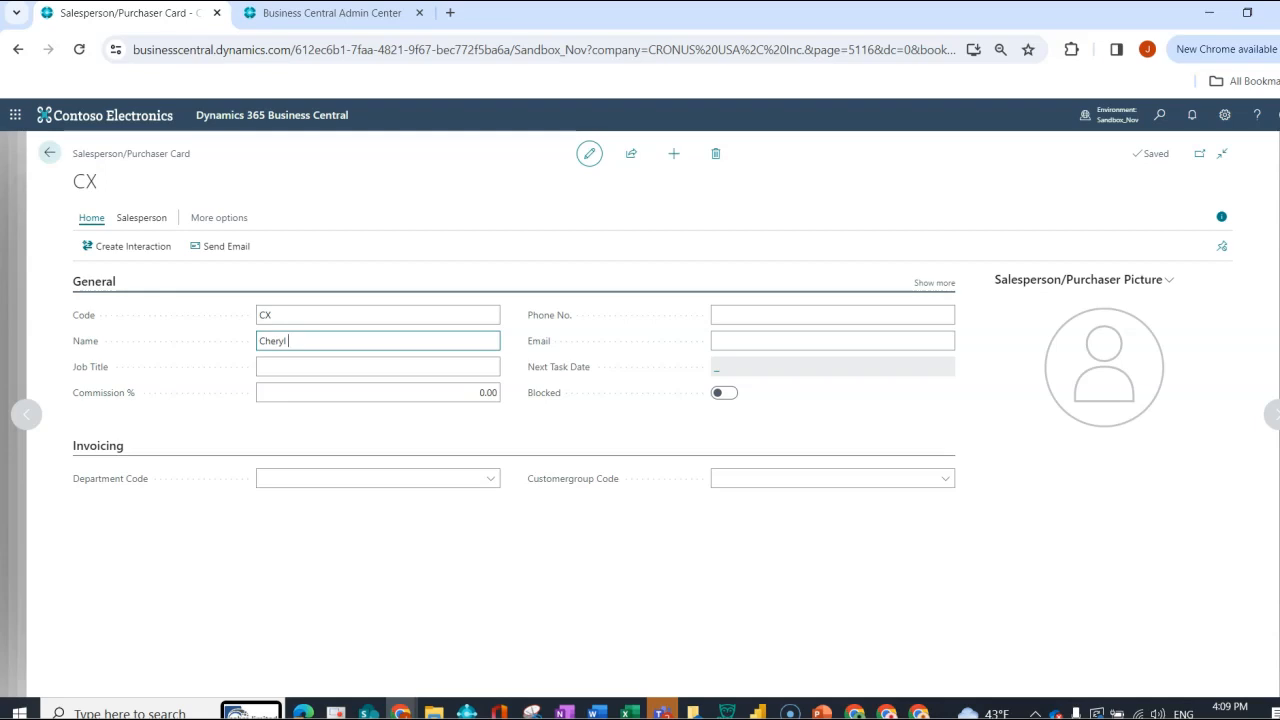
pyautogui.write('X')
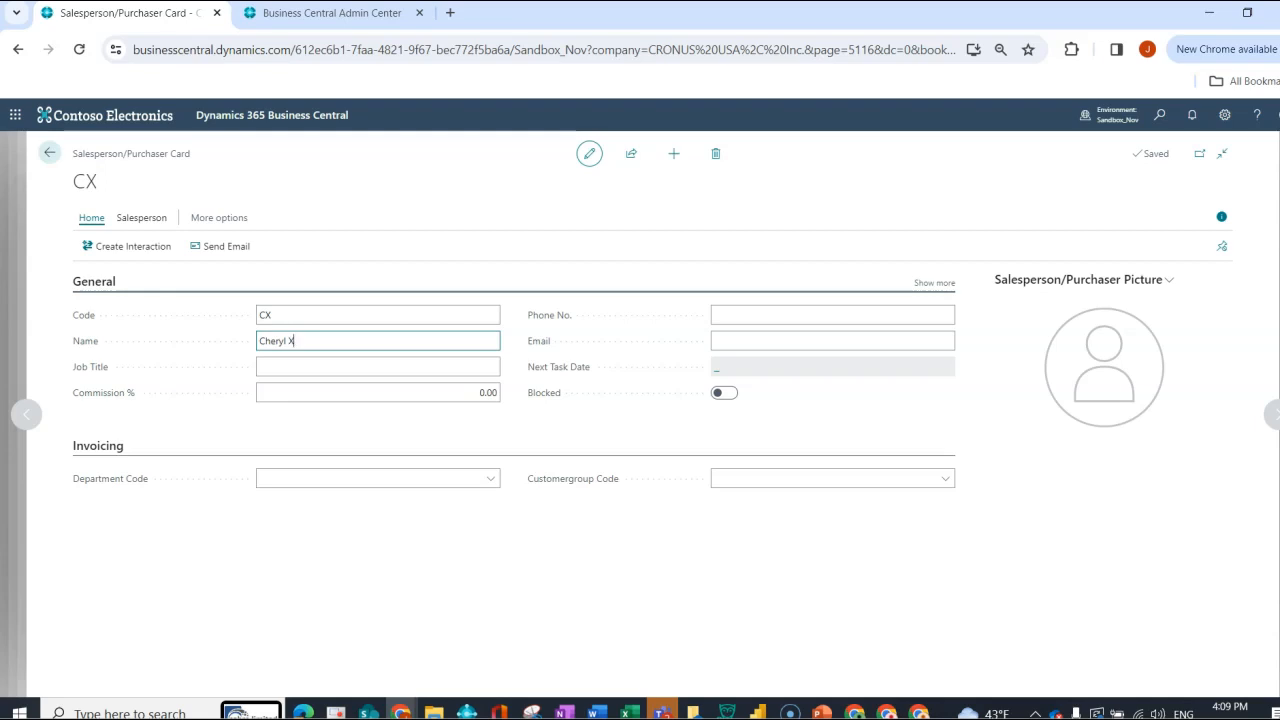
pyautogui.write('ruz')
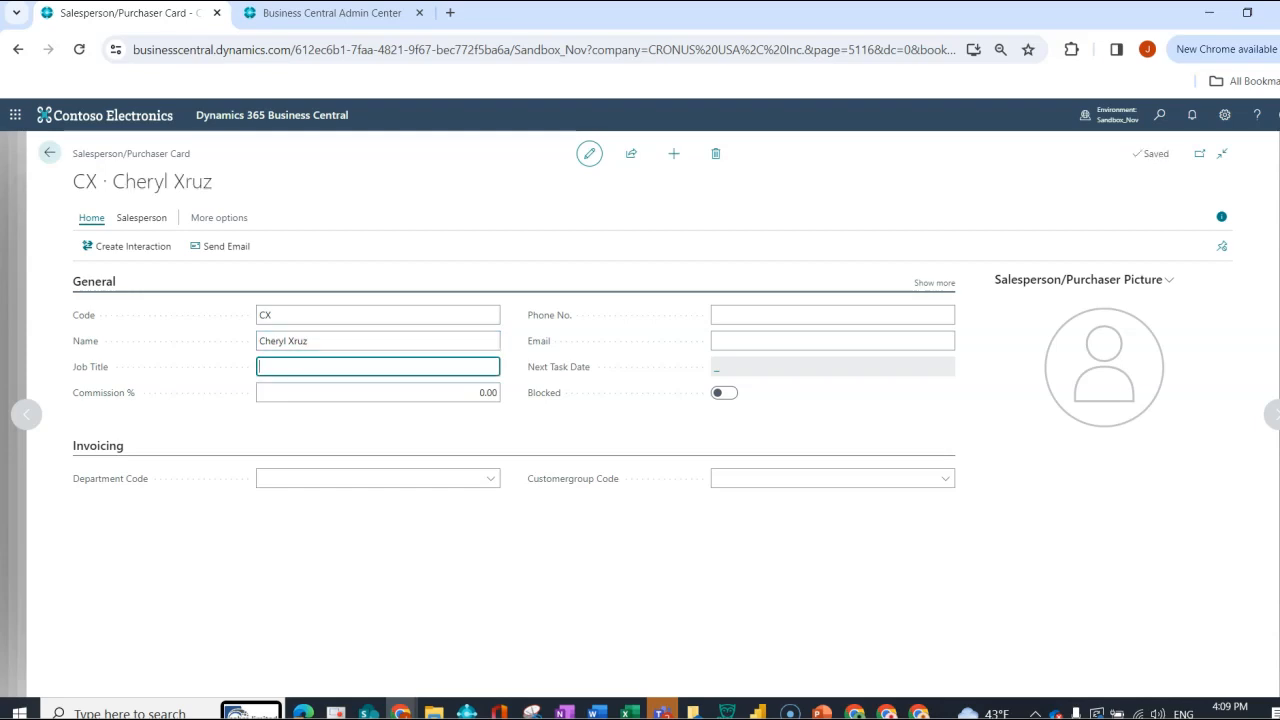
pyautogui.click(48, 152)
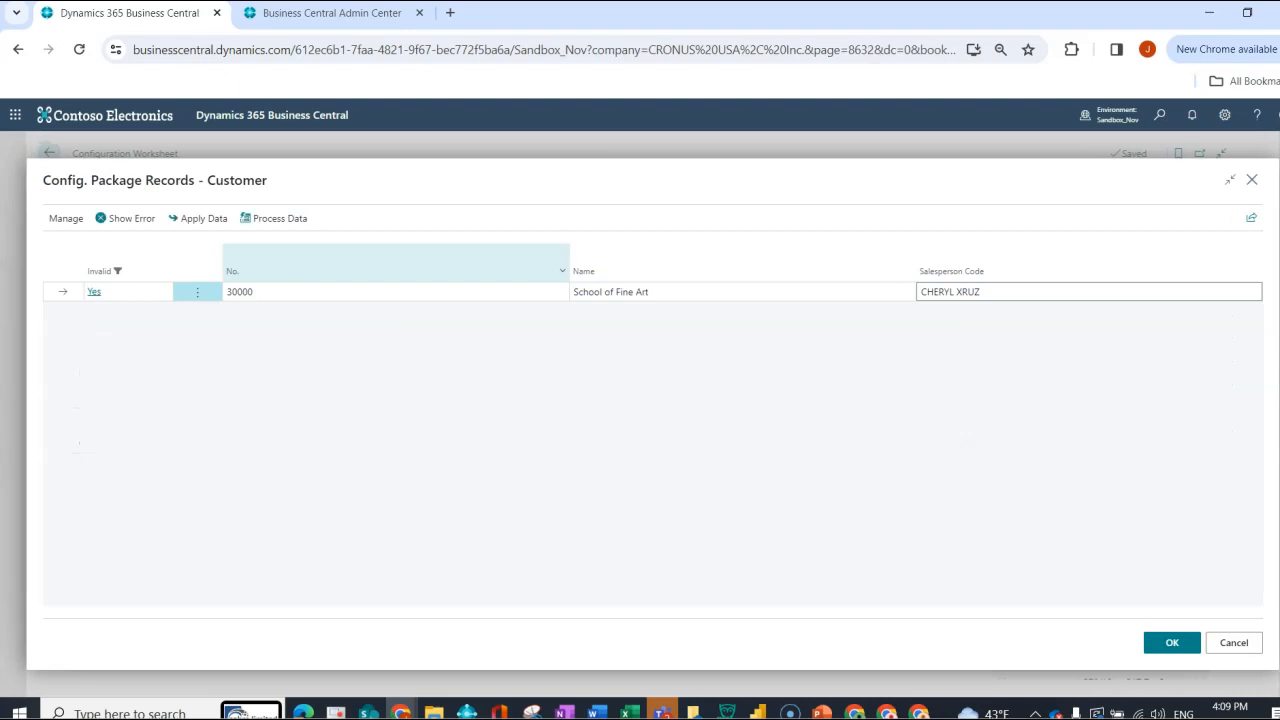
pyautogui.doubleClick(950, 292)
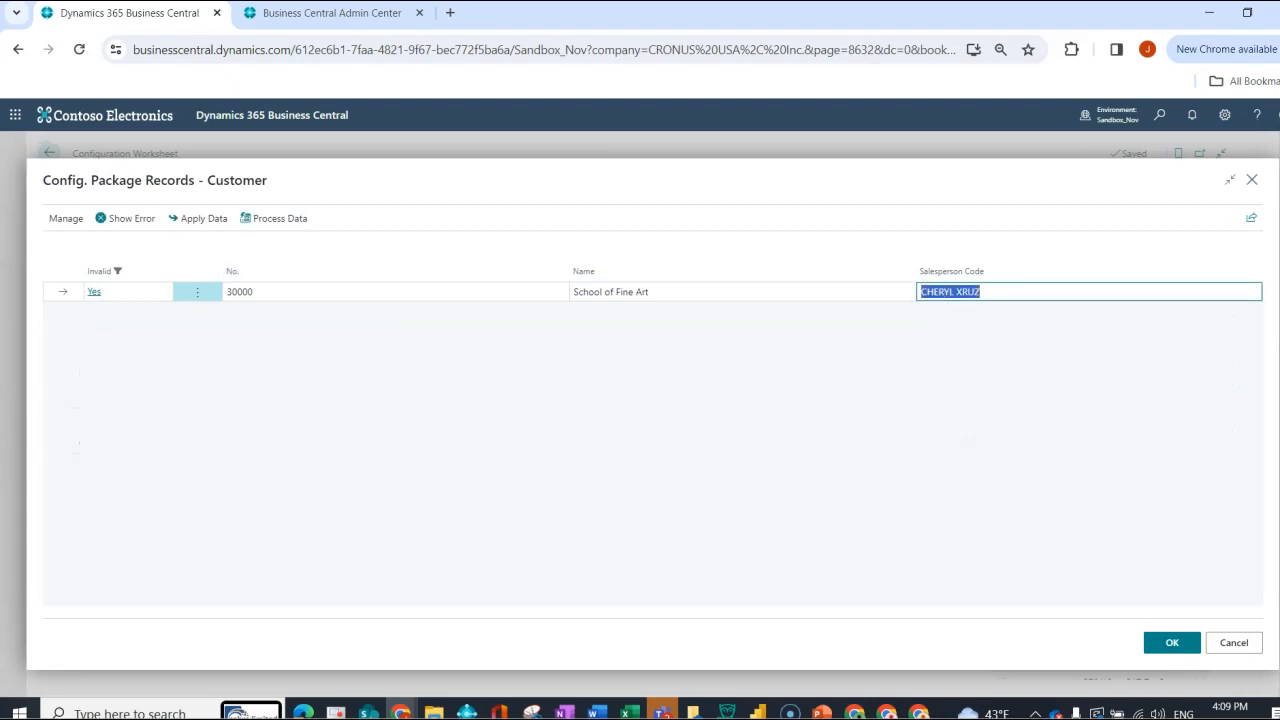
# Set customer 30000's Salesperson Code to CX and reapply: 1 record modified, no errors.
pyautogui.write('CX')
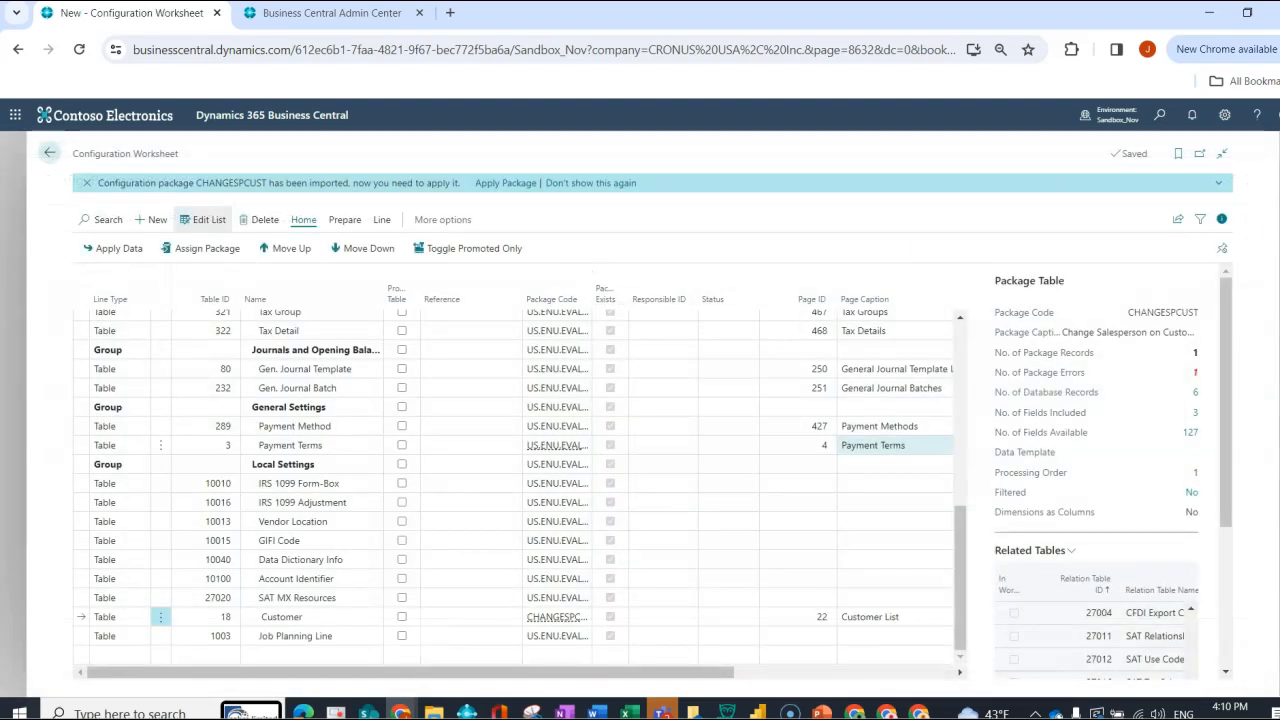
pyautogui.click(118, 248)
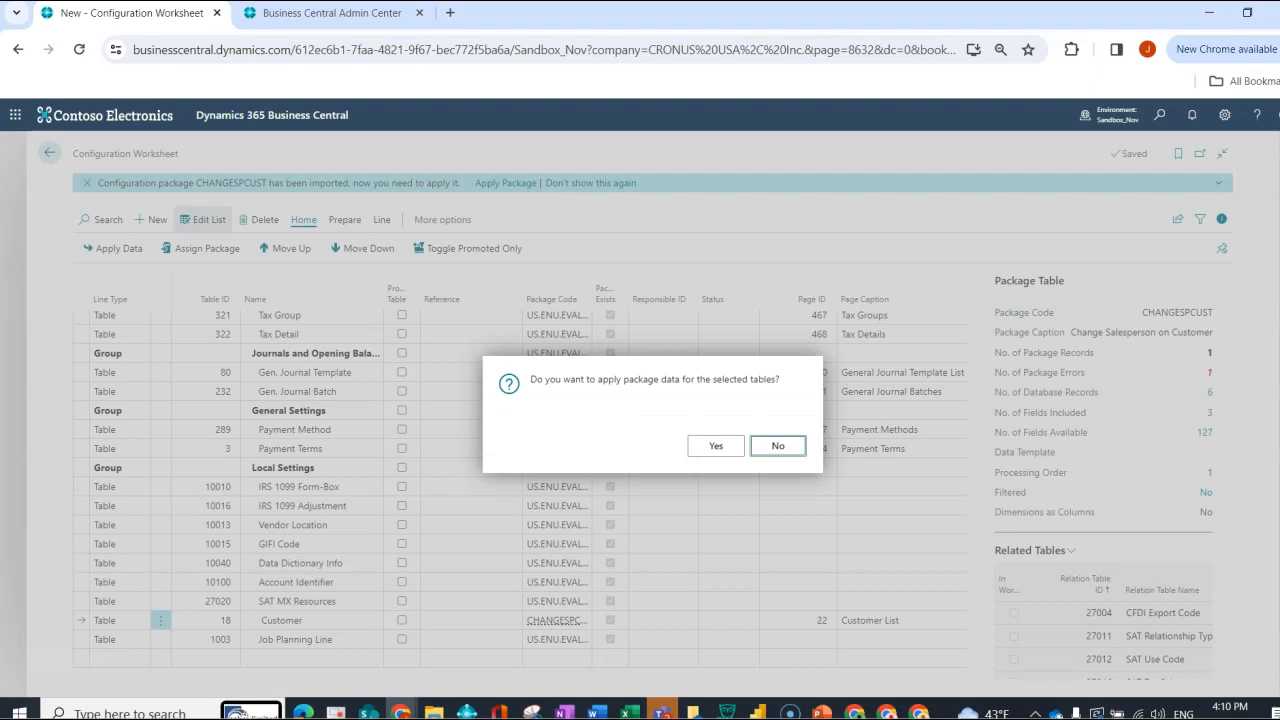
pyautogui.click(716, 444)
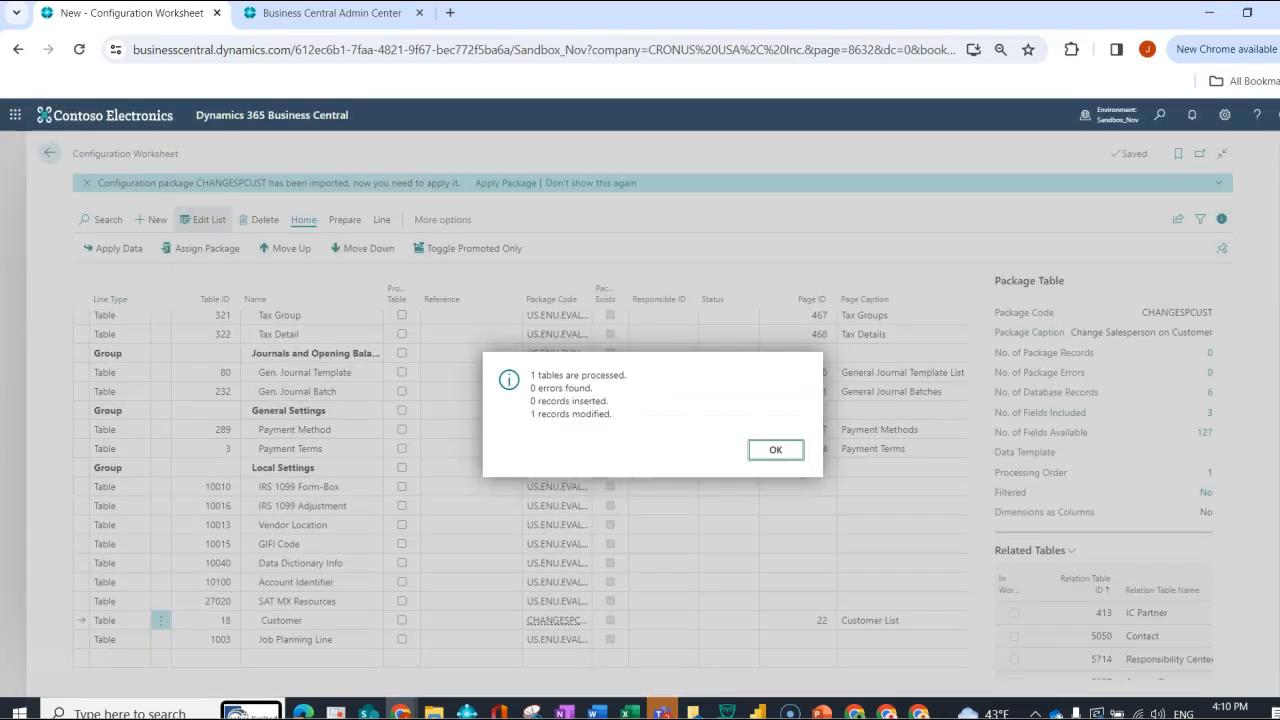
pyautogui.click(776, 448)
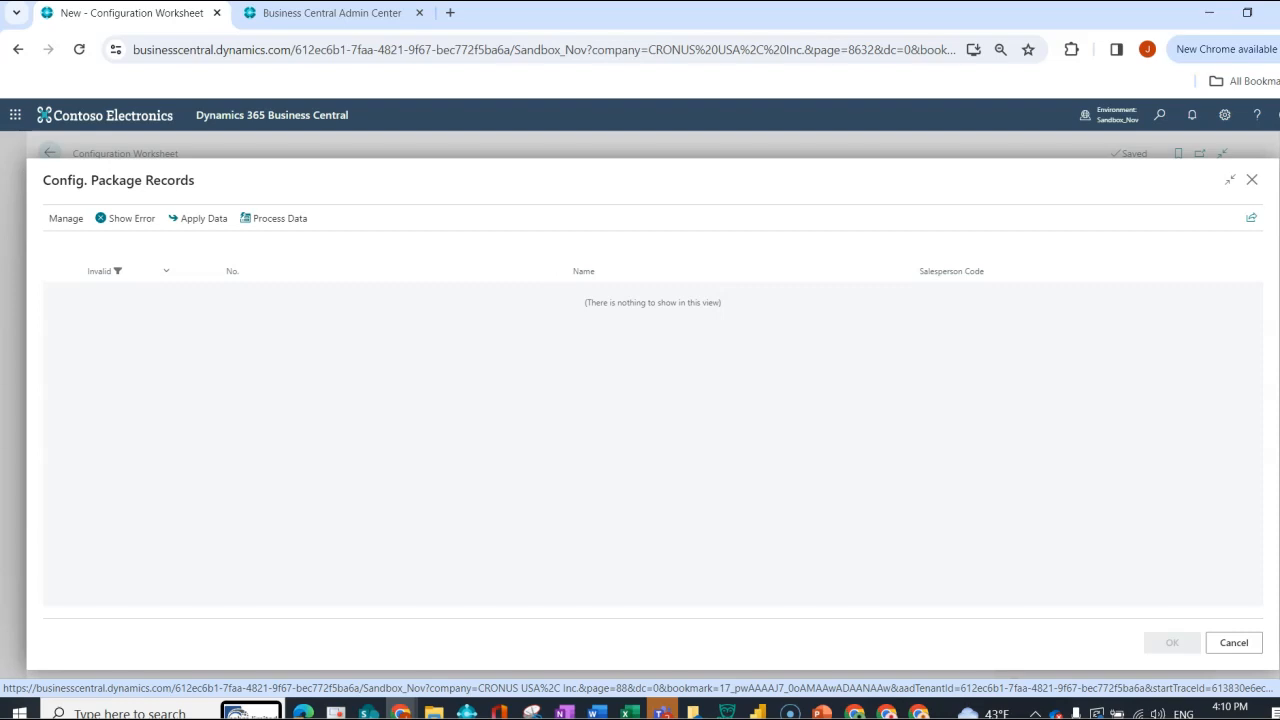
pyautogui.moveTo(1252, 180)
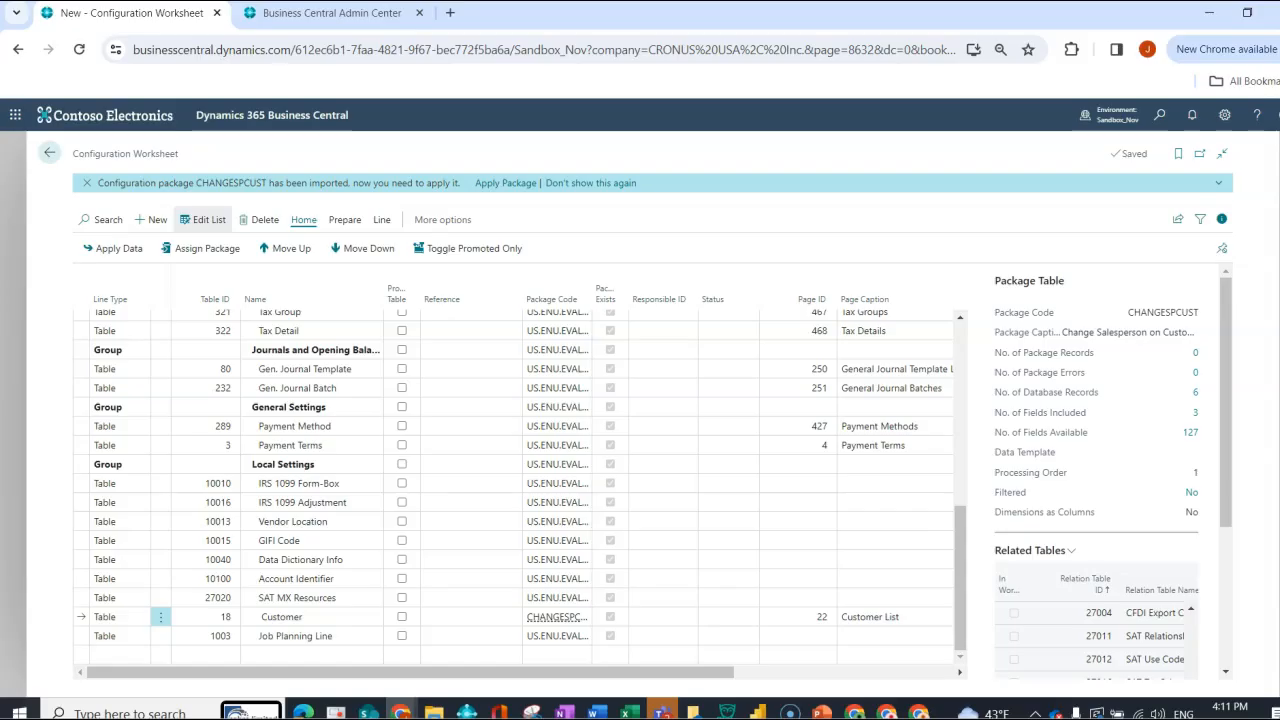
pyautogui.moveTo(1164, 116)
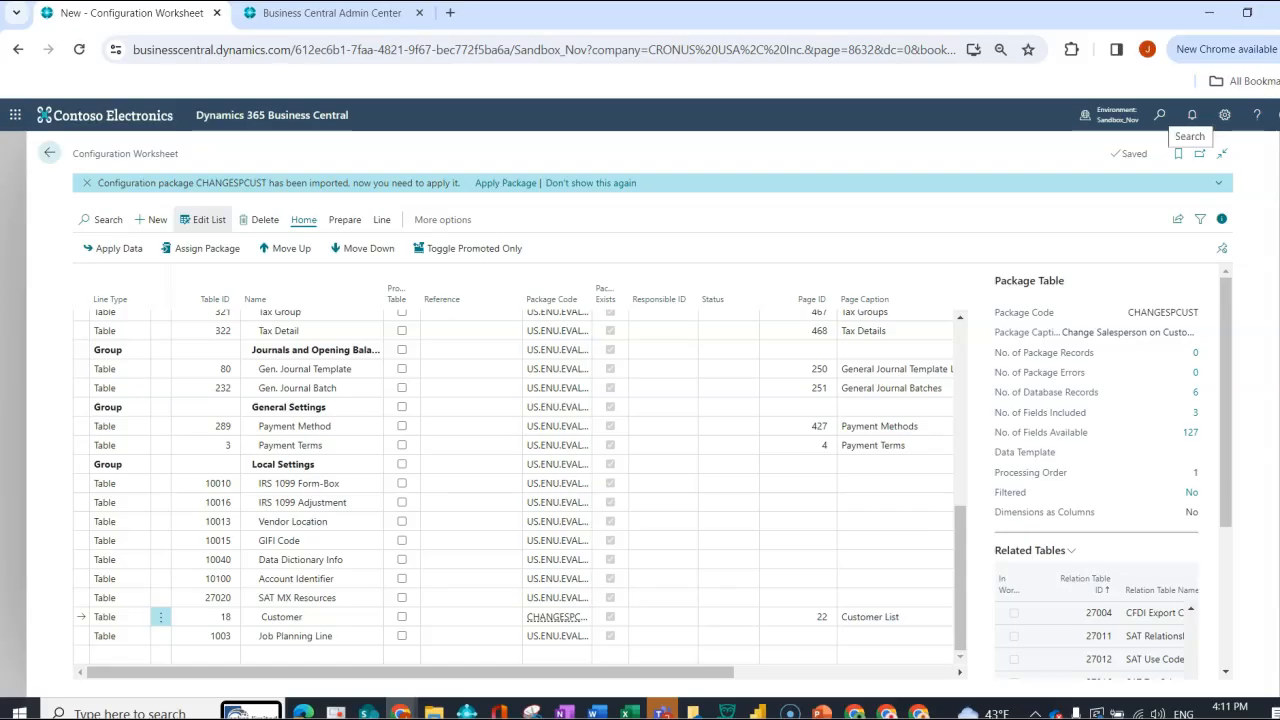
pyautogui.click(1166, 114)
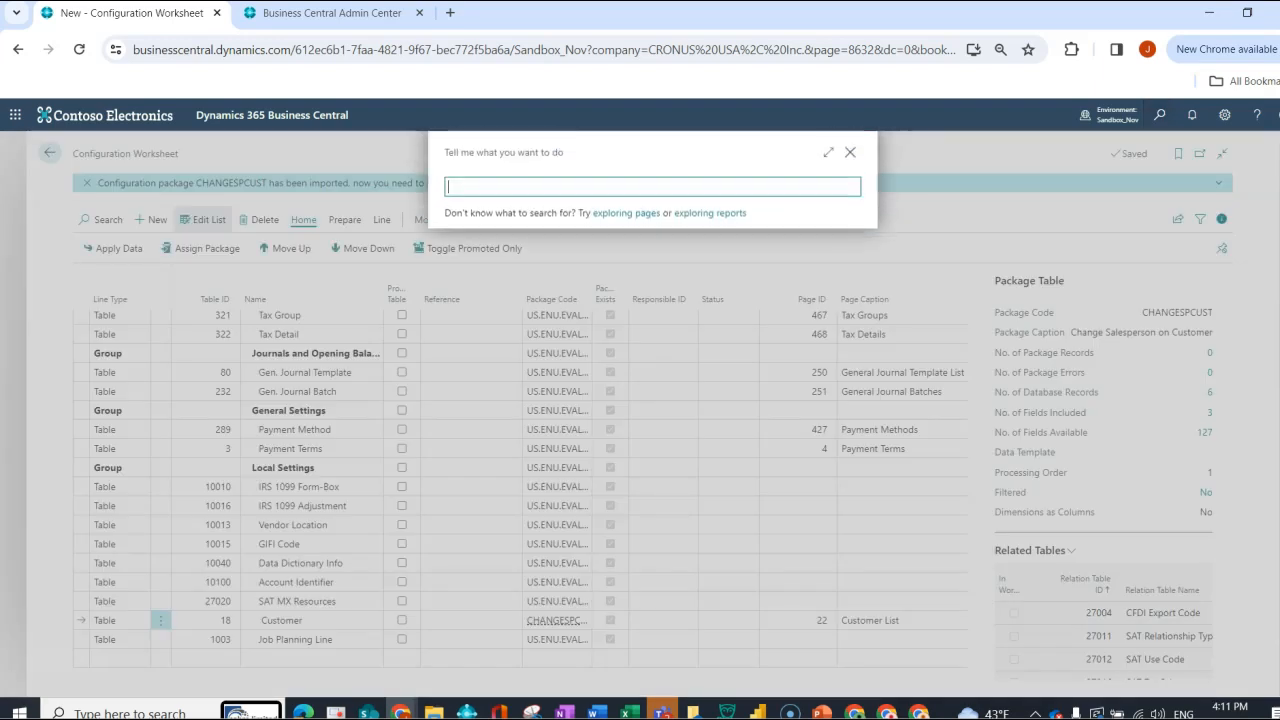
# Search 'config pack' in Tell Me and open the Configuration Packages list.
pyautogui.write('config pak')
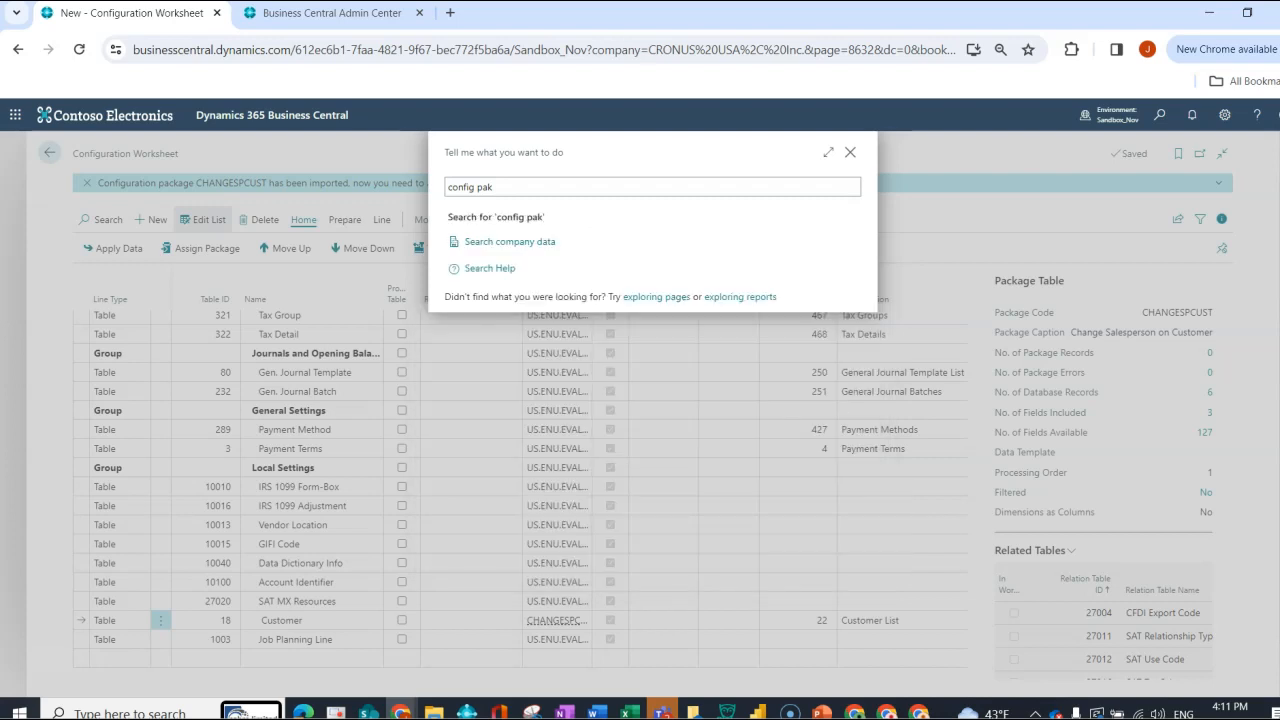
pyautogui.tripleClick(470, 186)
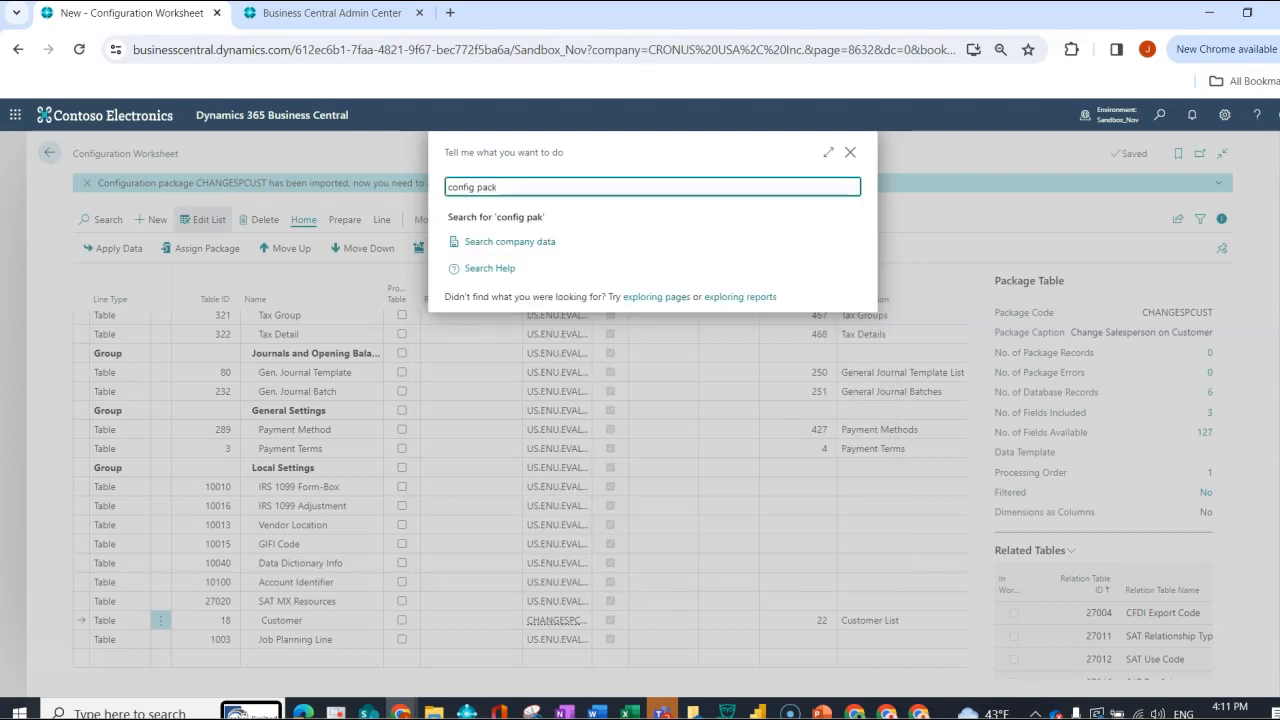
pyautogui.write('config pack')
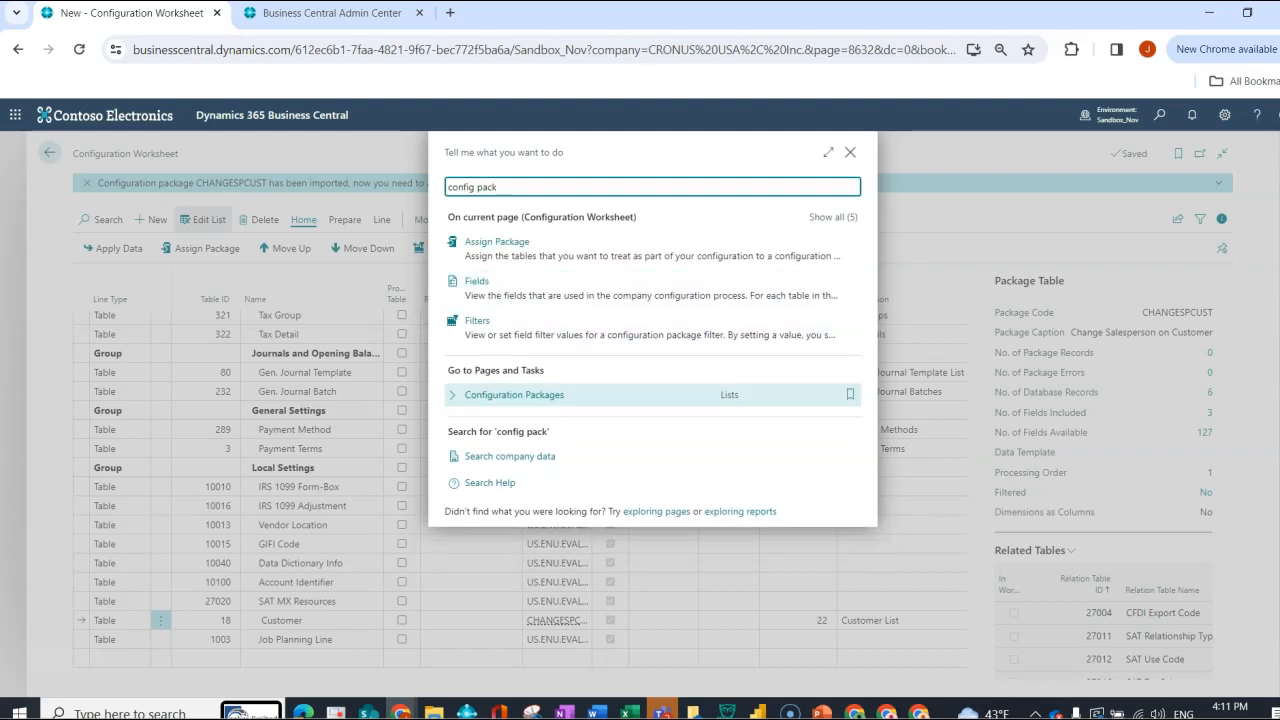
pyautogui.click(512, 394)
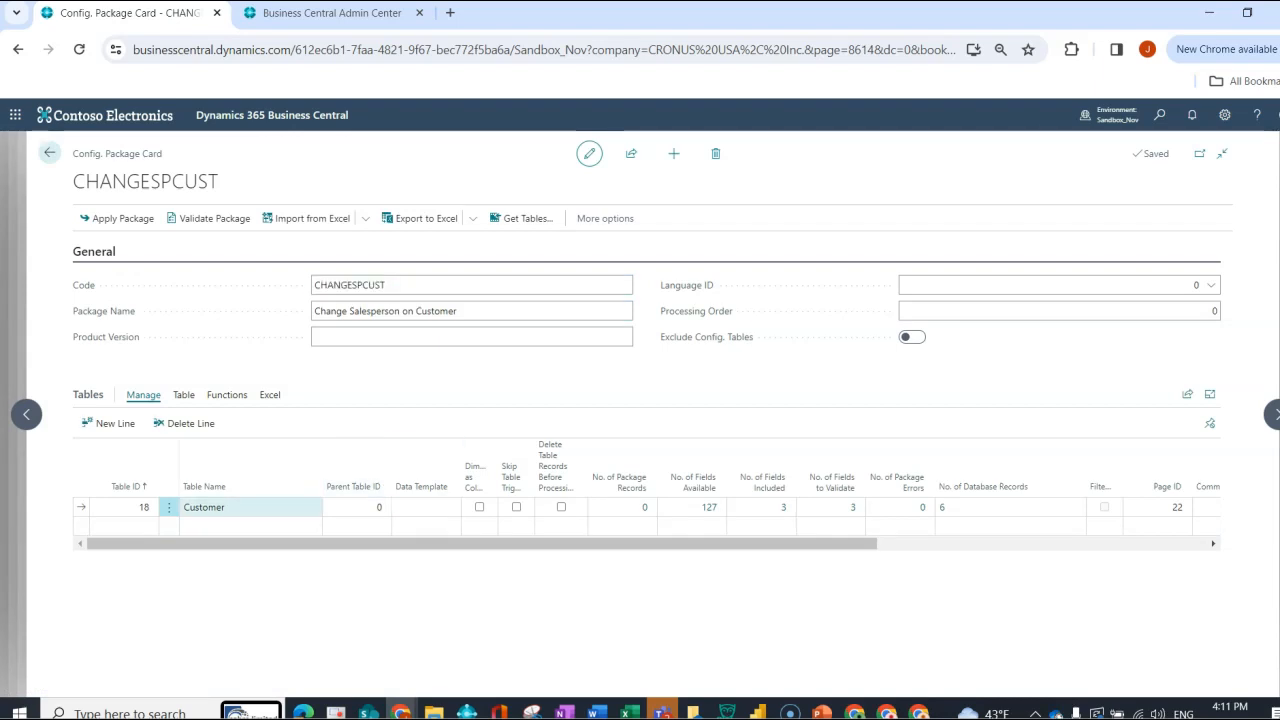
# In CHANGESPCUST, review the Customer table's package fields and close the list.
pyautogui.click(184, 396)
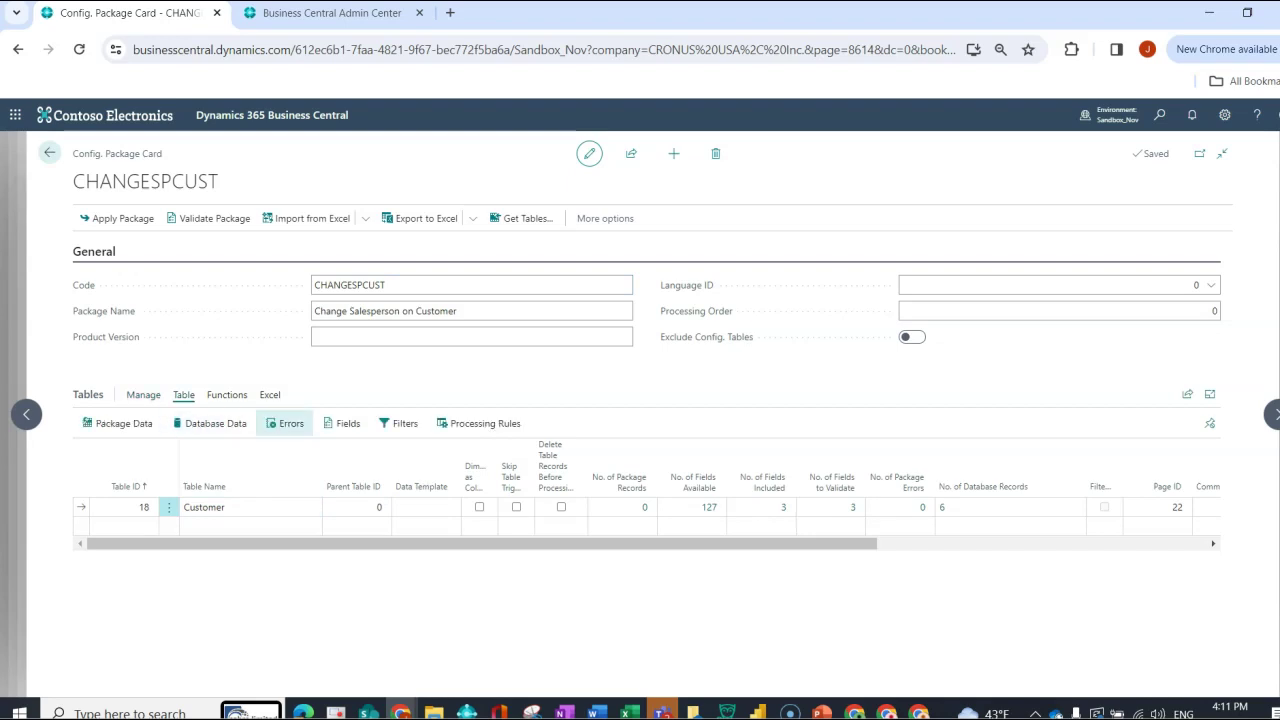
pyautogui.click(348, 424)
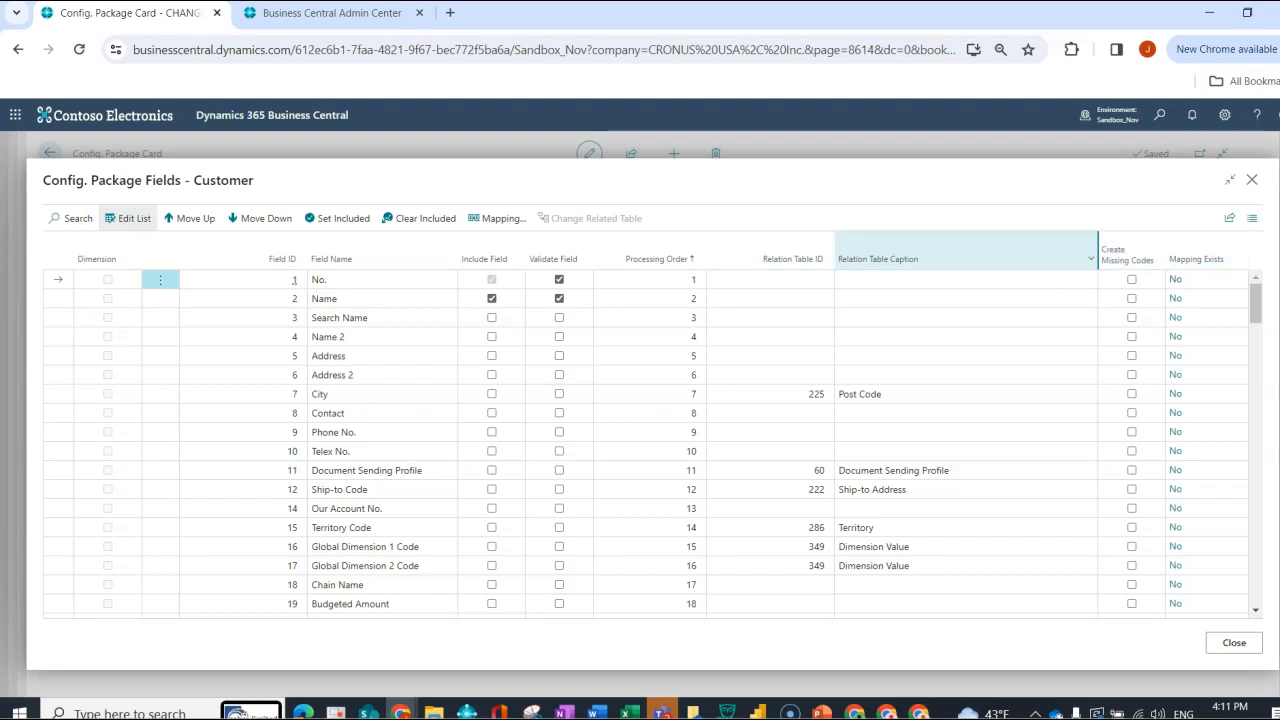
pyautogui.moveTo(878, 260)
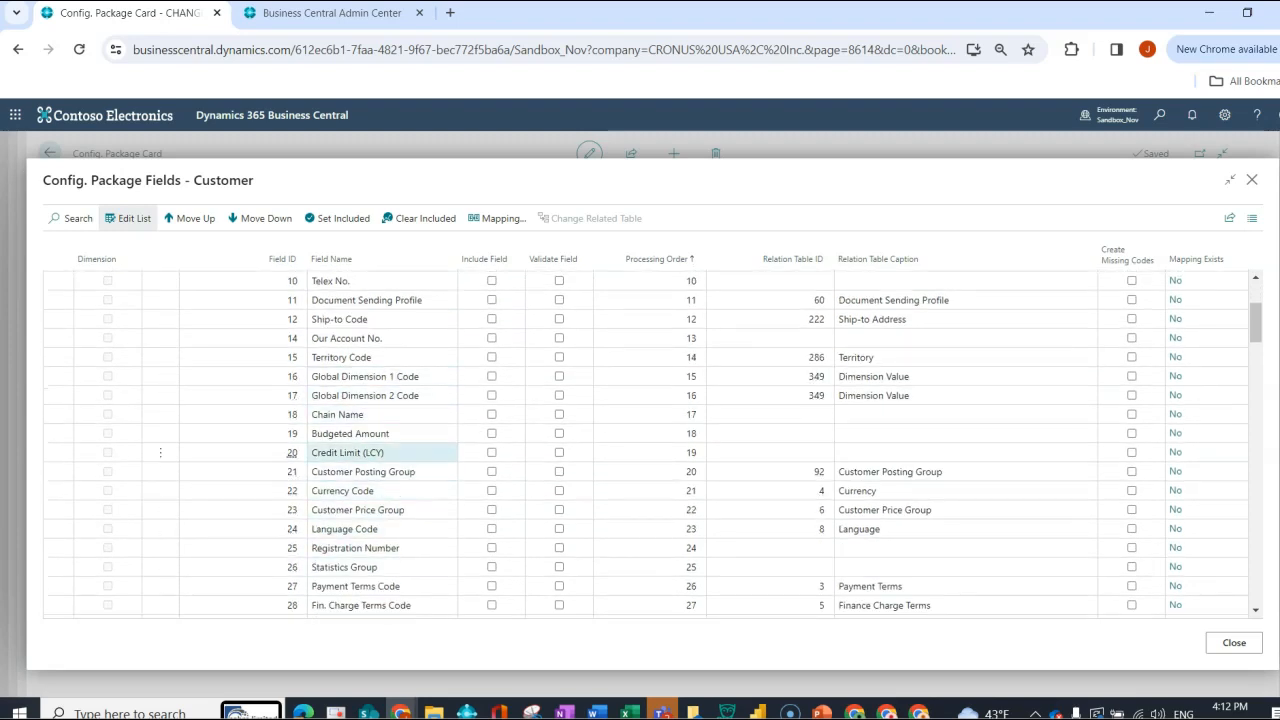
pyautogui.click(356, 548)
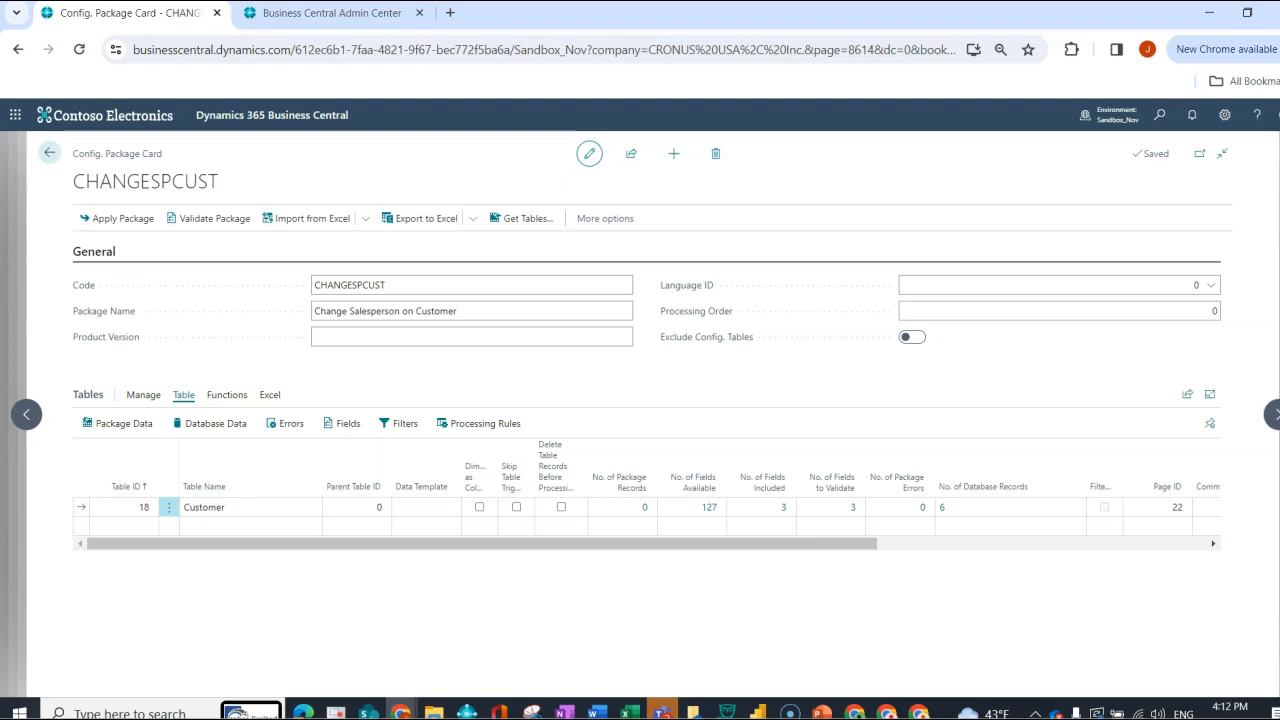
pyautogui.moveTo(552, 466)
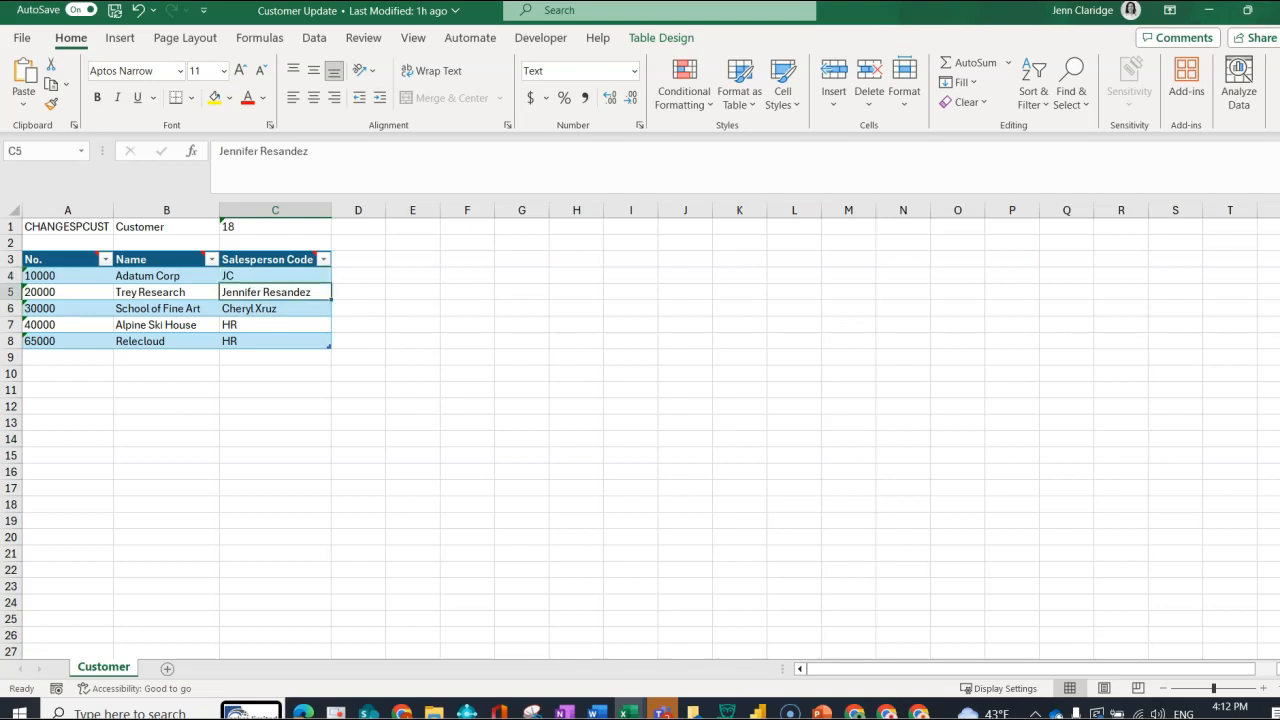
# Check the Trey Research and Alpine Ski House rows now show codes JC, HR, CX, HR, HR.
pyautogui.click(276, 308)
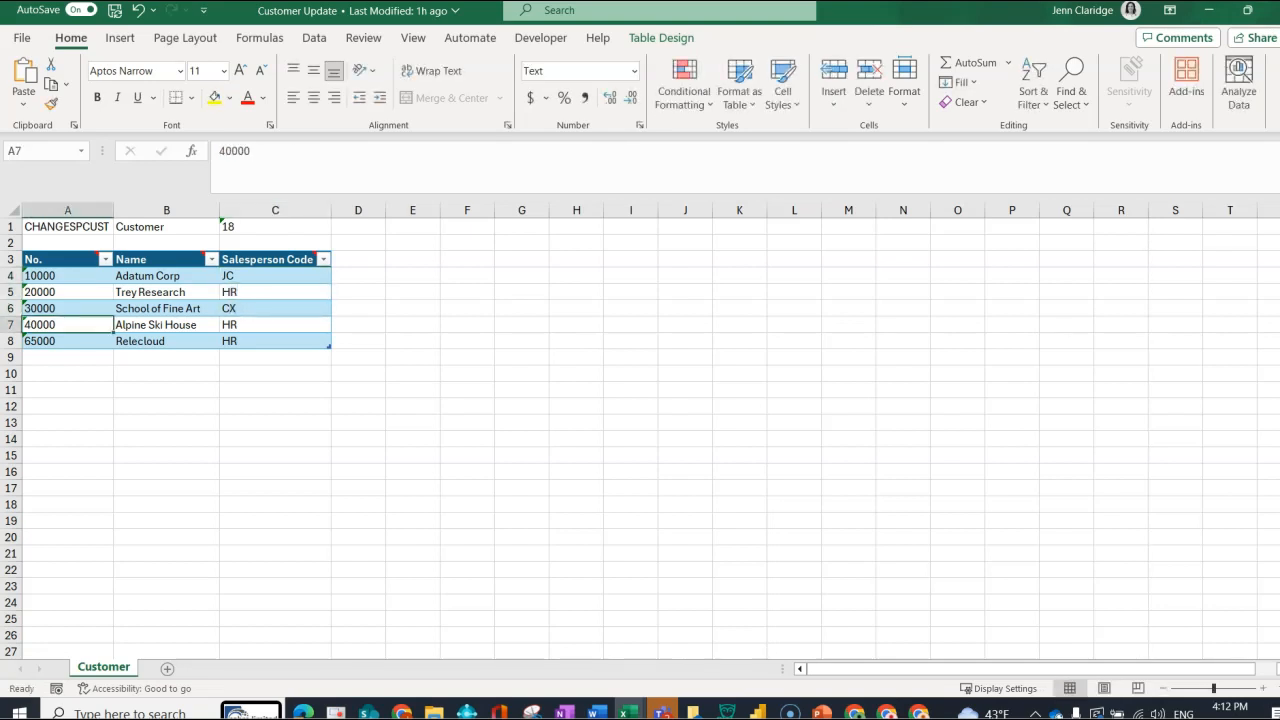
pyautogui.click(412, 356)
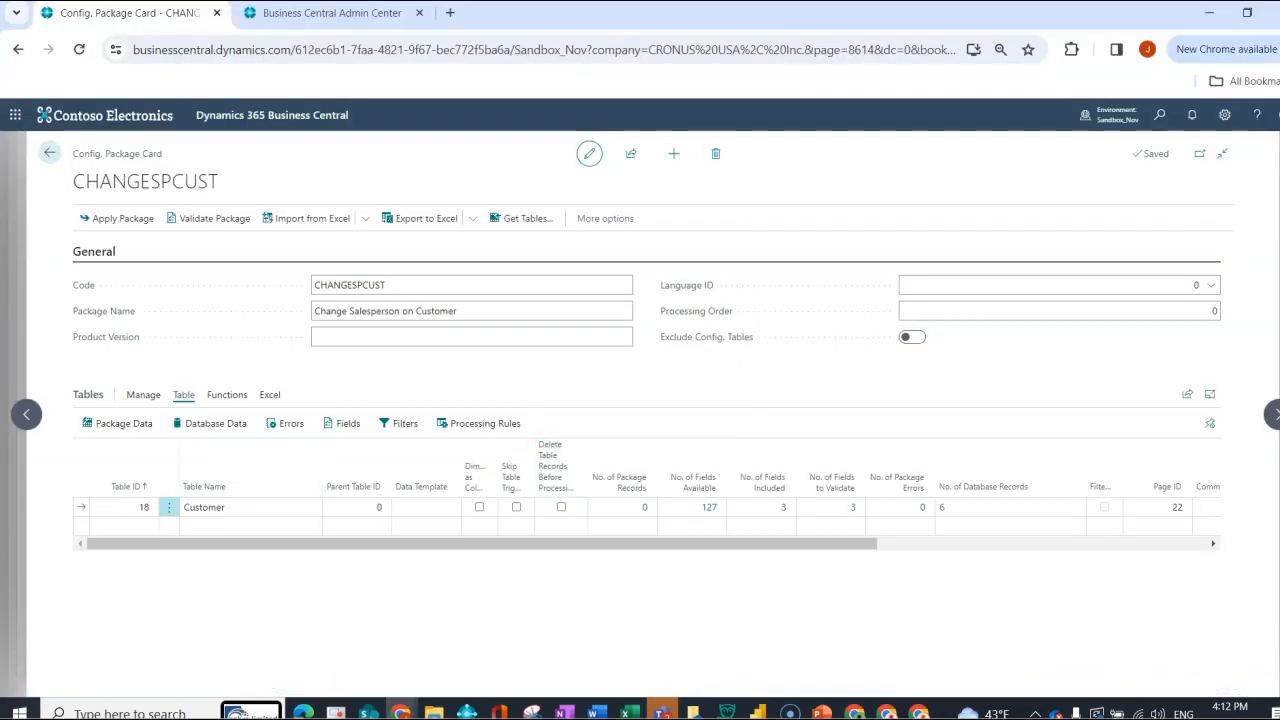
# In the Customer table's fields, filter 'sale' and tick Create Missing Codes on Salesperson Code.
pyautogui.click(240, 486)
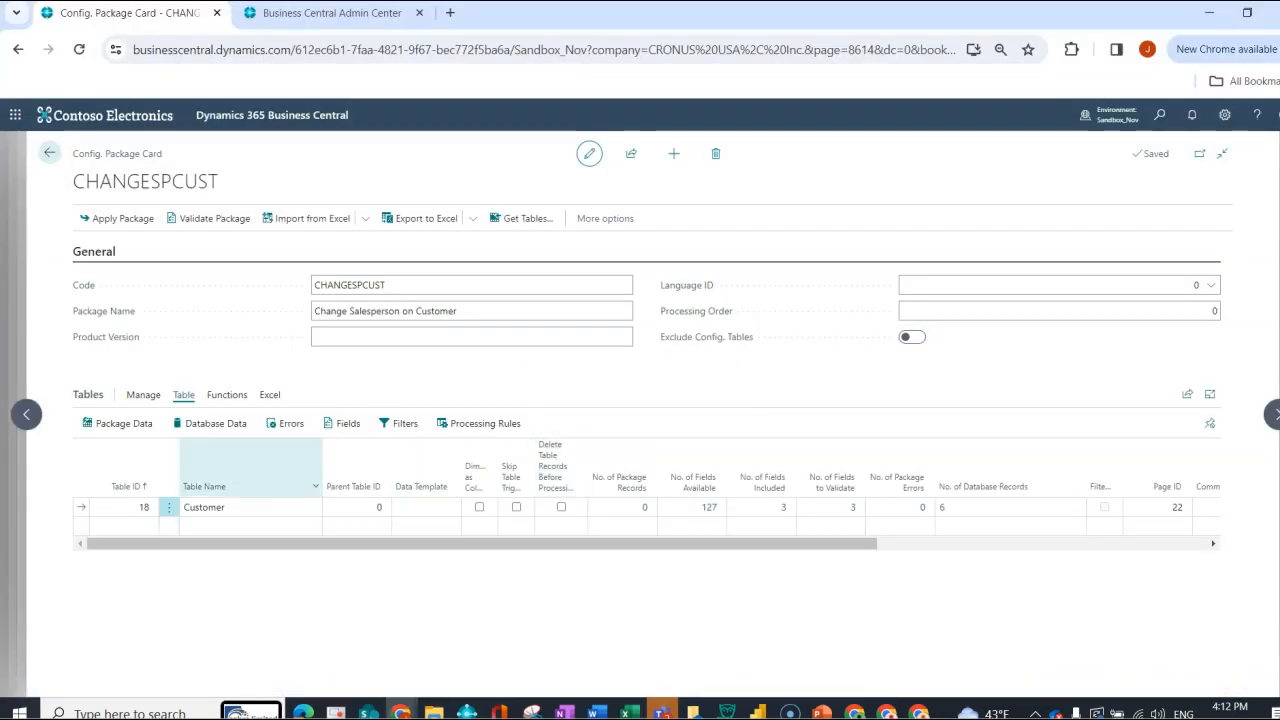
pyautogui.click(348, 422)
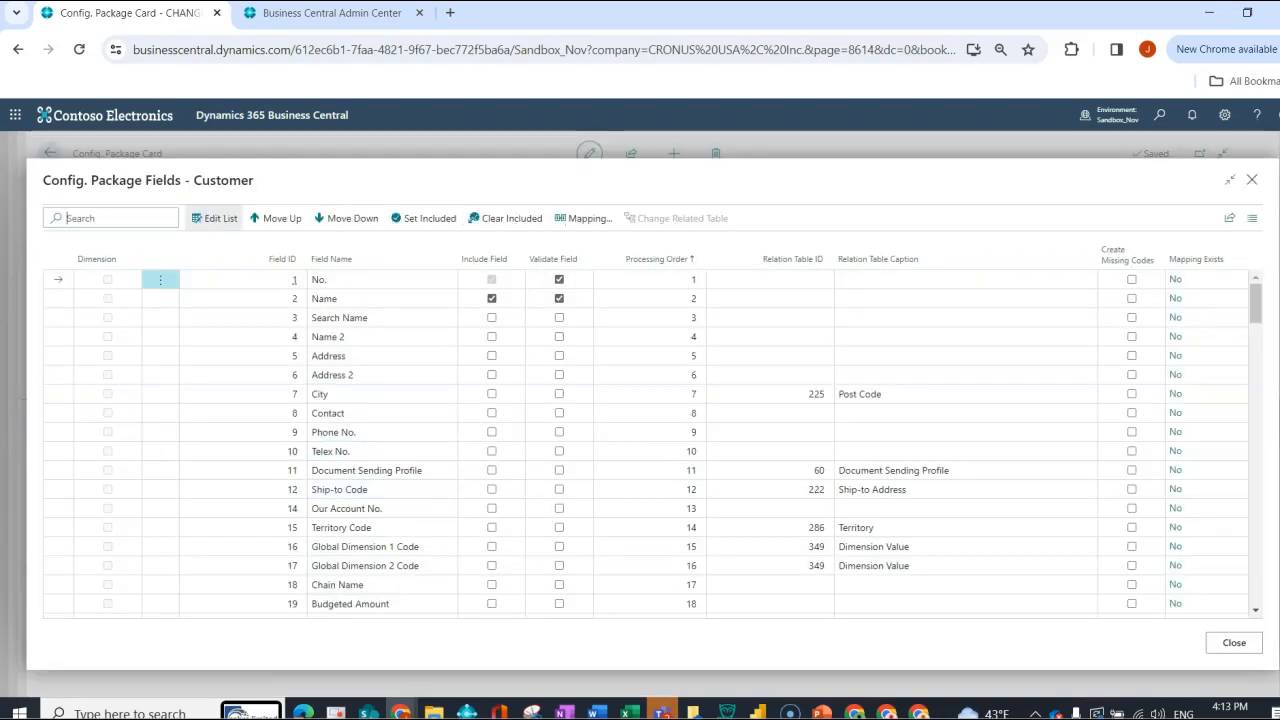
pyautogui.write('sale')
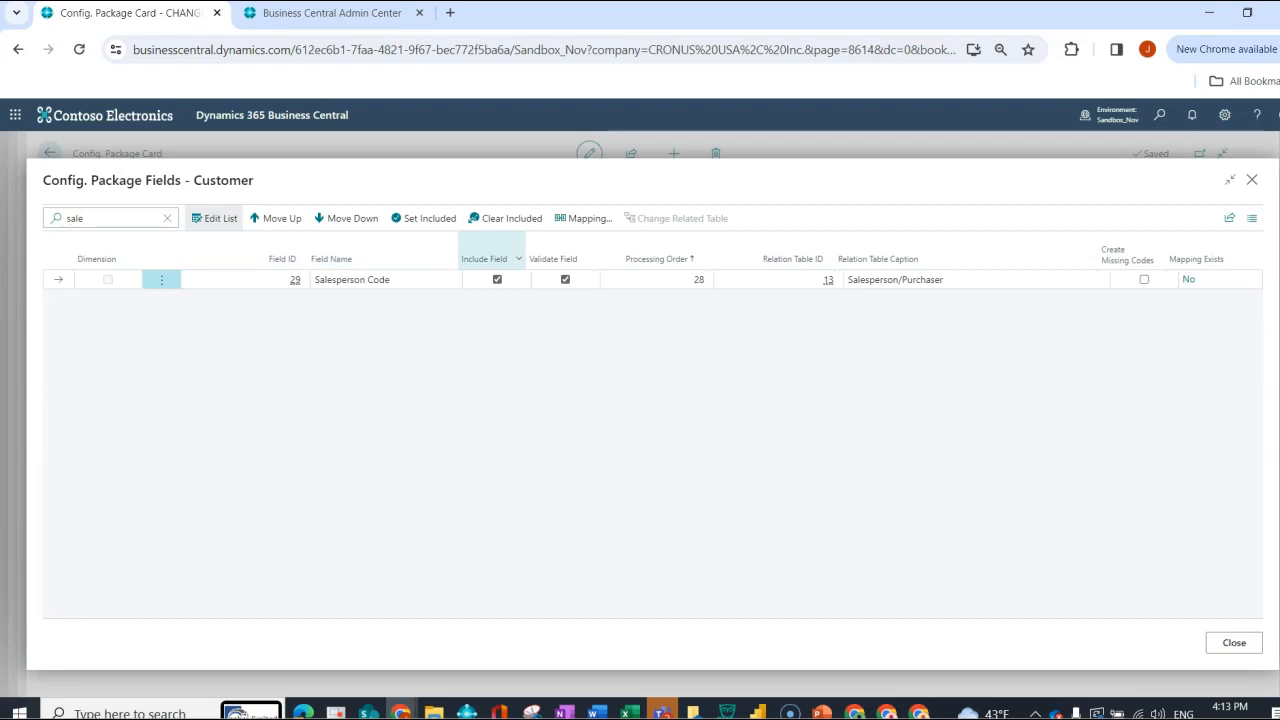
pyautogui.click(1142, 280)
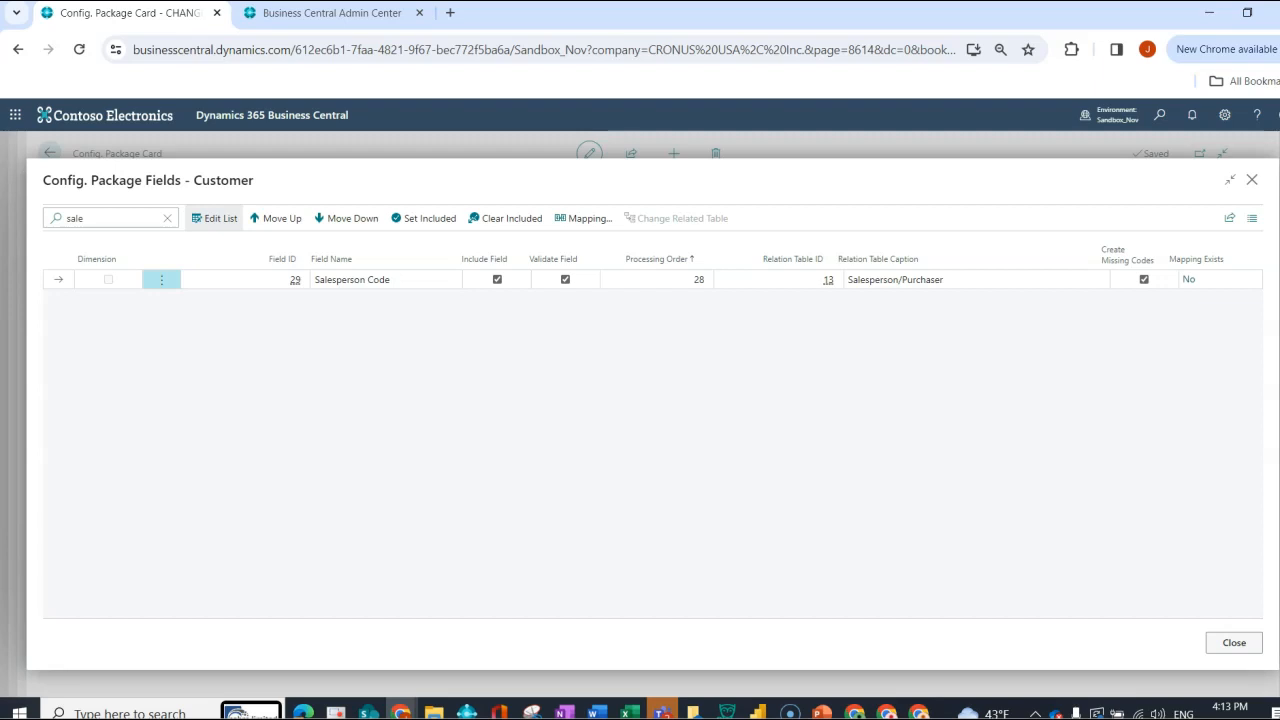
pyautogui.click(1234, 642)
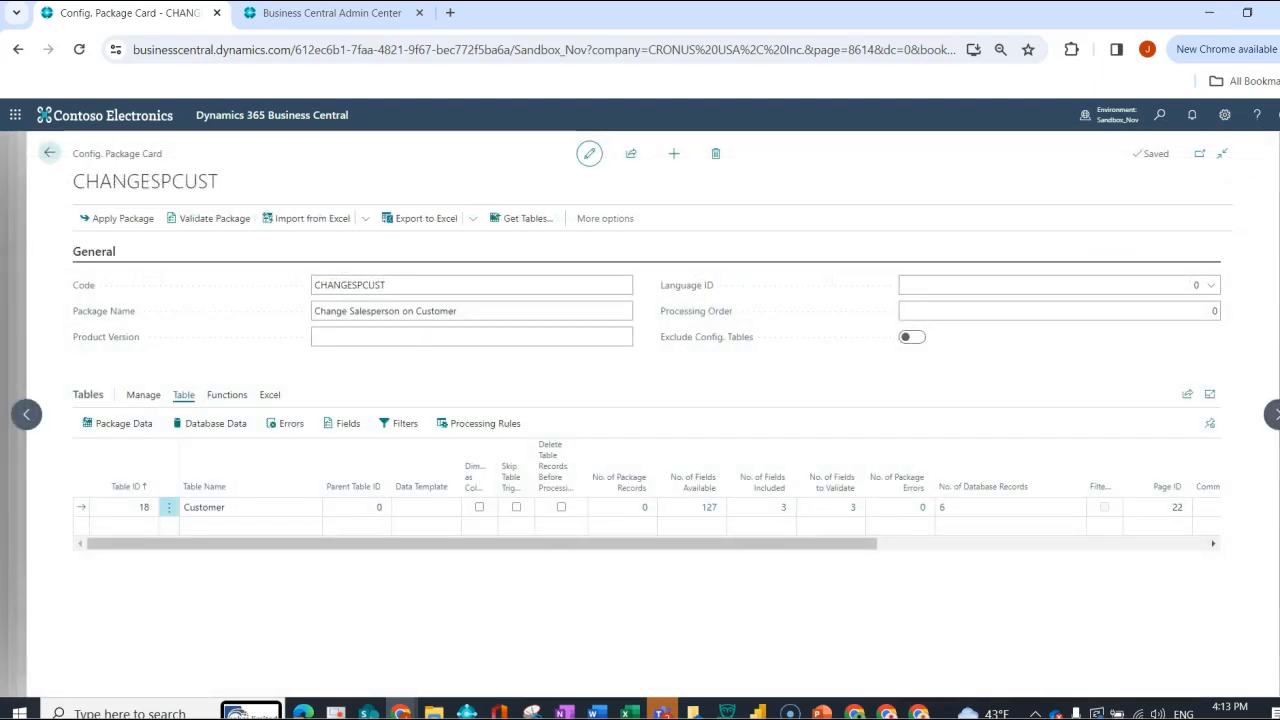
# Search Tell Me for 'salesp' to reach the Salespeople/Purchasers list.
pyautogui.click(1164, 114)
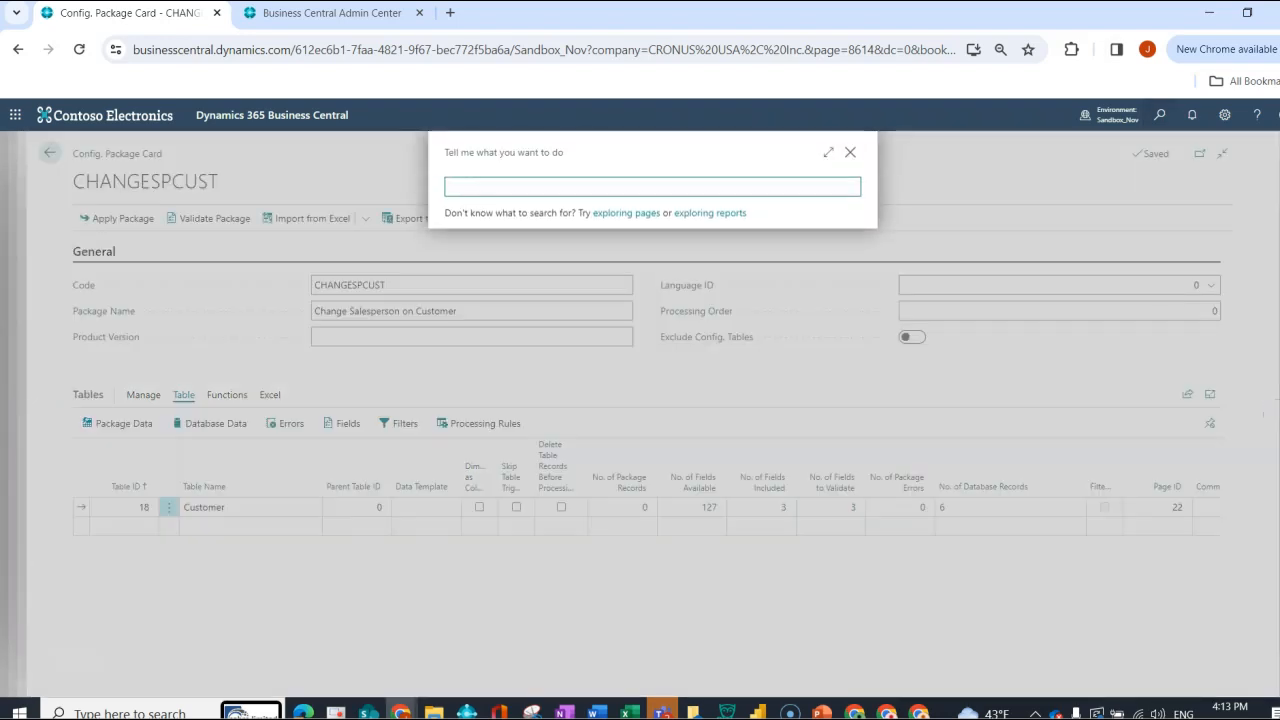
pyautogui.write('salesp')
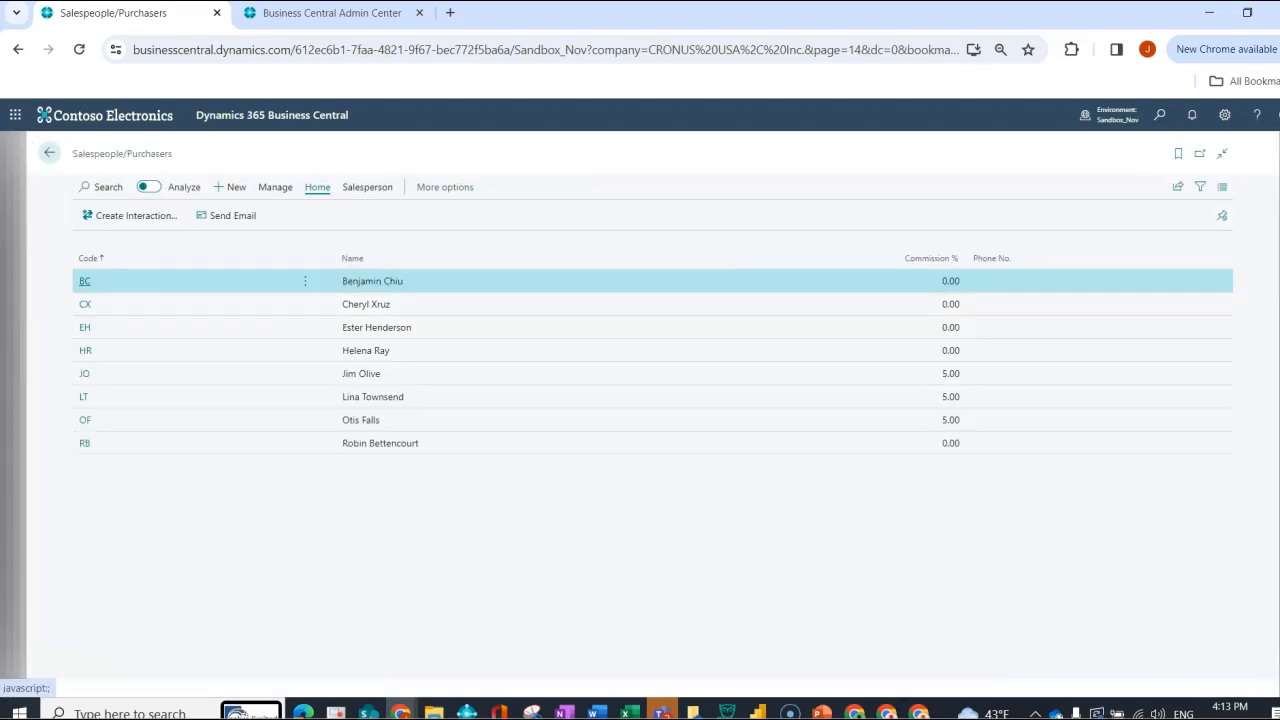
pyautogui.moveTo(932, 258)
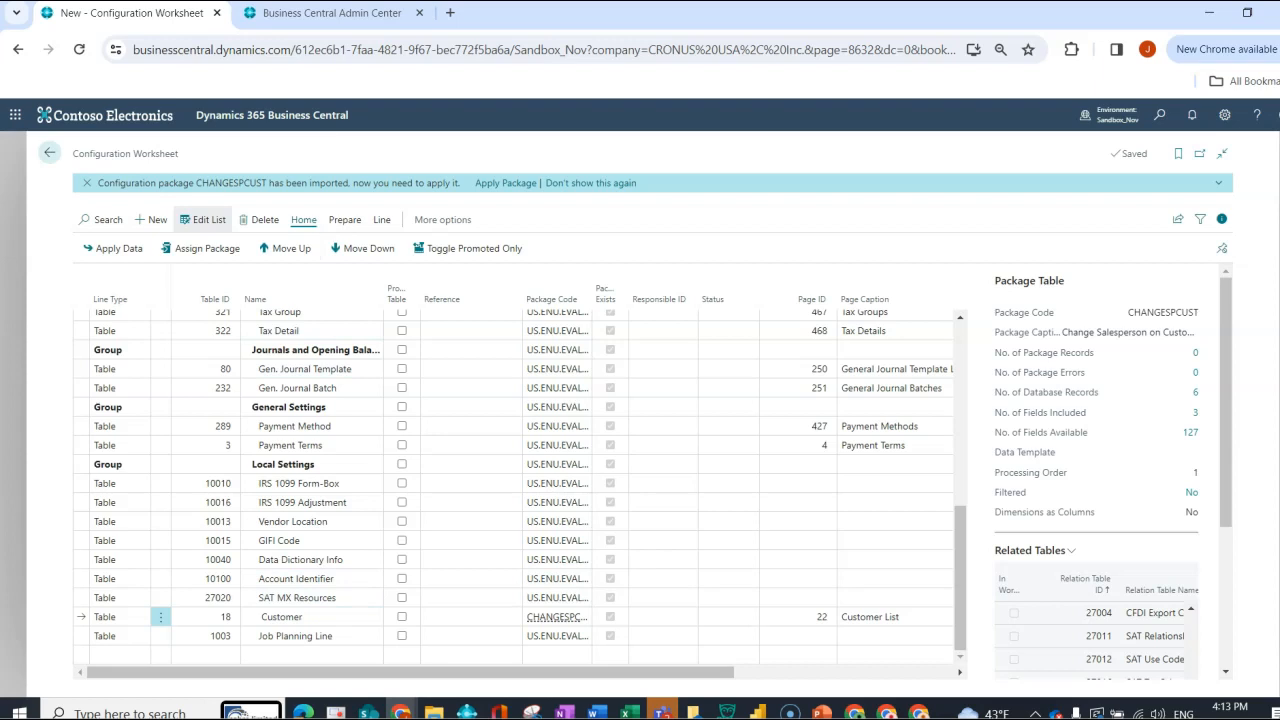
# Import the CHANGESPCUST package from its Excel template and apply it, confirming the 1-record summary.
pyautogui.click(344, 218)
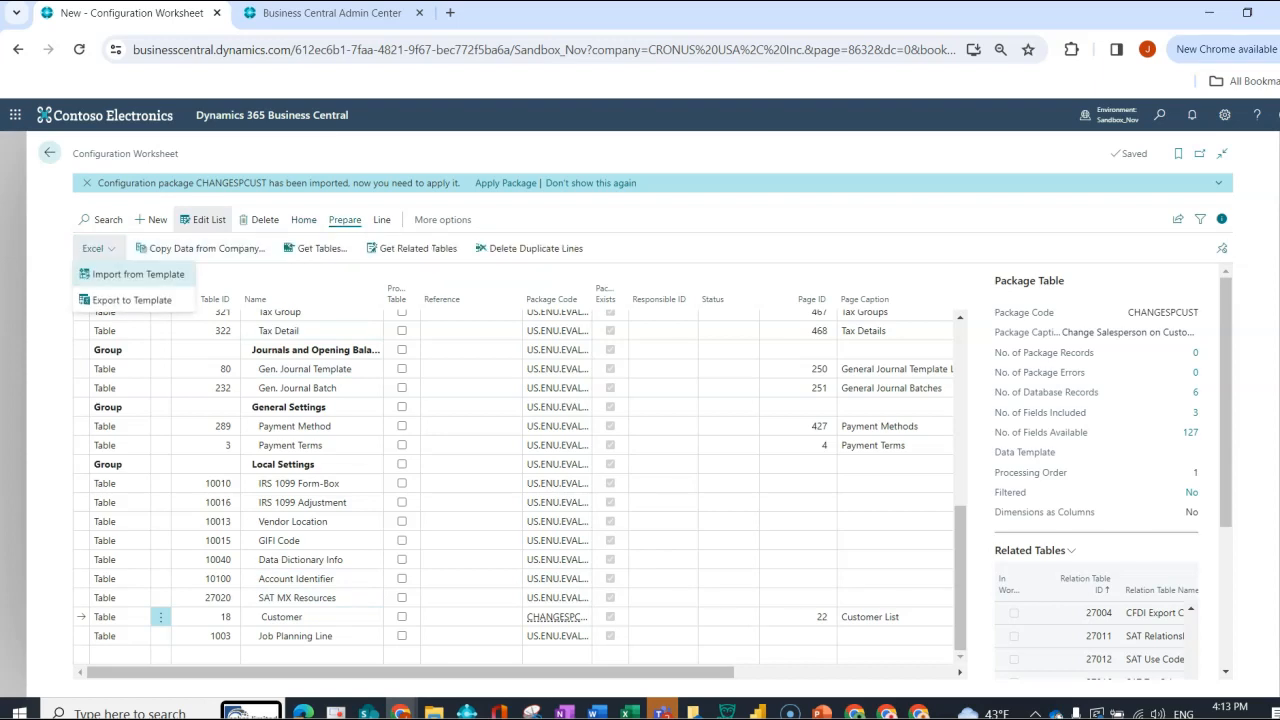
pyautogui.click(136, 274)
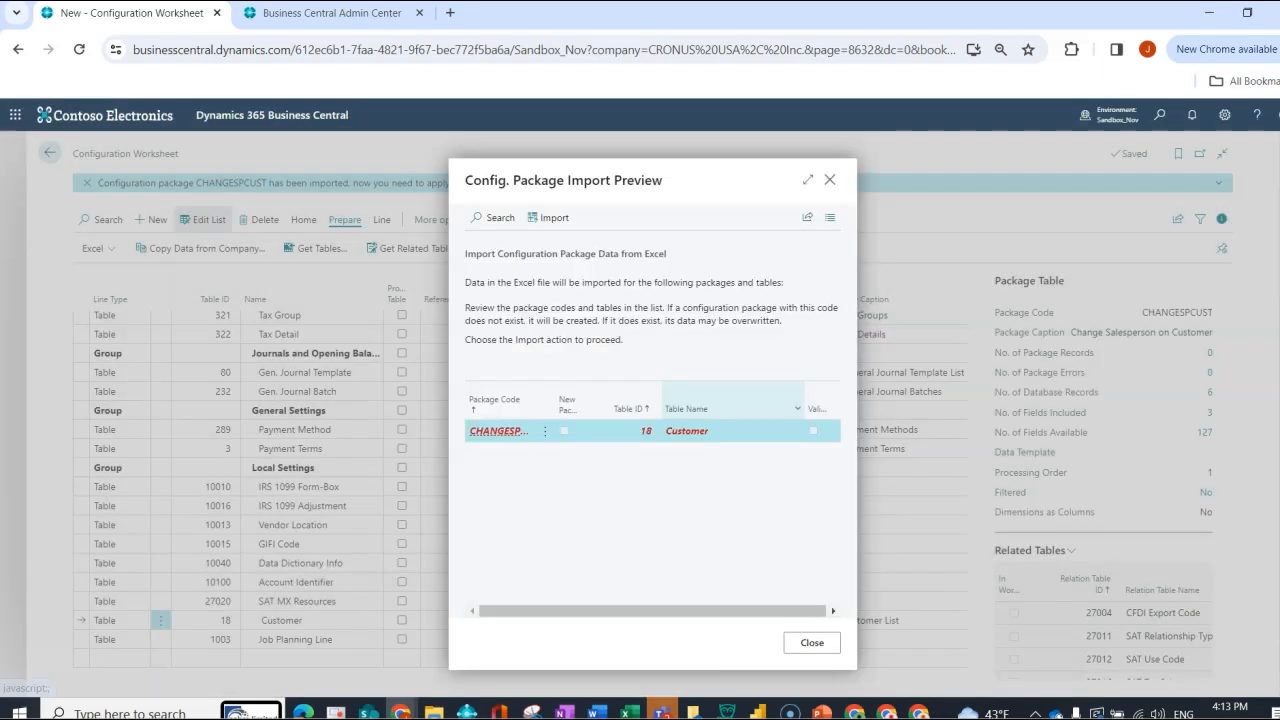
pyautogui.click(812, 642)
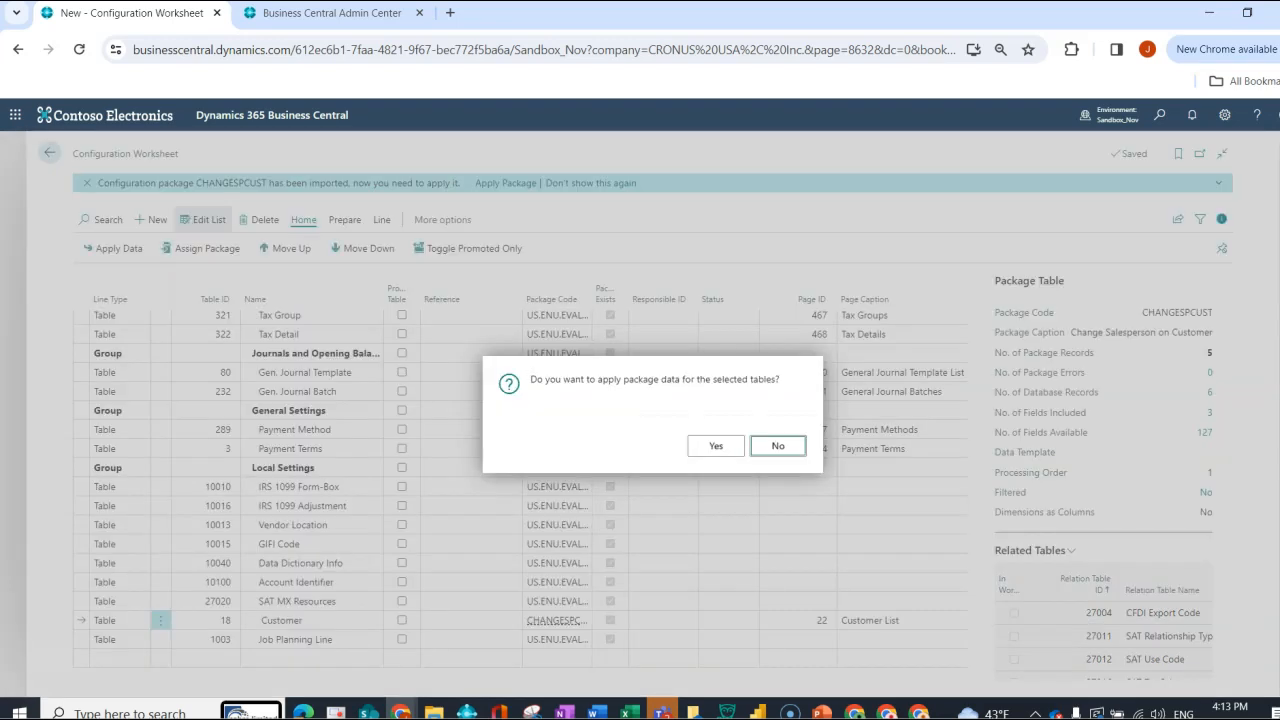
pyautogui.click(716, 444)
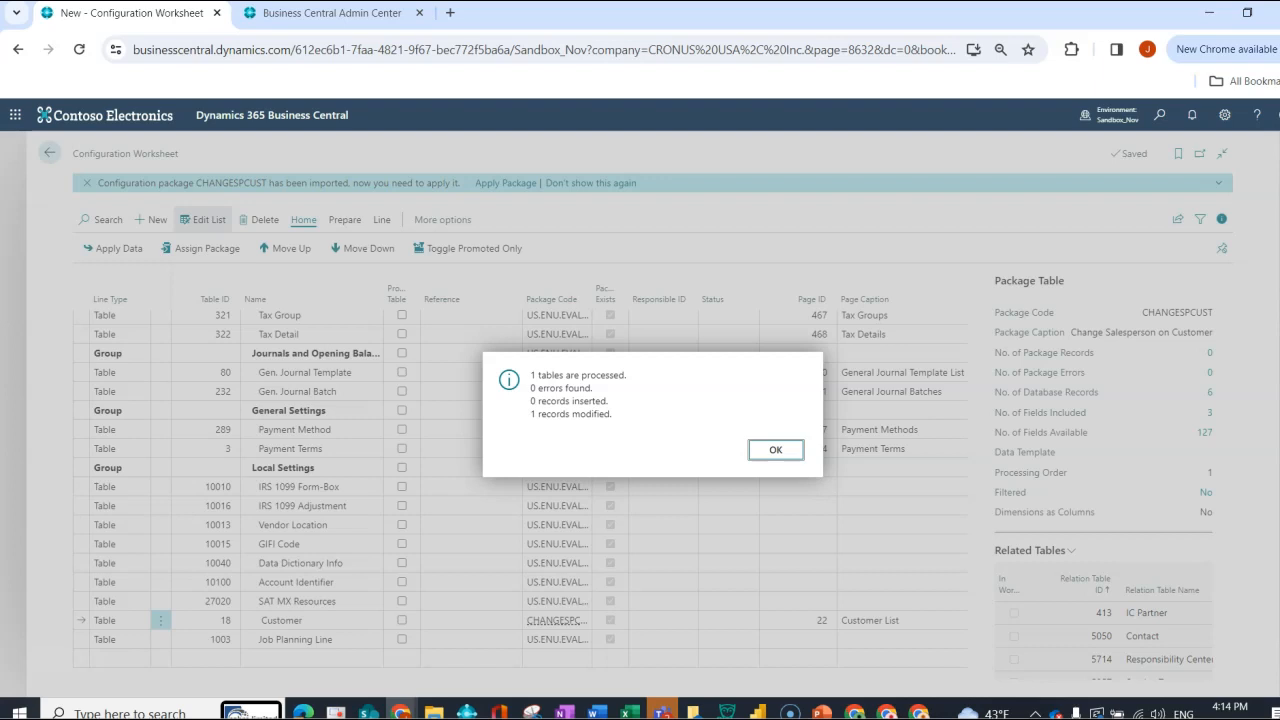
pyautogui.click(776, 450)
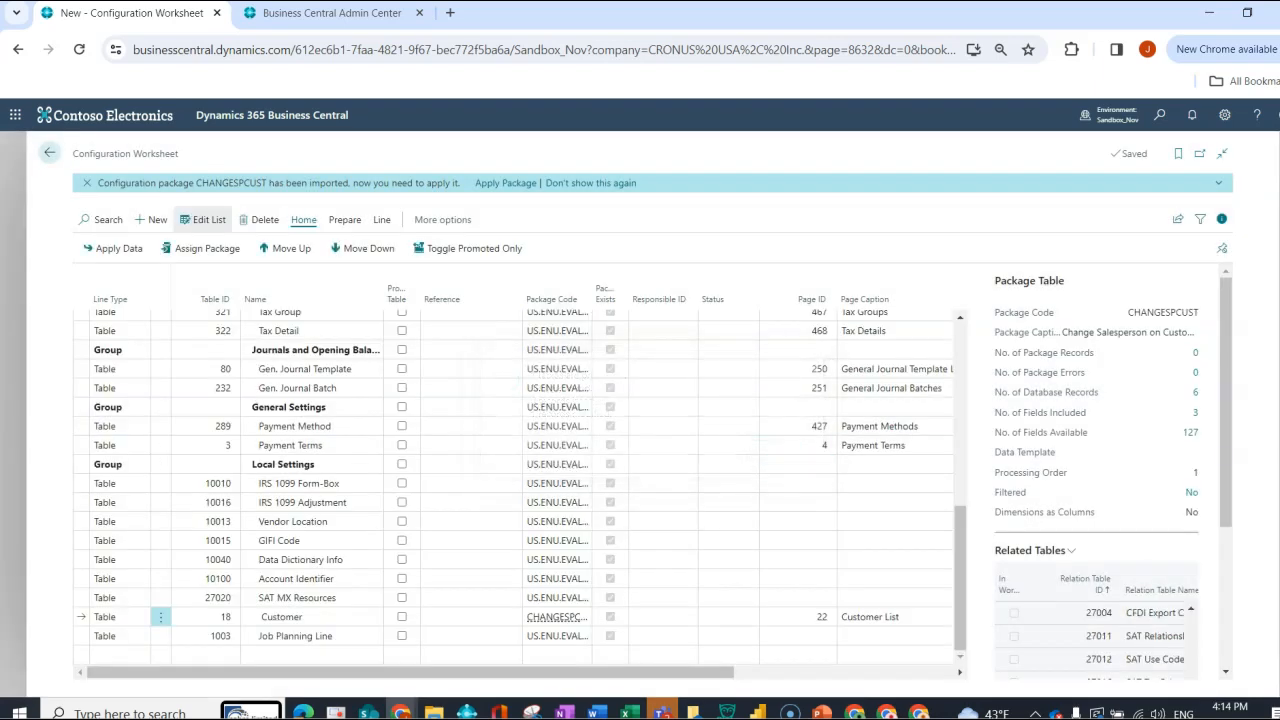
# Open Salespeople/Purchasers via Tell Me 'salesp' and open the auto-created JC card.
pyautogui.click(1162, 114)
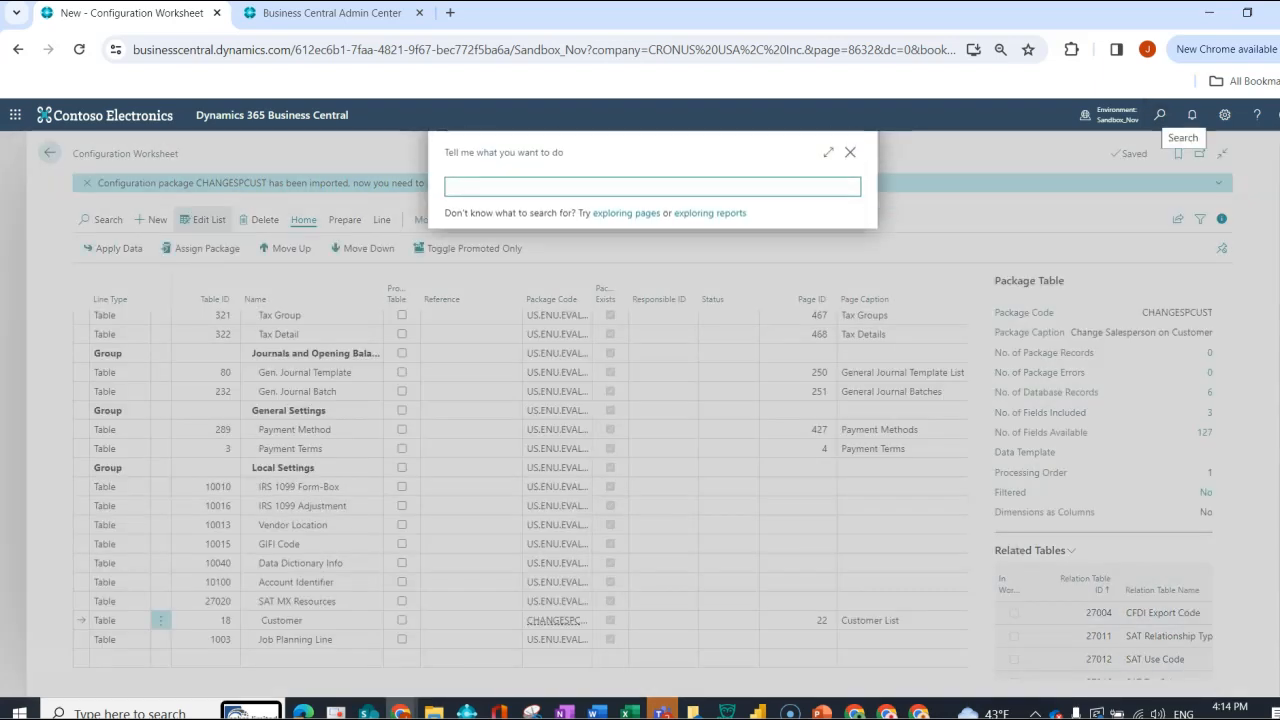
pyautogui.write('salesp')
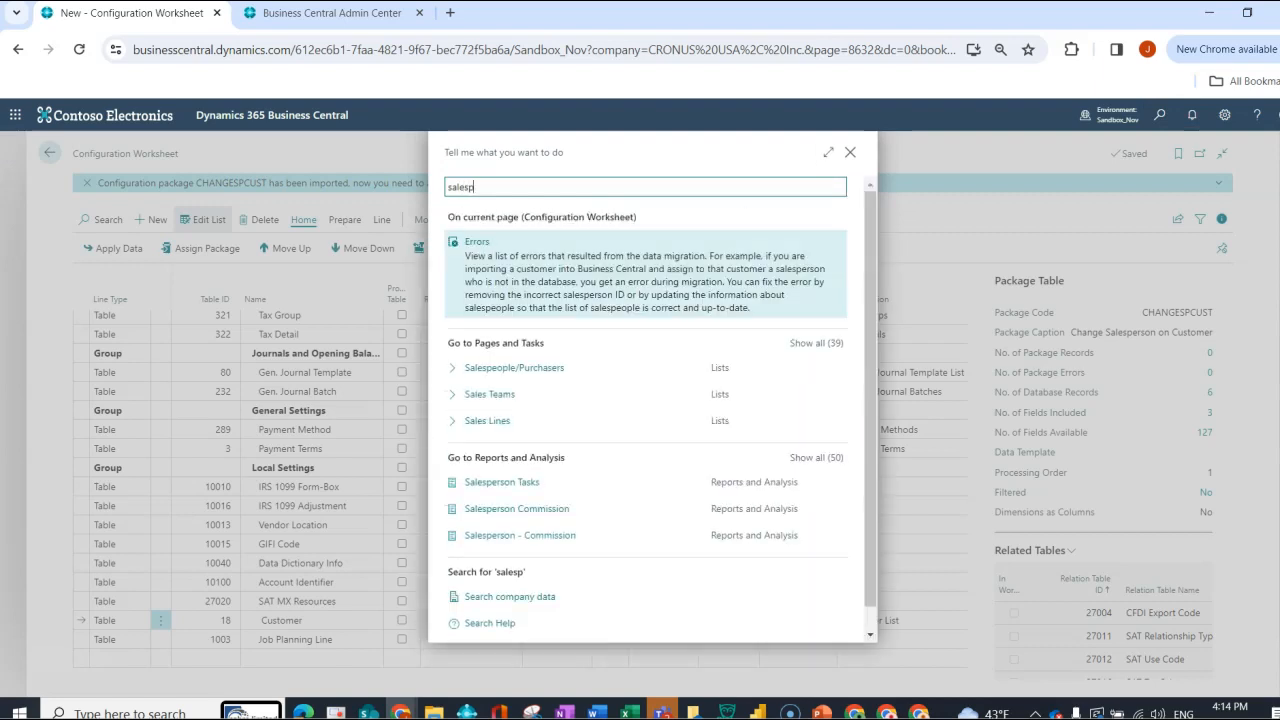
pyautogui.click(514, 368)
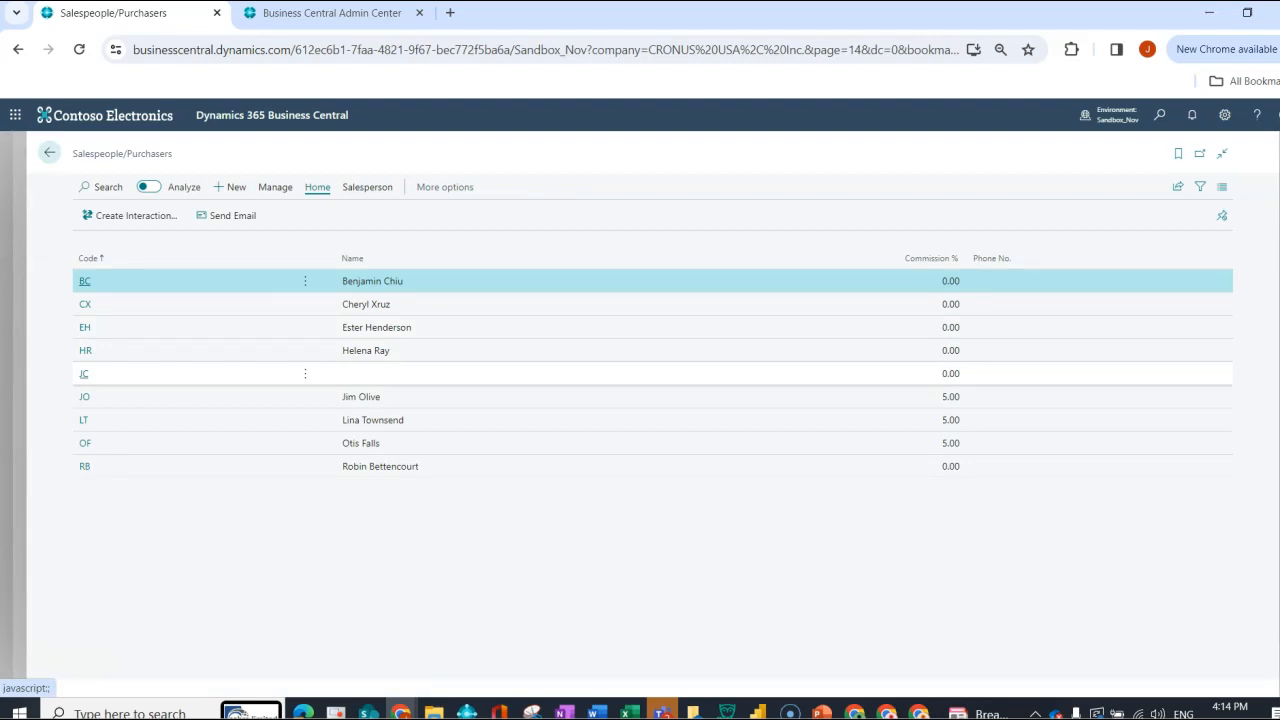
pyautogui.click(84, 374)
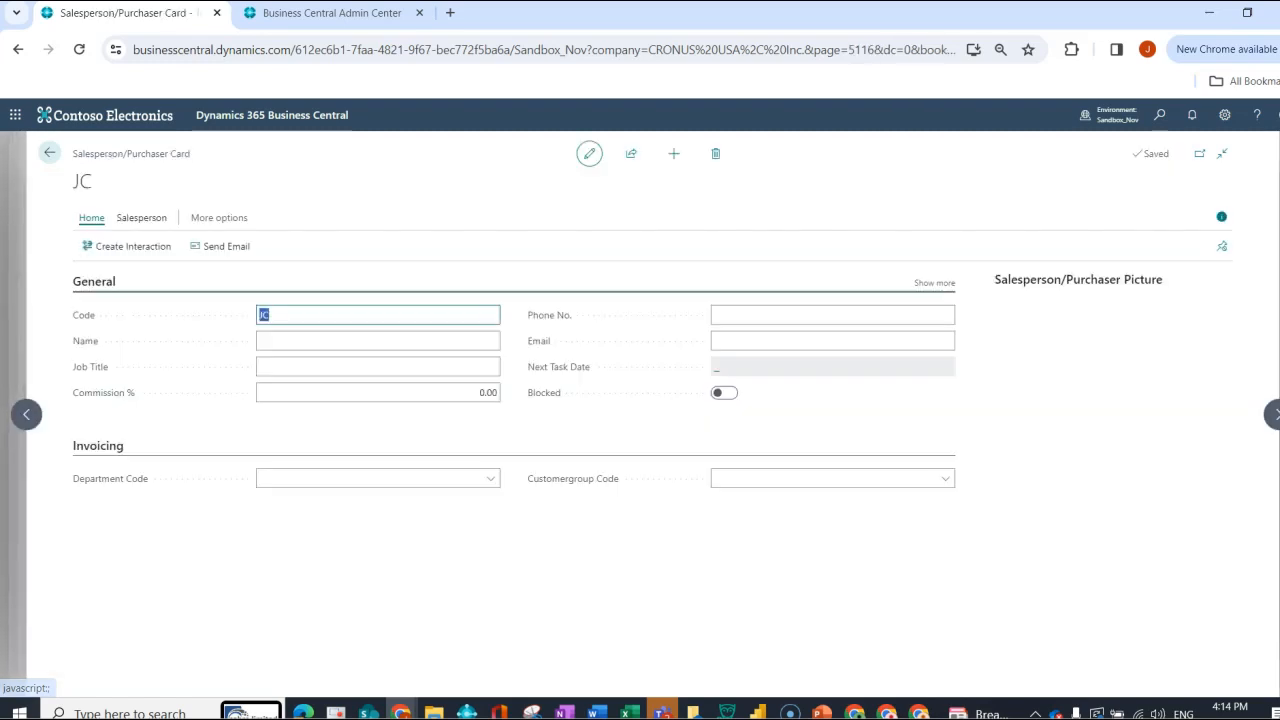